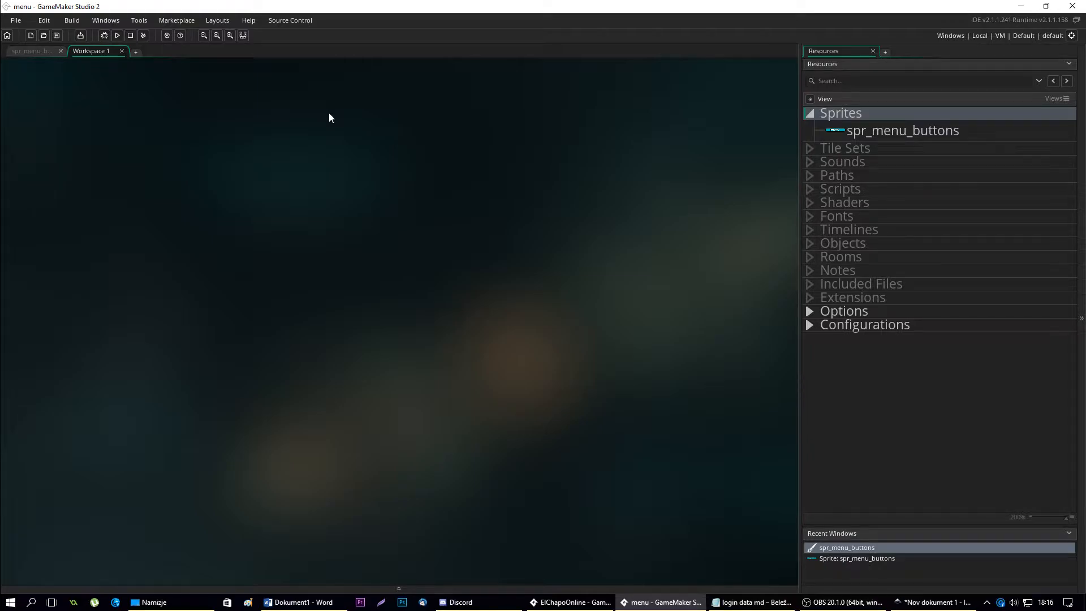
{"action": "mouse_move", "coordinate": [896, 136]}
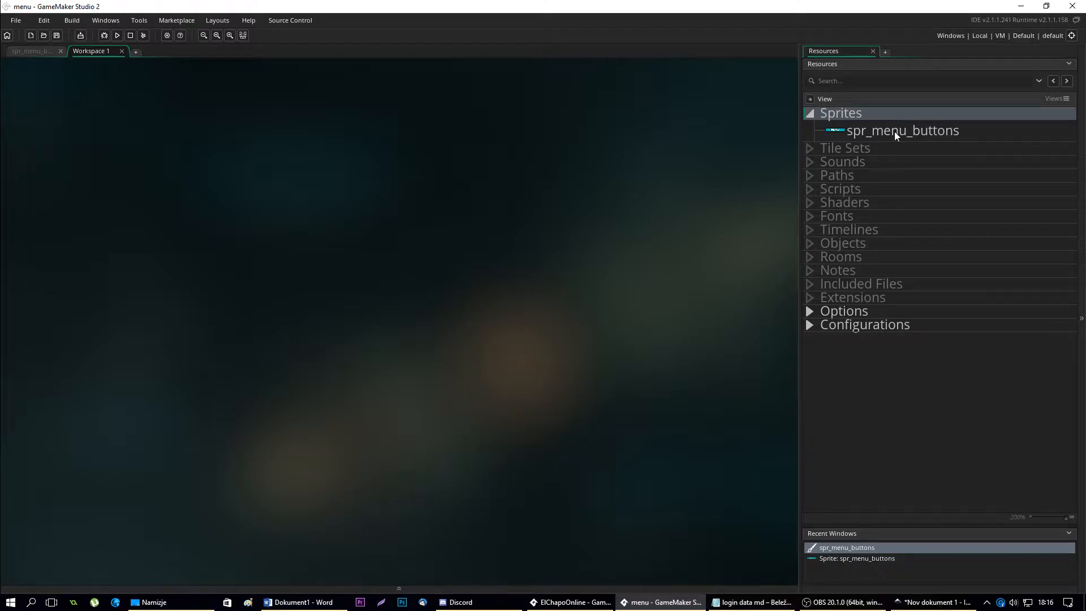
{"action": "mouse_move", "coordinate": [834, 149]}
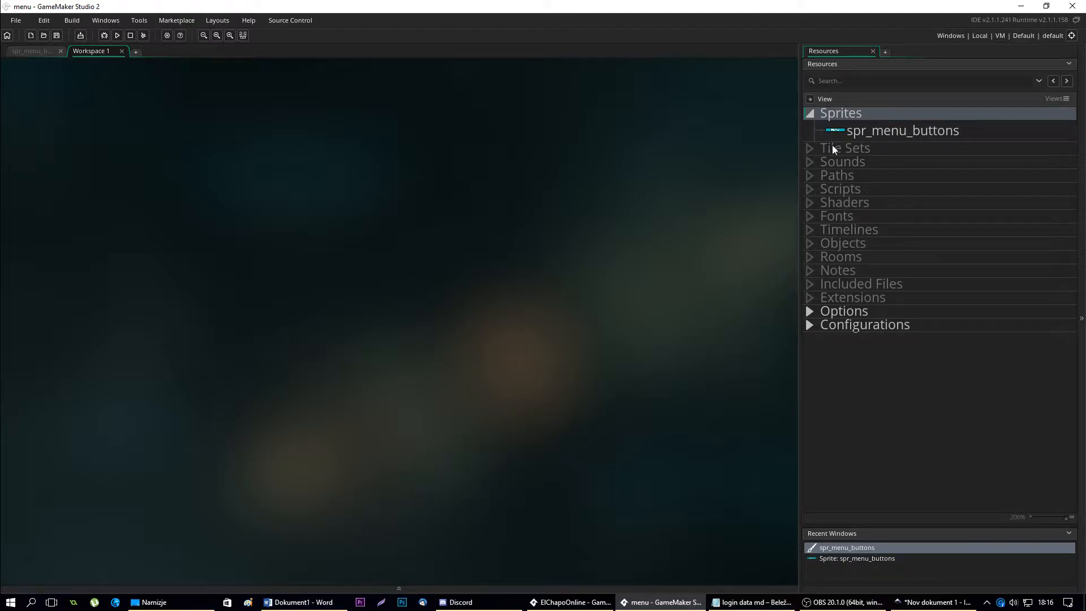
View spr_menu_buttons with its PLAY, SETTINGS and QUIT frames and reposition its window
{"action": "double_click", "coordinate": [903, 130]}
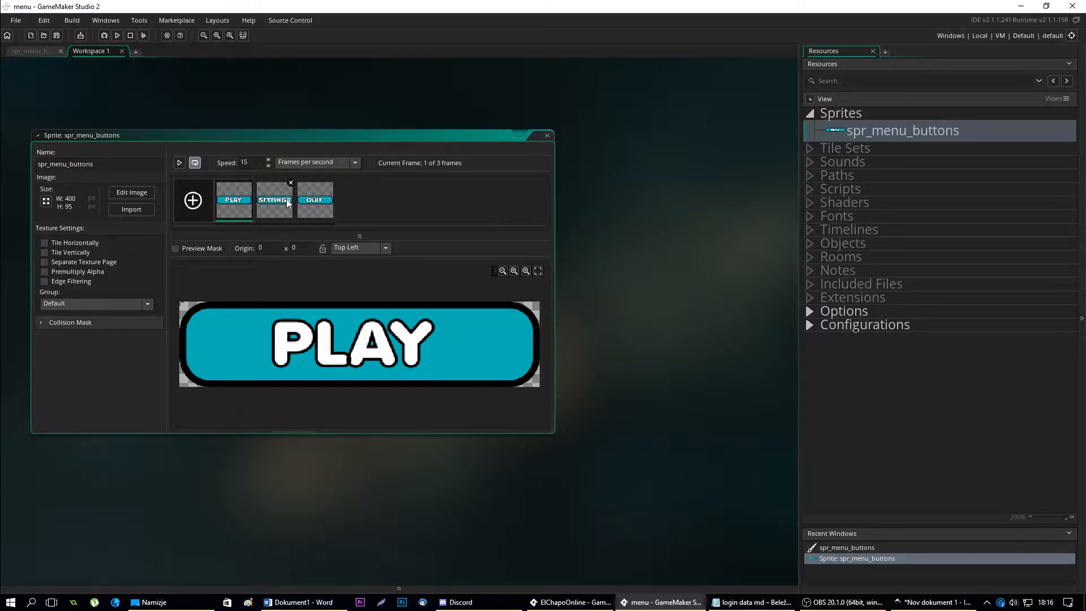
{"action": "mouse_move", "coordinate": [332, 199]}
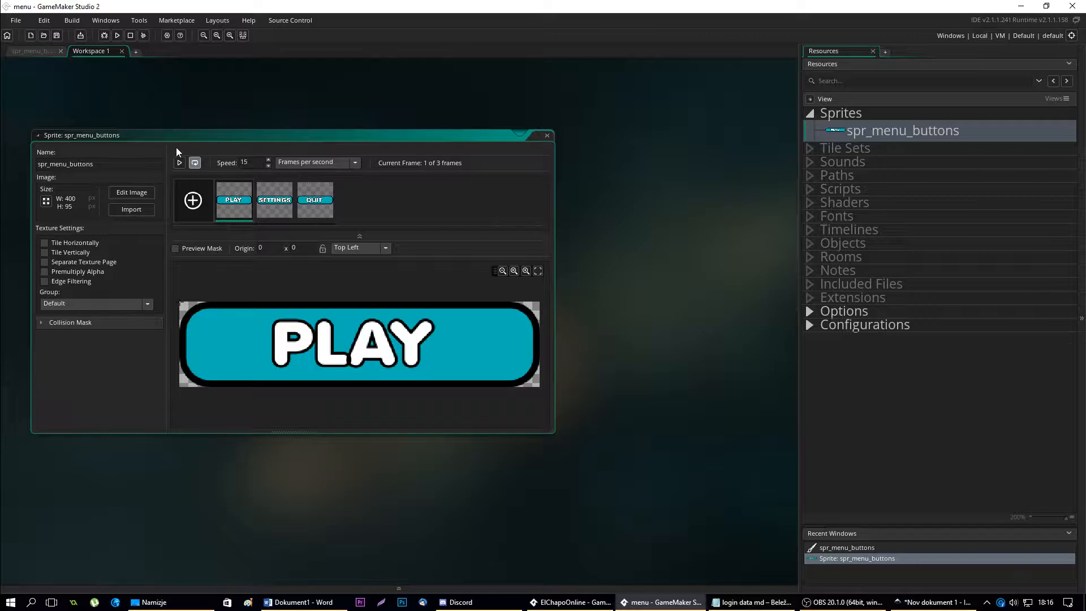
{"action": "left_click_drag", "start_coordinate": [278, 135], "coordinate": [422, 114]}
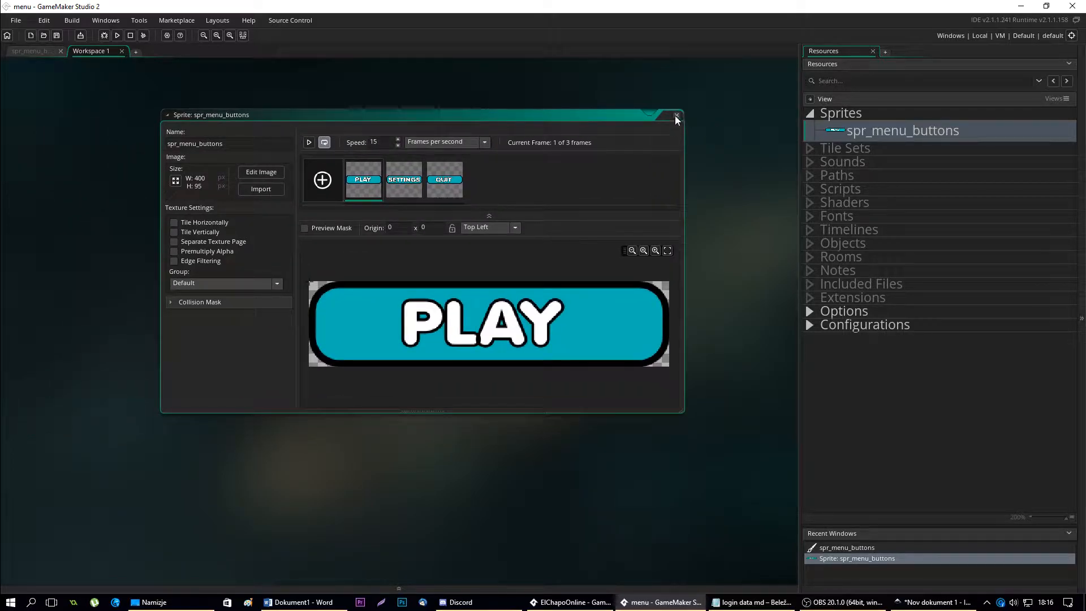
Create a new object named obj_button_play and choose spr_menu_buttons as its sprite
{"action": "left_click", "coordinate": [674, 115]}
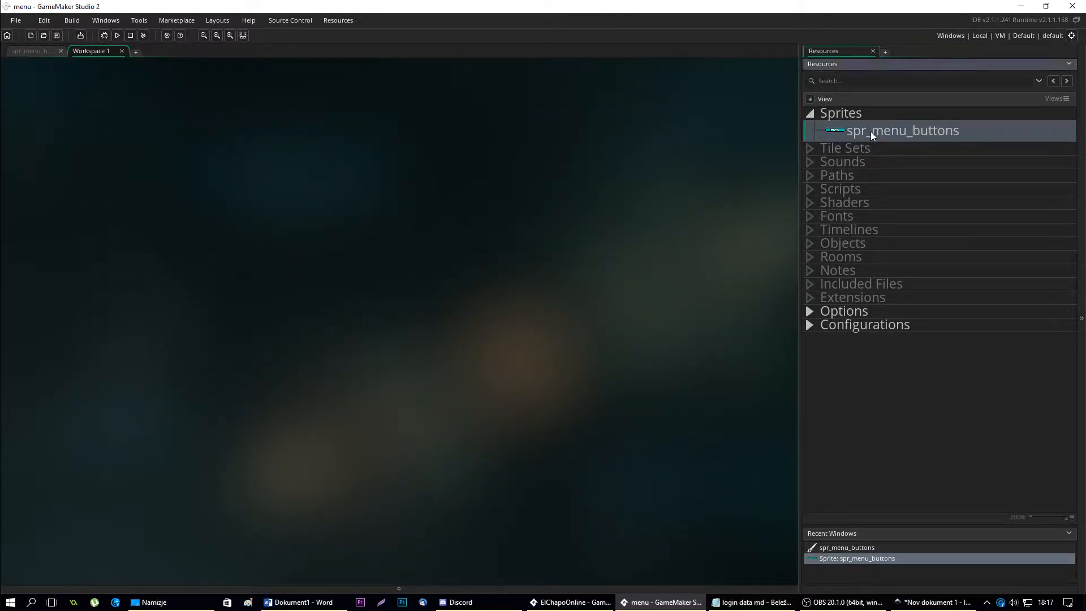
{"action": "right_click", "coordinate": [842, 242]}
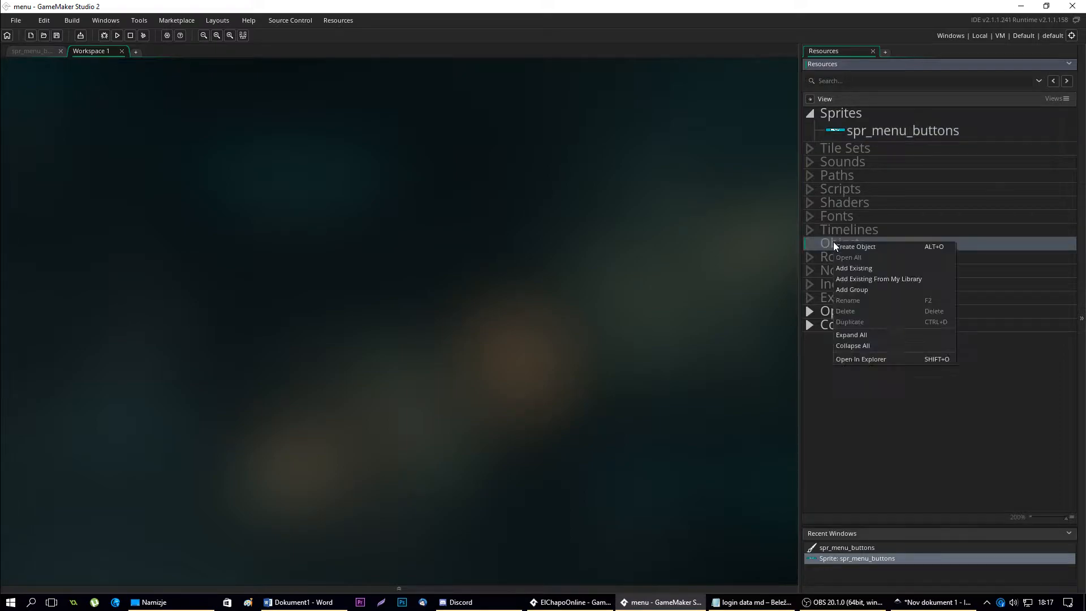
{"action": "left_click", "coordinate": [857, 245]}
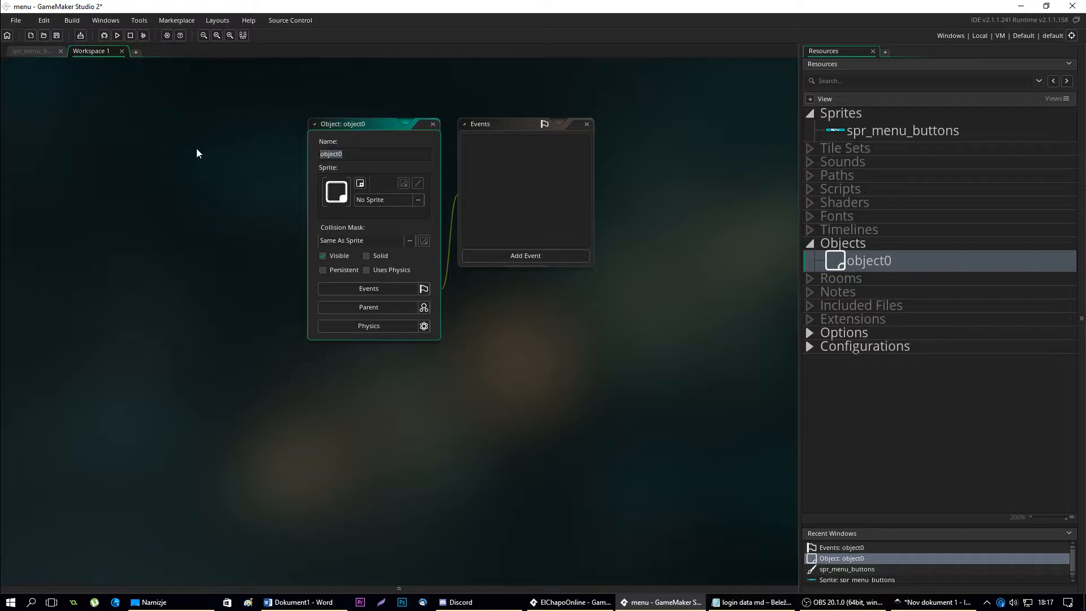
{"action": "type", "text": "obj_"}
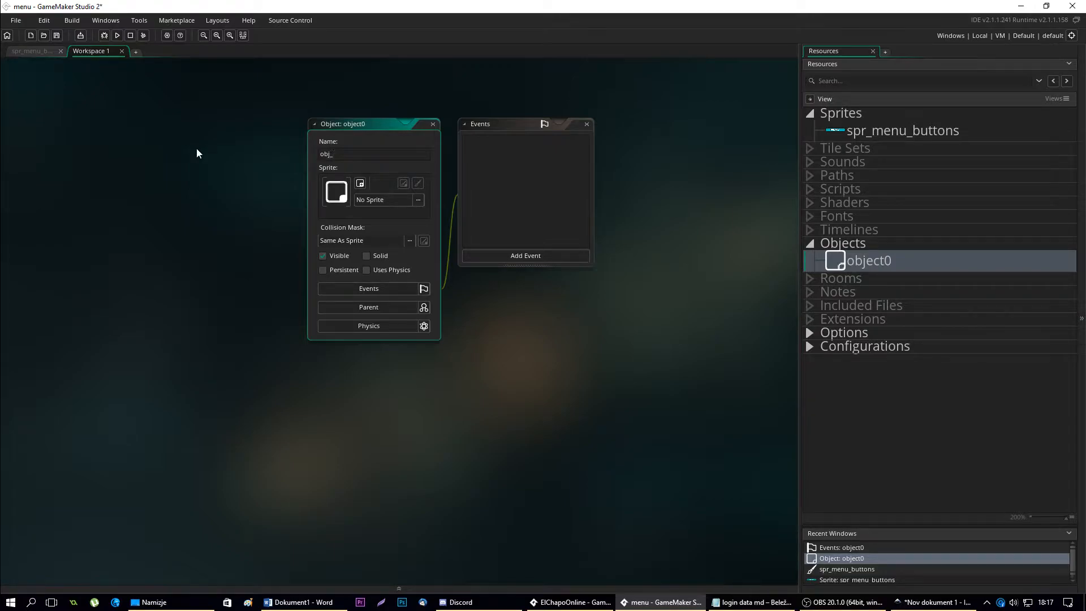
{"action": "type", "text": "button_play"}
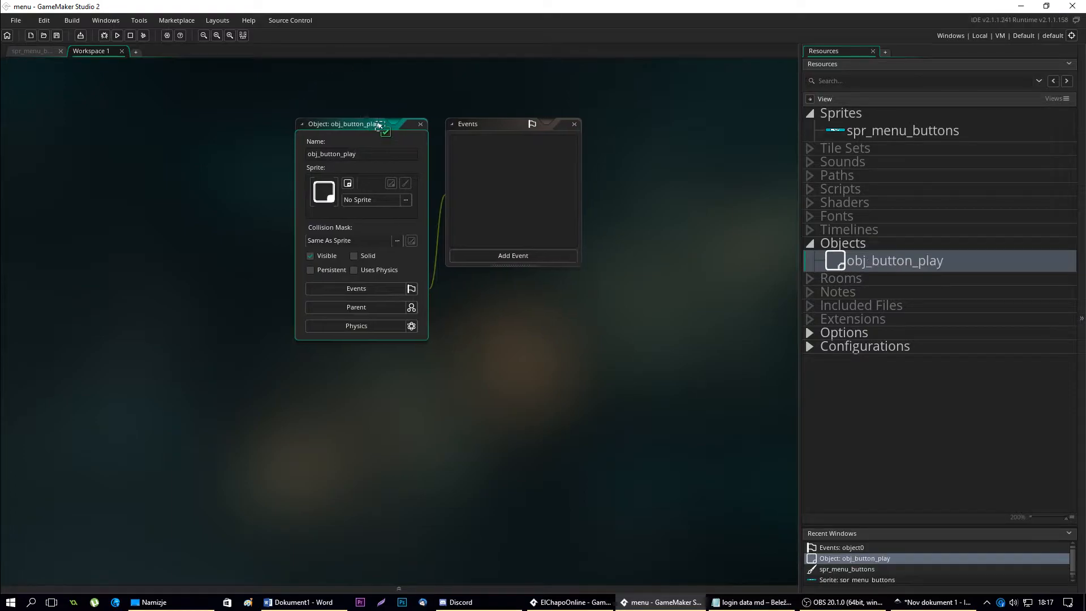
{"action": "left_click", "coordinate": [405, 200]}
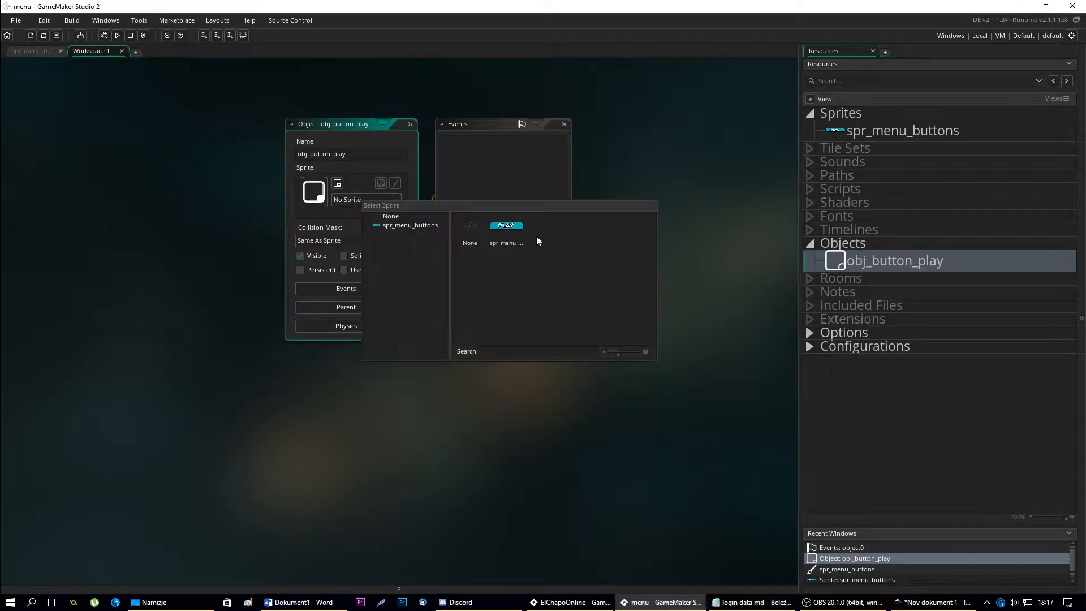
{"action": "mouse_move", "coordinate": [507, 229]}
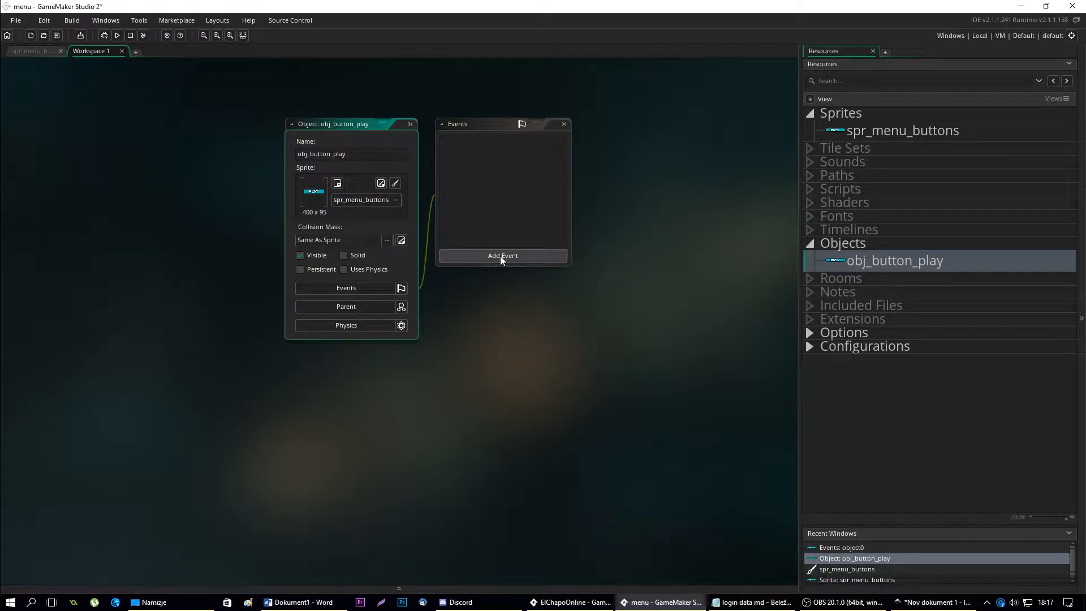
Add a Create event with image_speed=0; and image_index=0;
{"action": "left_click", "coordinate": [503, 255]}
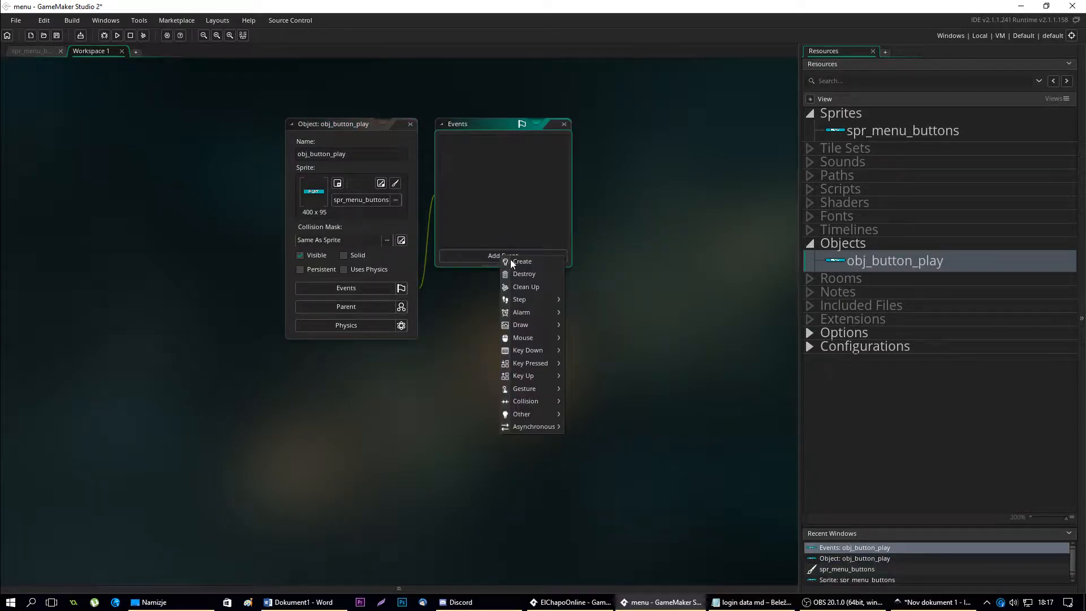
{"action": "left_click", "coordinate": [523, 262]}
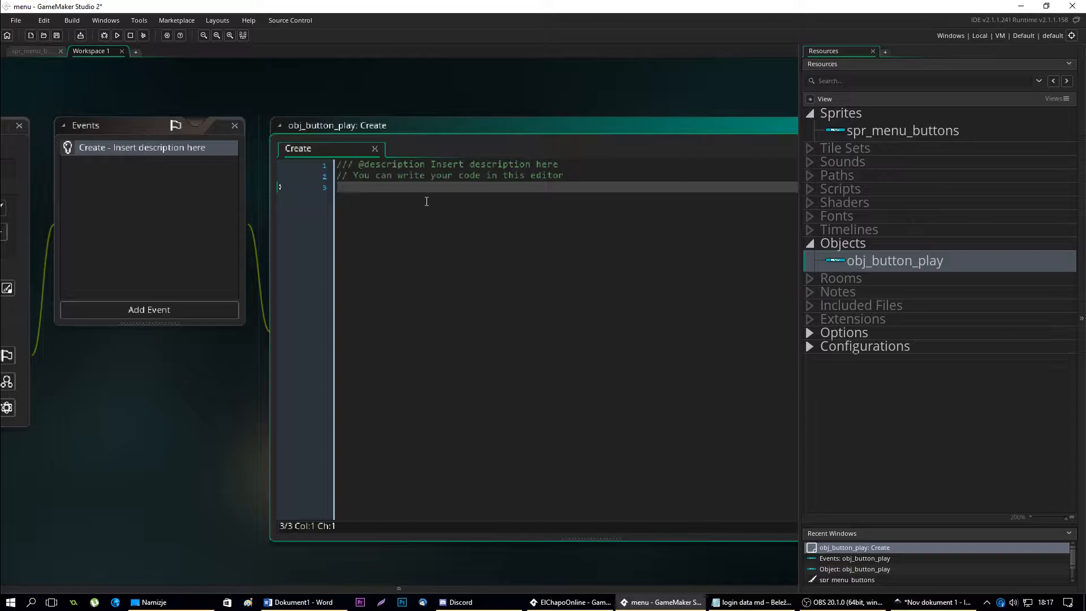
{"action": "type", "text": "i"}
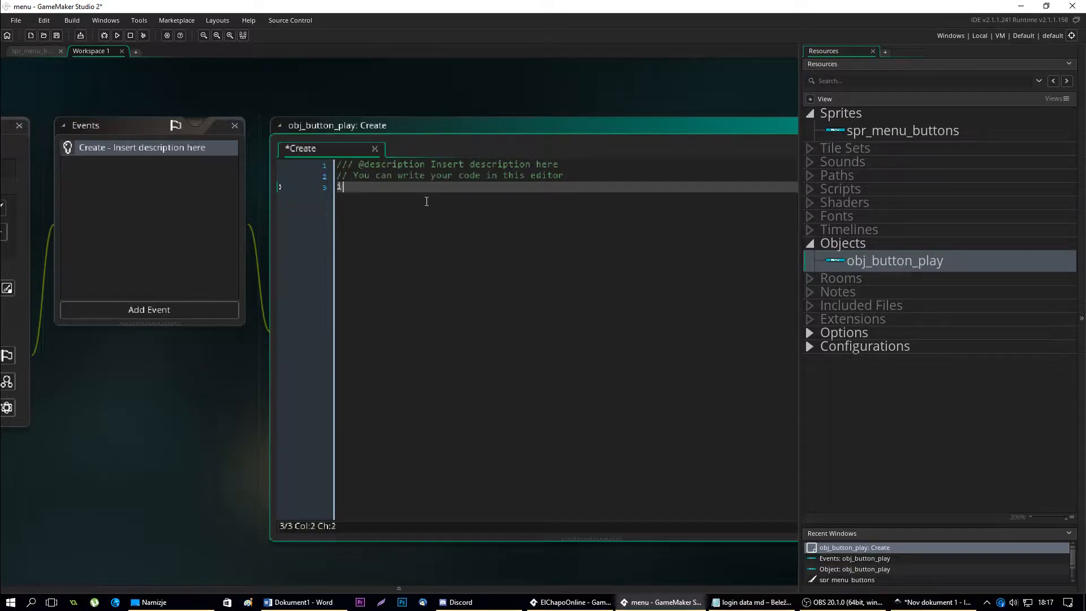
{"action": "type", "text": "image_speed="}
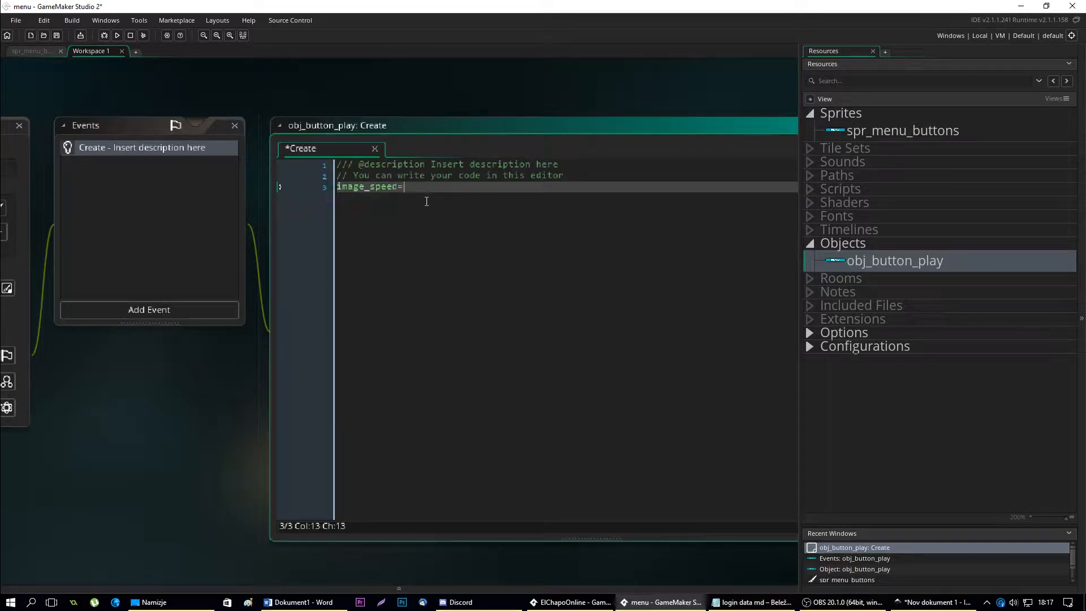
{"action": "type", "text": "0;"}
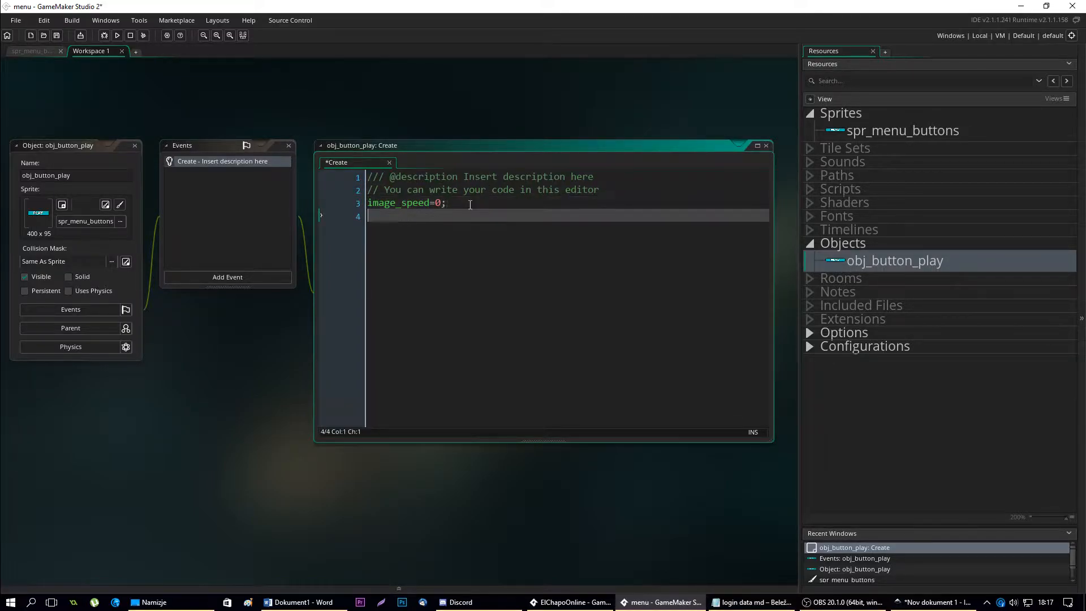
{"action": "type", "text": "image_in"}
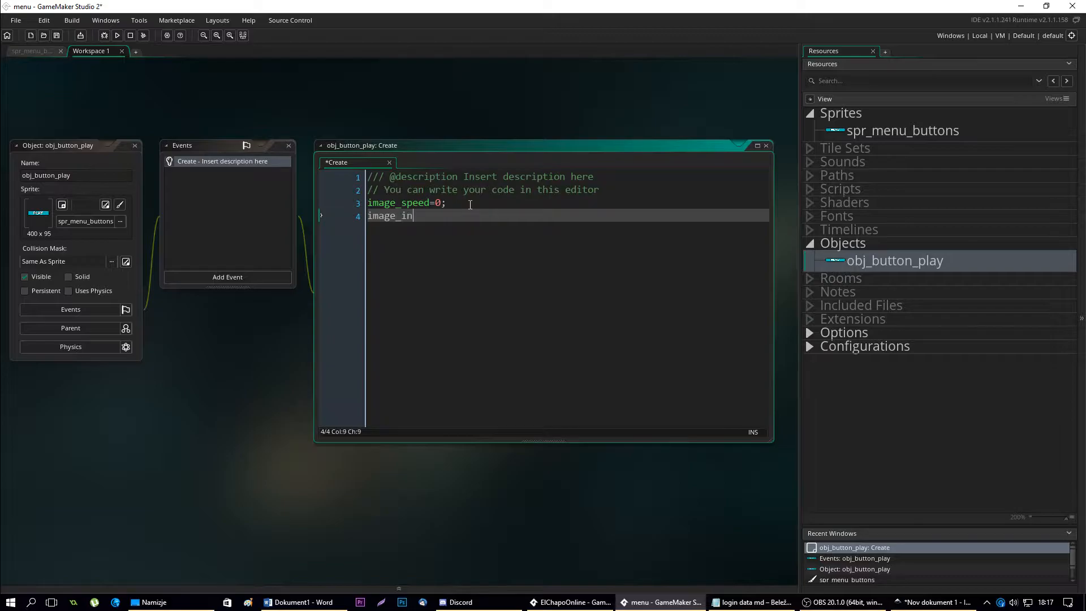
{"action": "type", "text": "dex"}
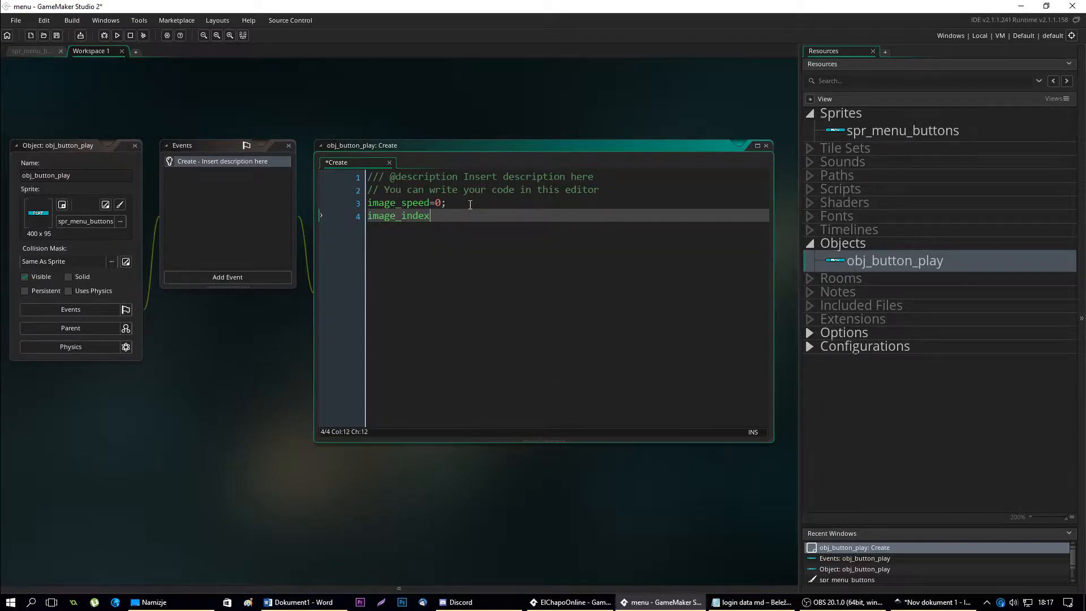
{"action": "type", "text": "=0;"}
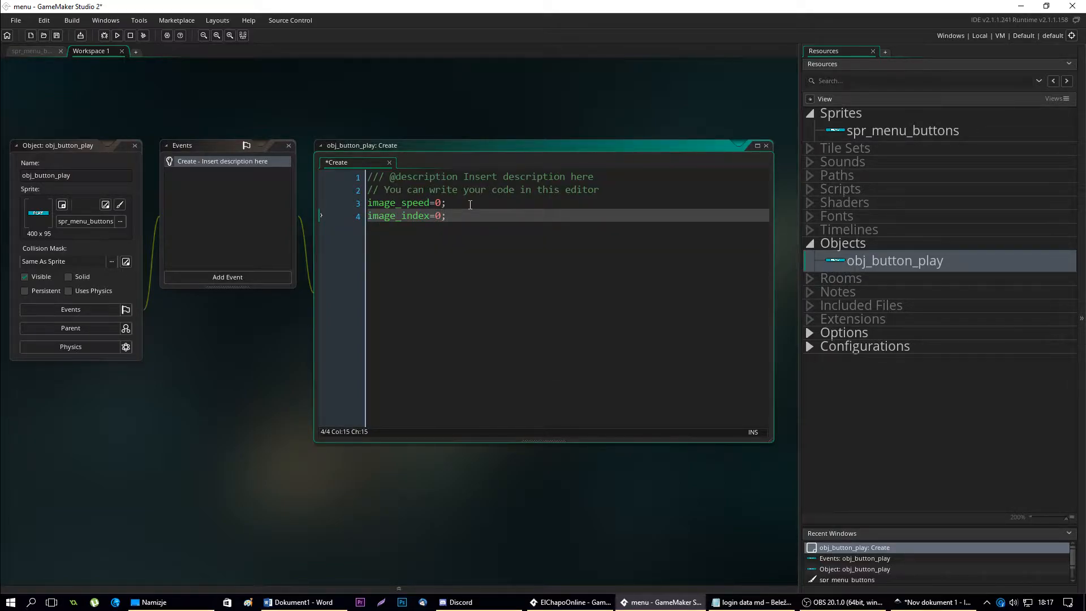
{"action": "left_click", "coordinate": [902, 130]}
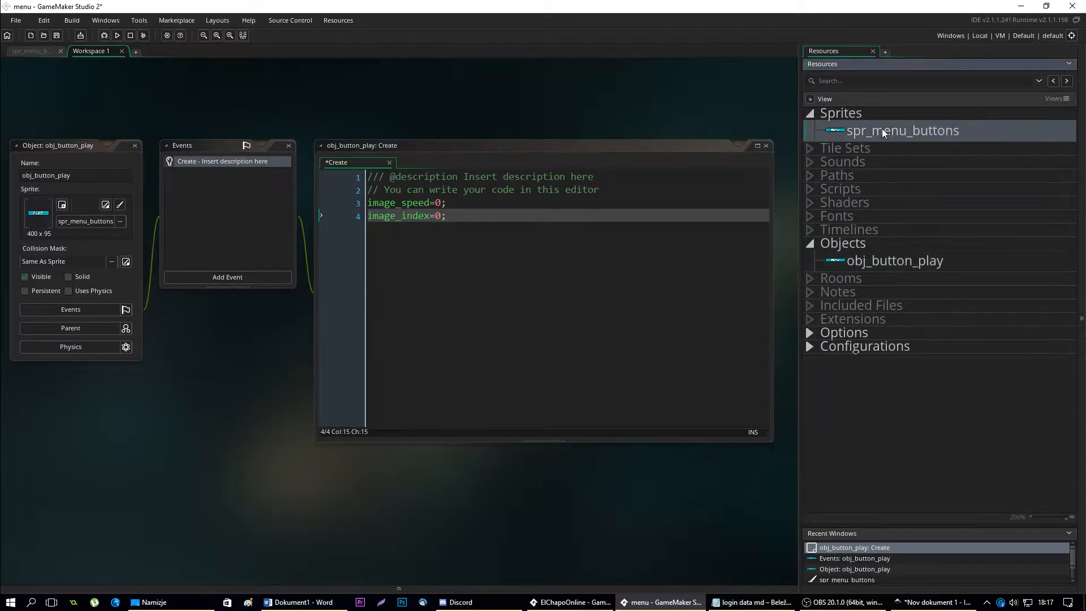
Reopen spr_menu_buttons to see its three button frames again
{"action": "double_click", "coordinate": [901, 130]}
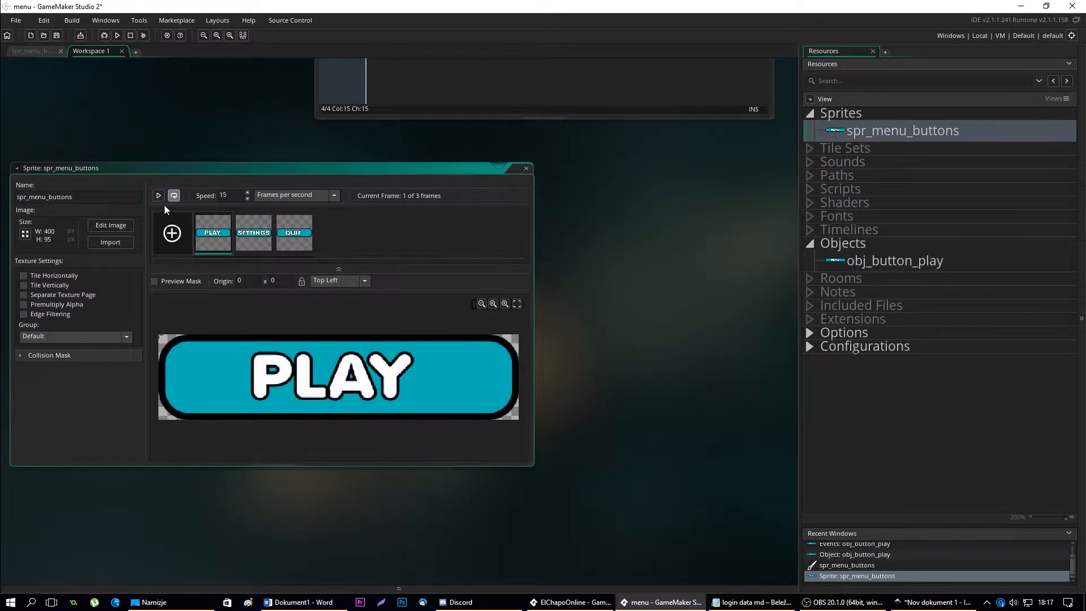
{"action": "mouse_move", "coordinate": [650, 168]}
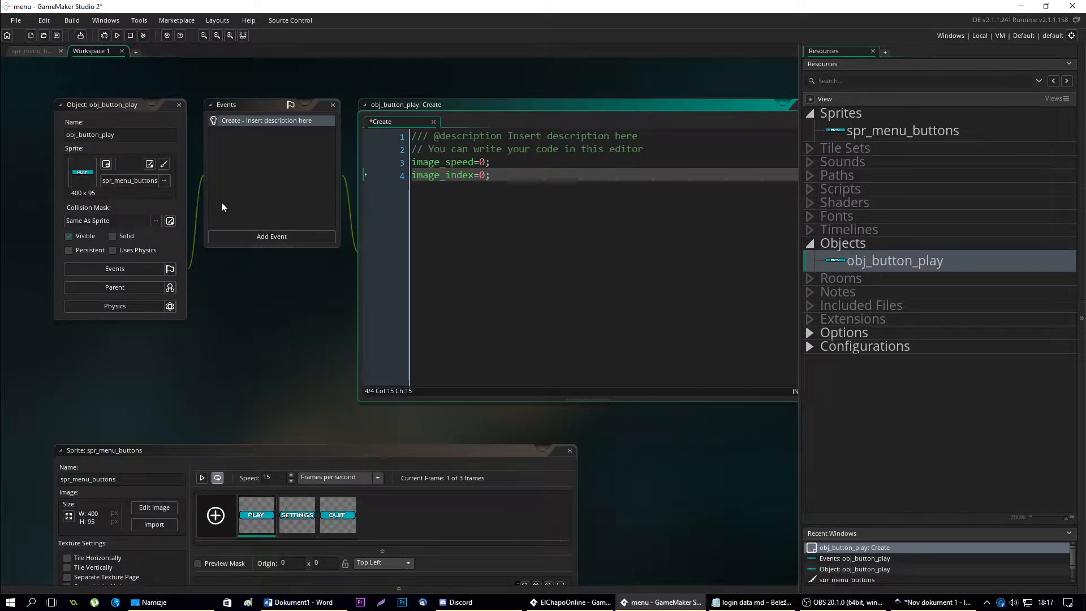
Add a Step event with if(point_in_rectangle(mouse_x, mouse_y, x, y, x + sprite_width, y + sprite_height))
{"action": "left_click", "coordinate": [270, 237]}
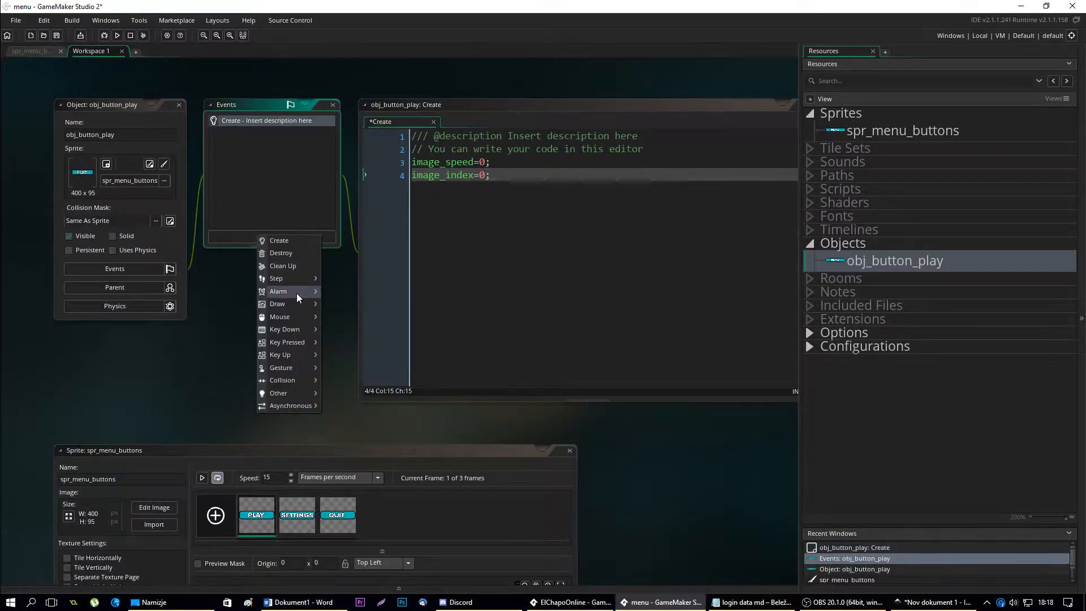
{"action": "mouse_move", "coordinate": [279, 278]}
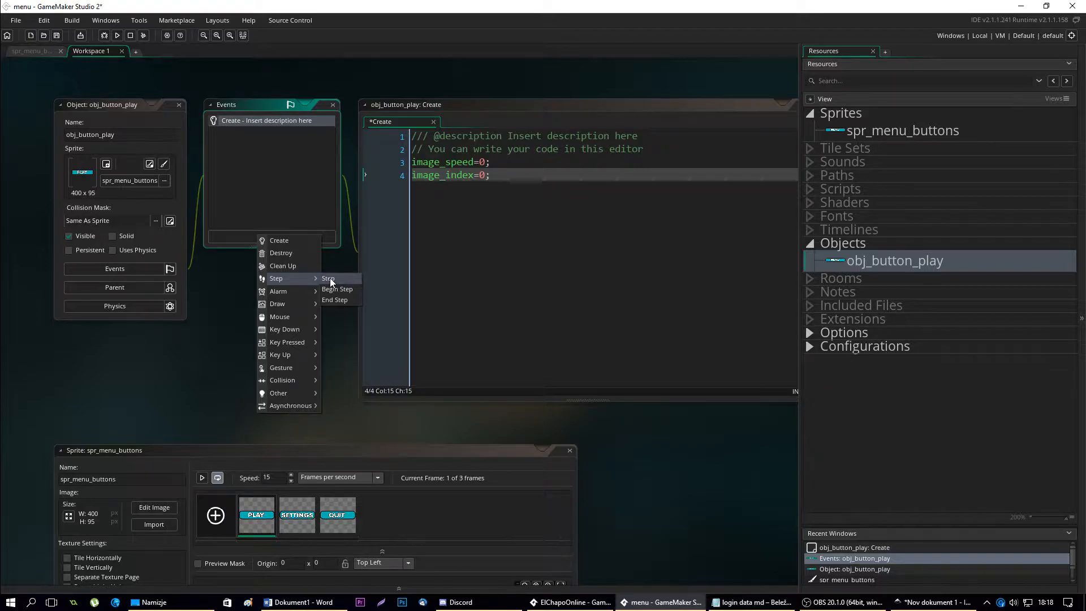
{"action": "left_click", "coordinate": [328, 278]}
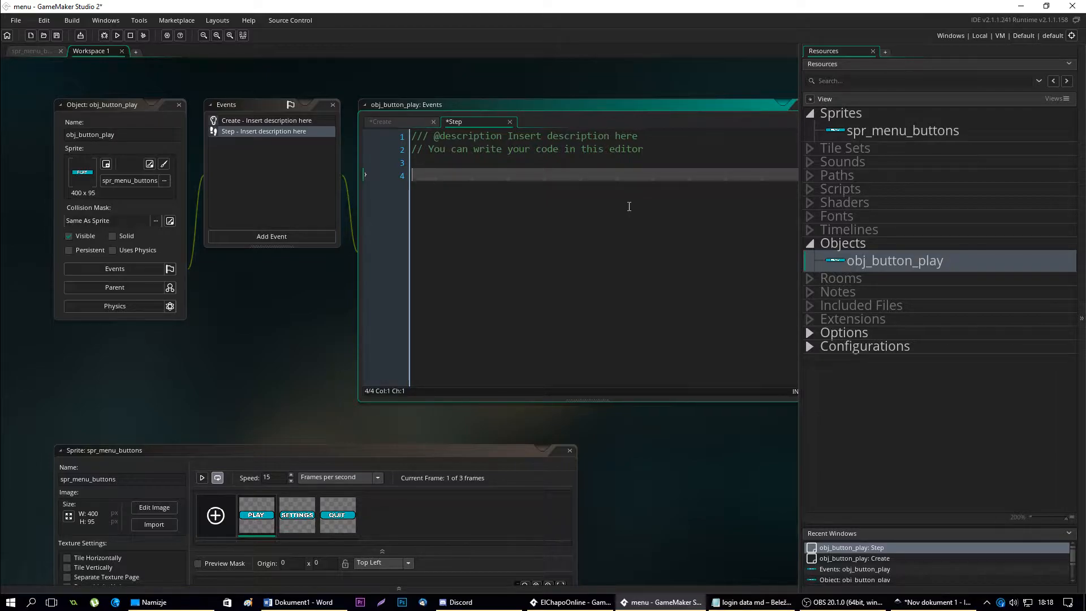
{"action": "type", "text": "if("}
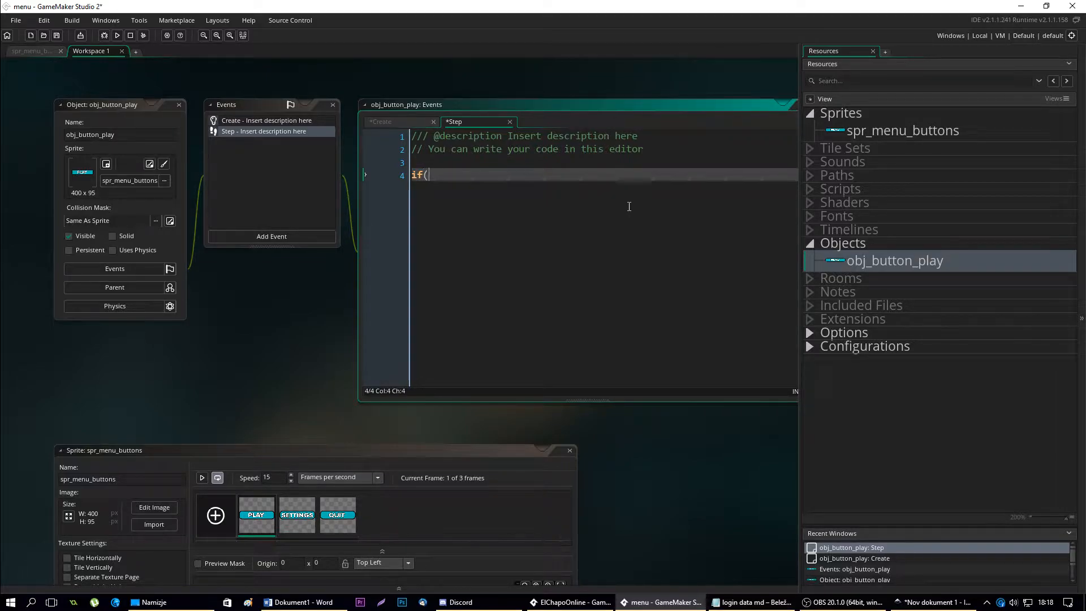
{"action": "type", "text": "point_"}
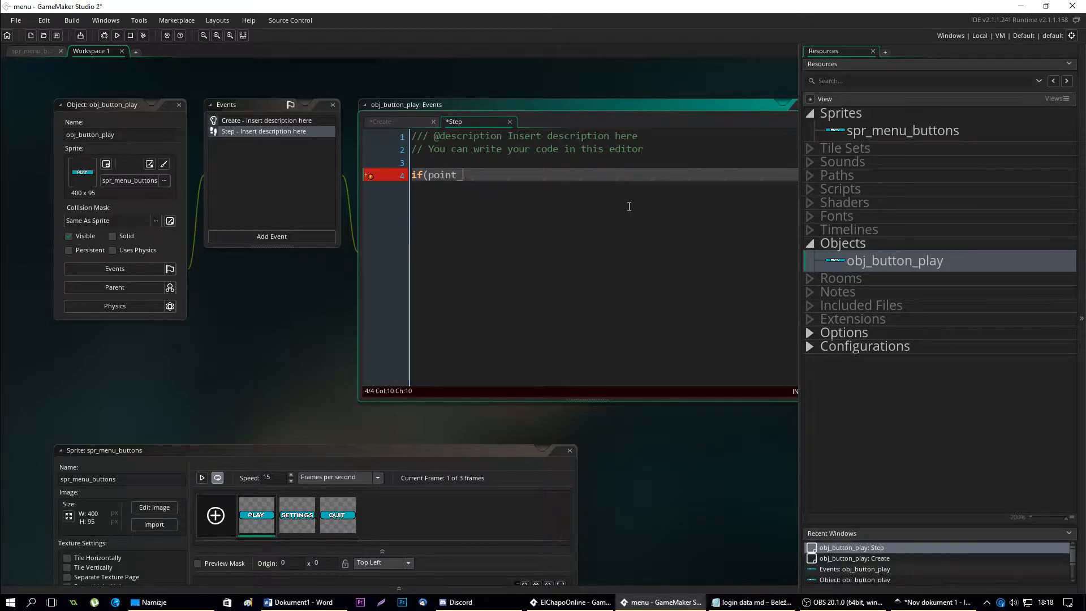
{"action": "type", "text": "_in_rectangle"}
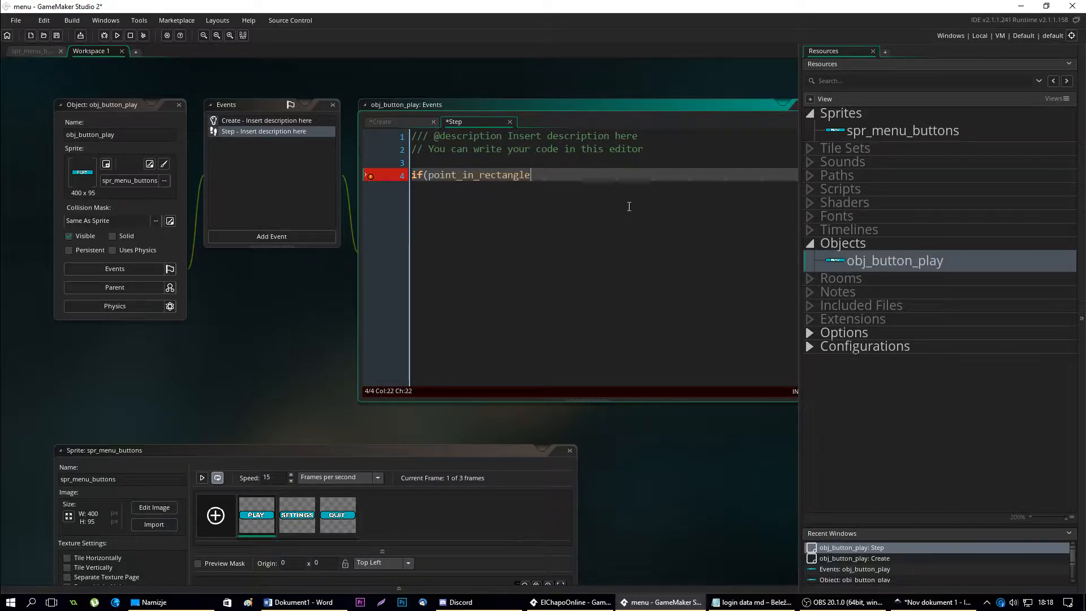
{"action": "type", "text": "("}
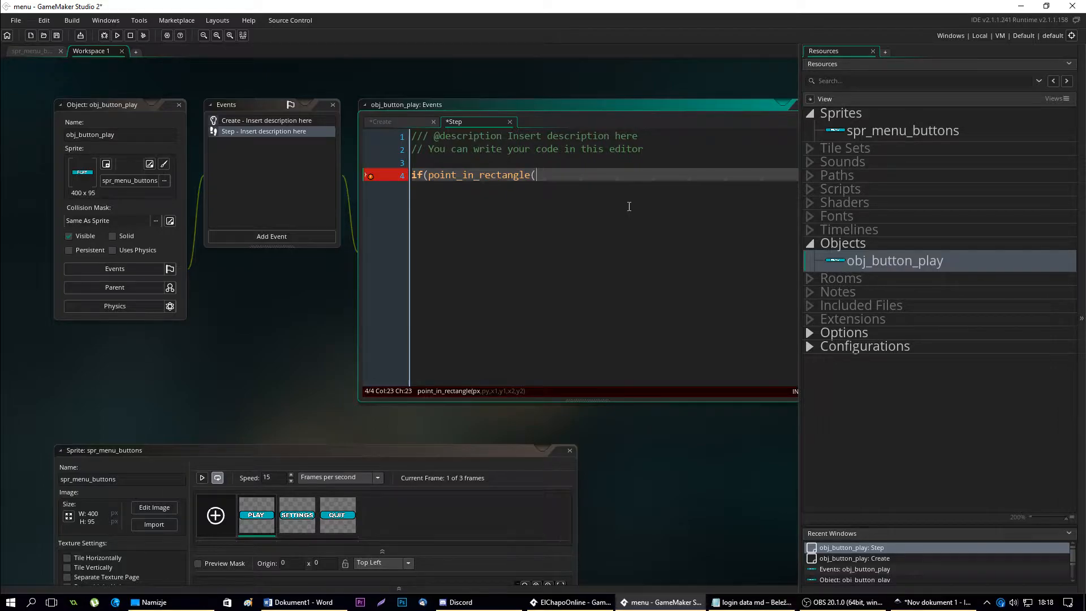
{"action": "type", "text": "mouse_x, mouse_y, x"}
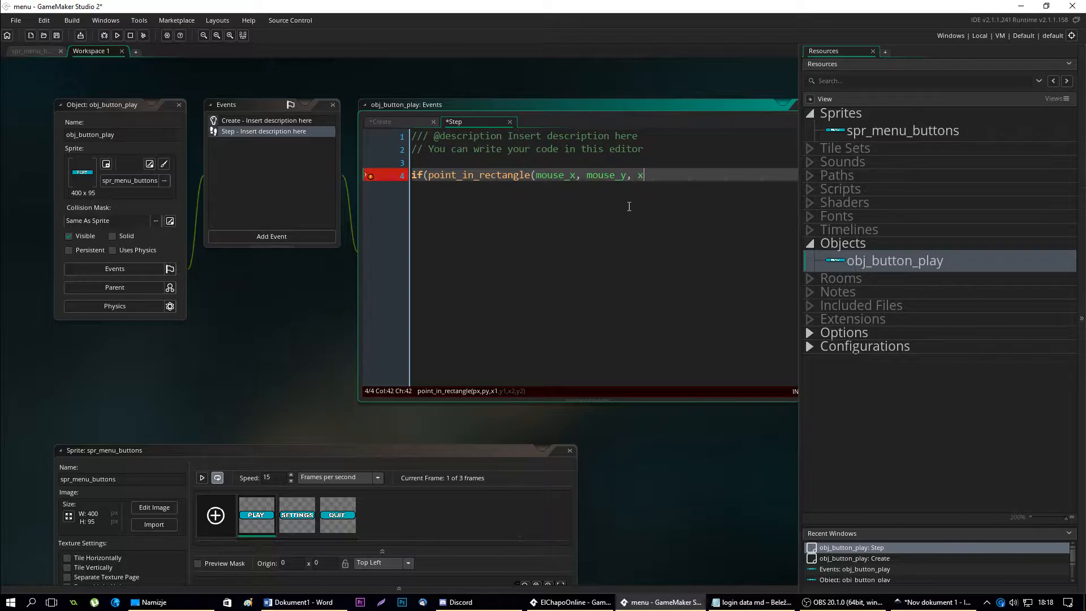
{"action": "type", "text": ", y, x"}
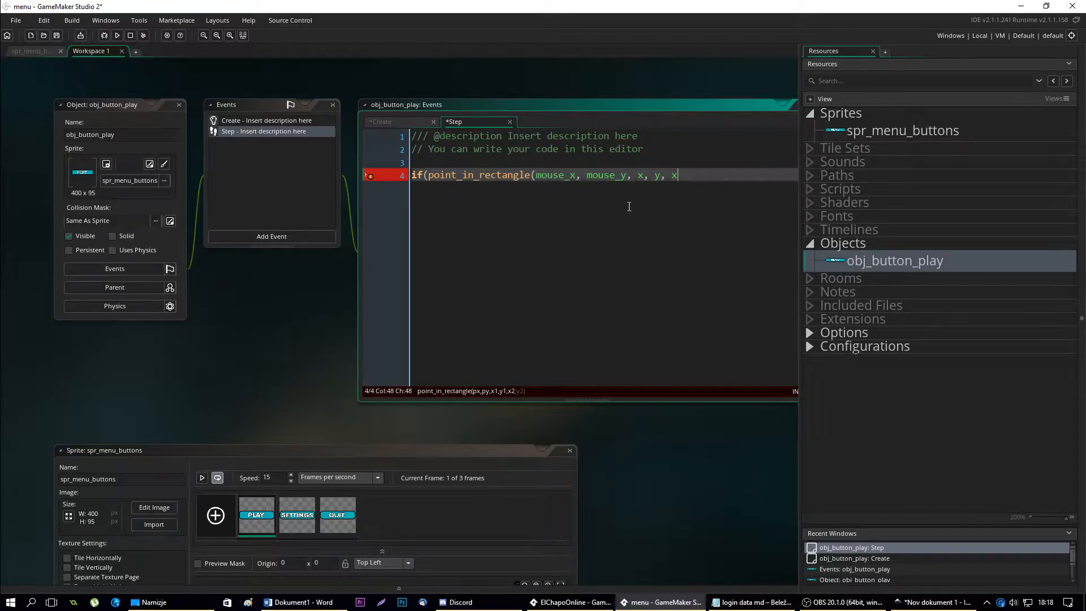
{"action": "type", "text": "+"}
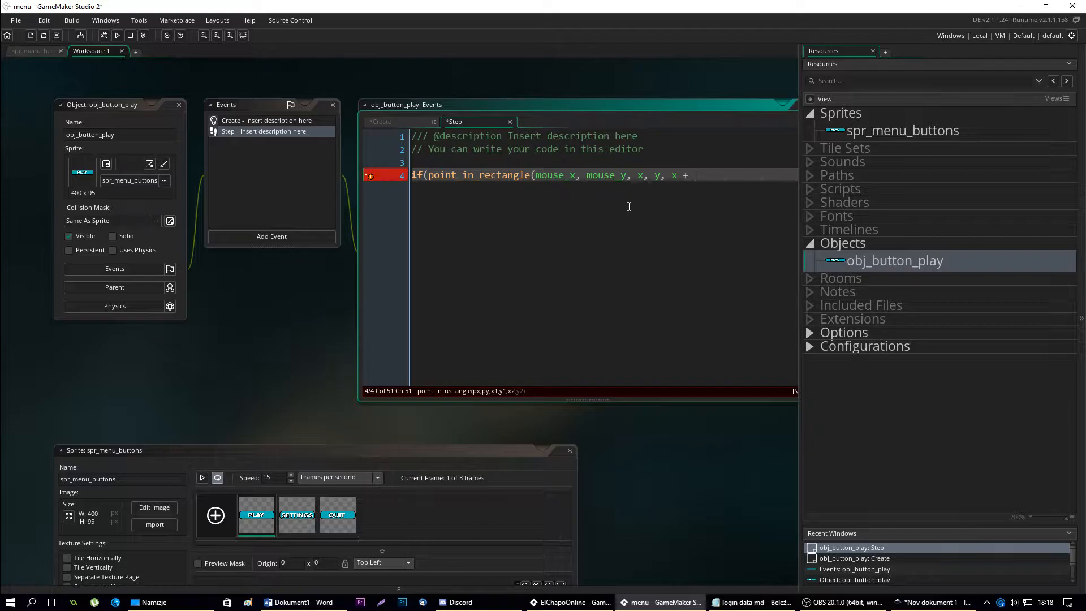
{"action": "type", "text": "sprite_width,"}
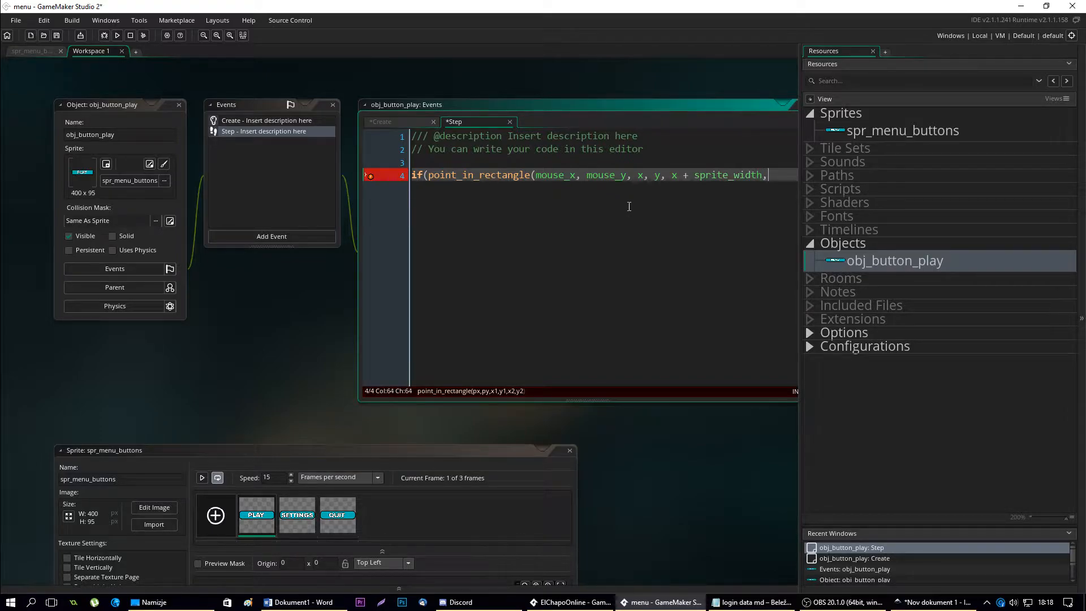
{"action": "type", "text": "y + sprite_he"}
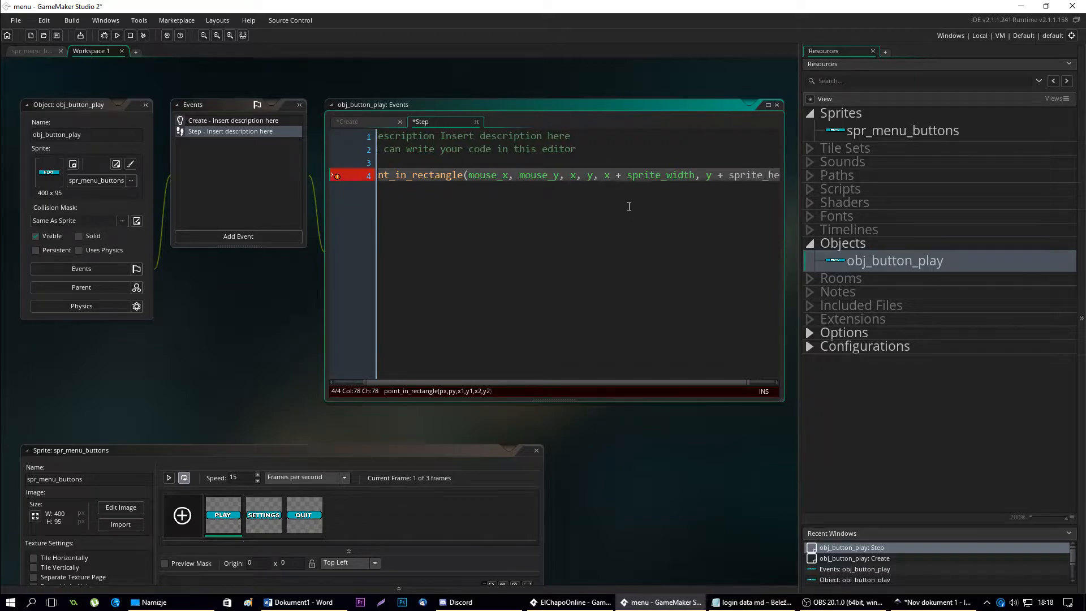
Inside the hover block, set image_xscale = 1.10; and image_yscale = 1.10;
{"action": "scroll", "scroll_direction": "right", "scroll_amount": 3}
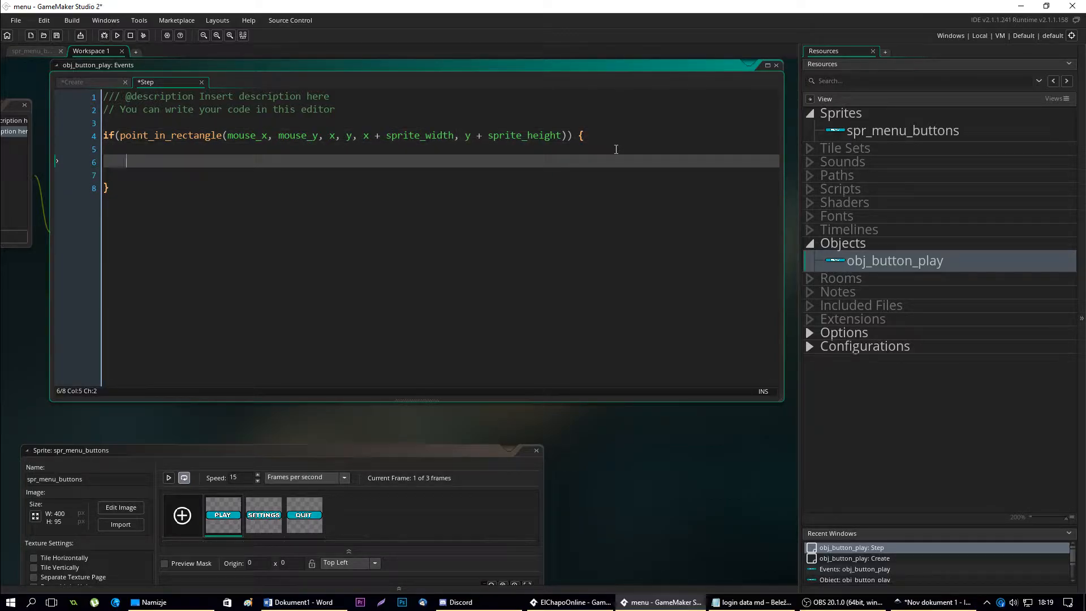
{"action": "type", "text": "image_"}
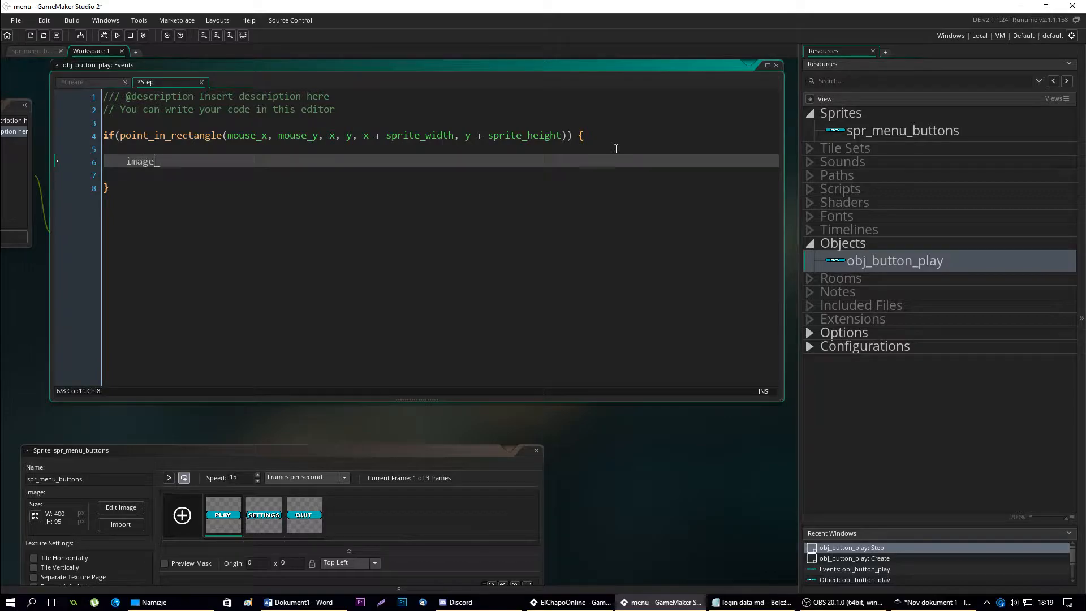
{"action": "type", "text": "xscl"}
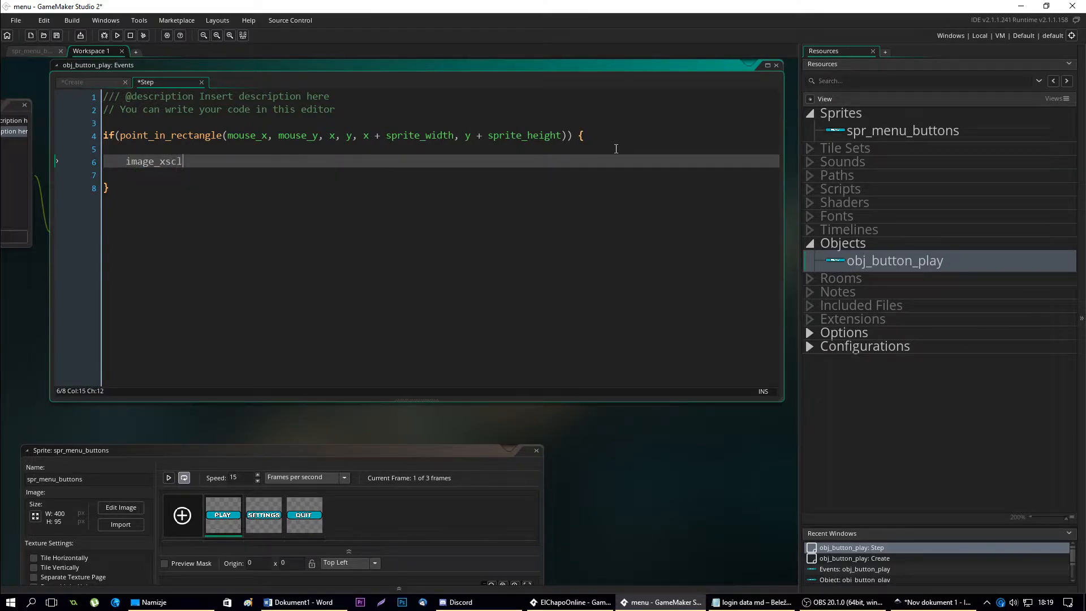
{"action": "key", "text": "BackSpace"}
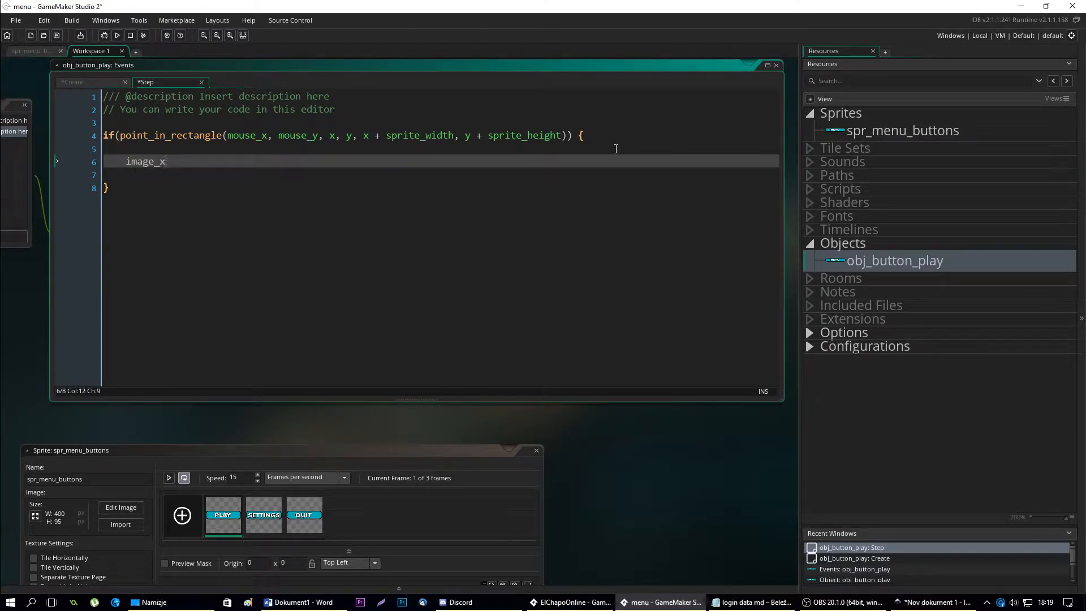
{"action": "type", "text": "scale"}
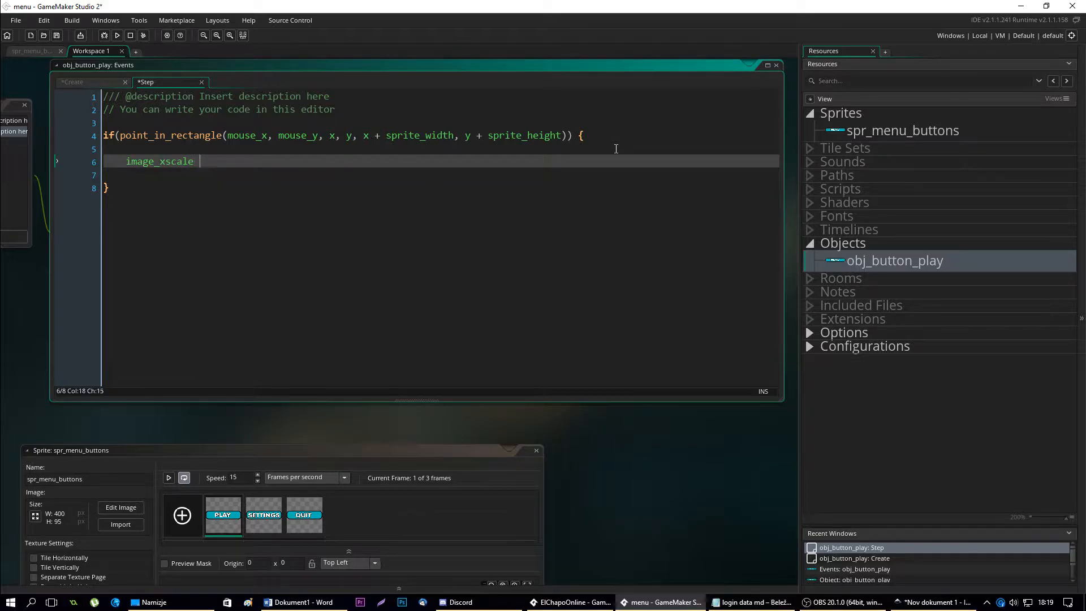
{"action": "type", "text": "="}
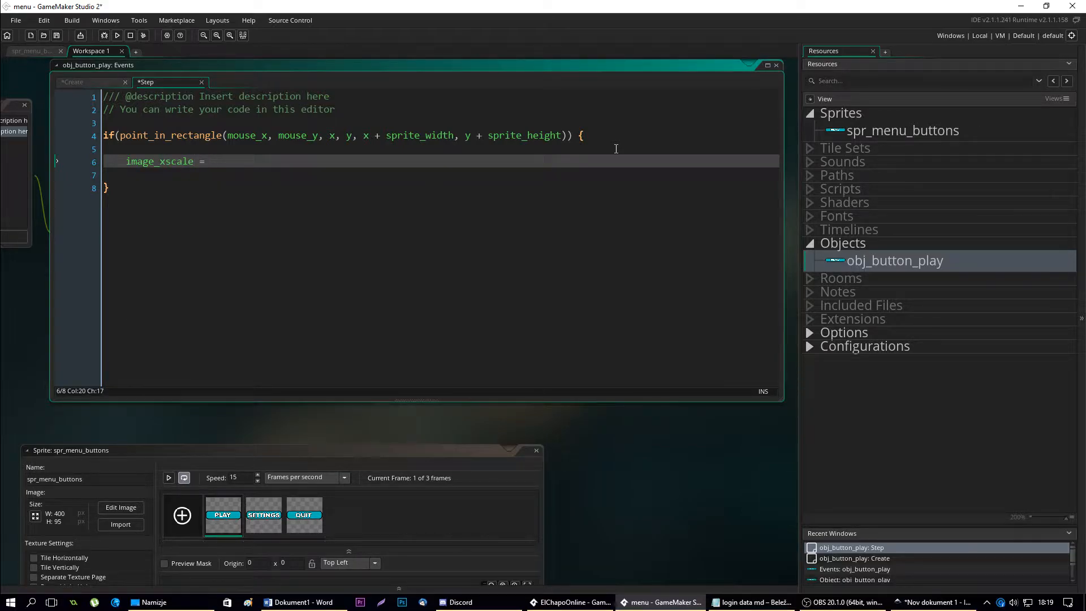
{"action": "type", "text": "1.10;"}
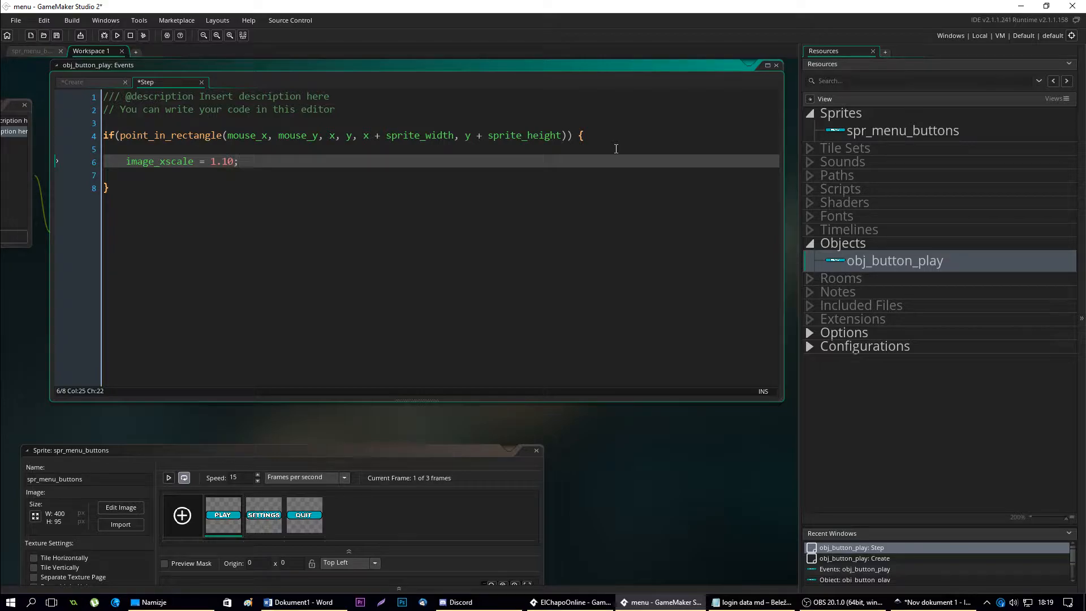
{"action": "type", "text": "image_"}
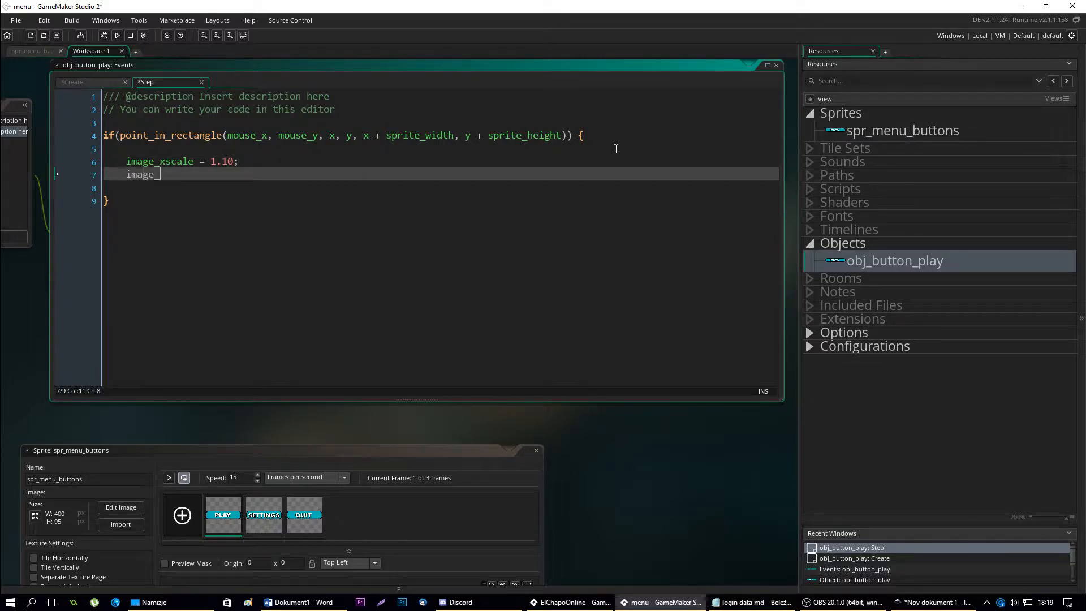
{"action": "type", "text": "yscale"}
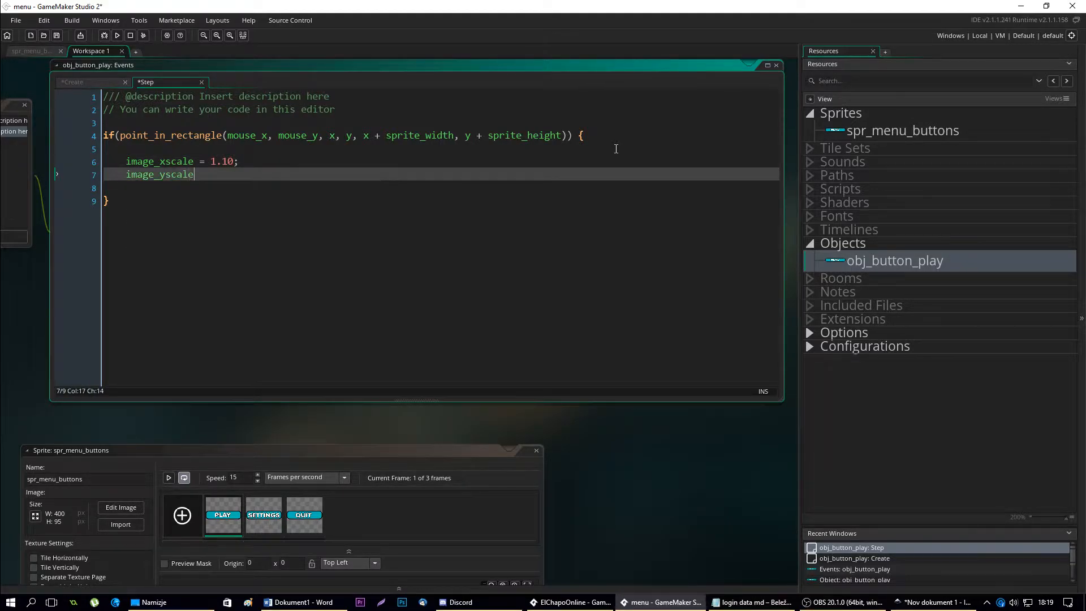
{"action": "type", "text": "="}
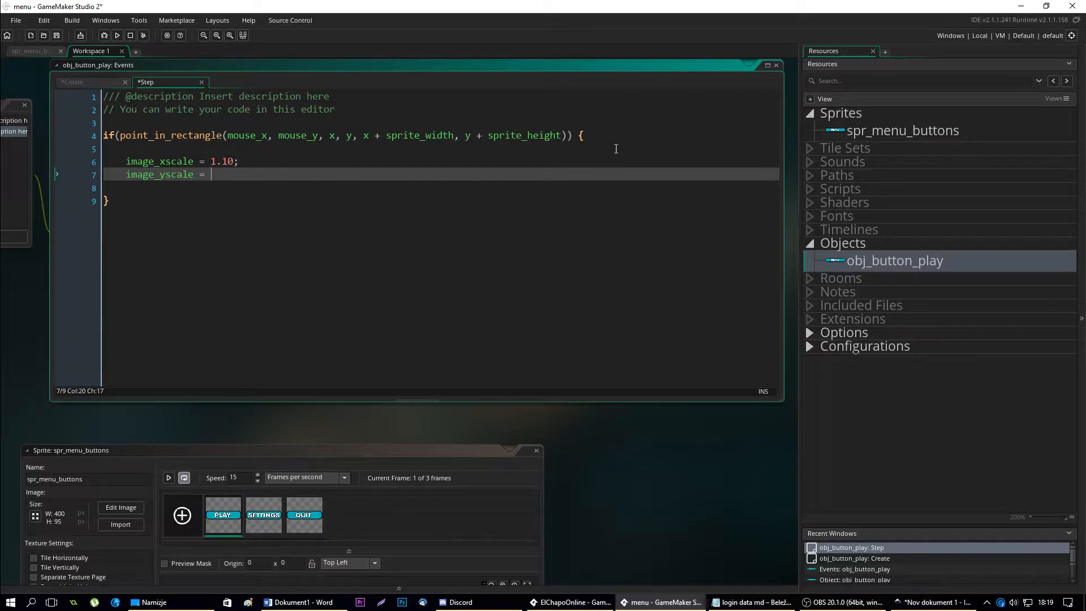
{"action": "type", "text": "1.10;"}
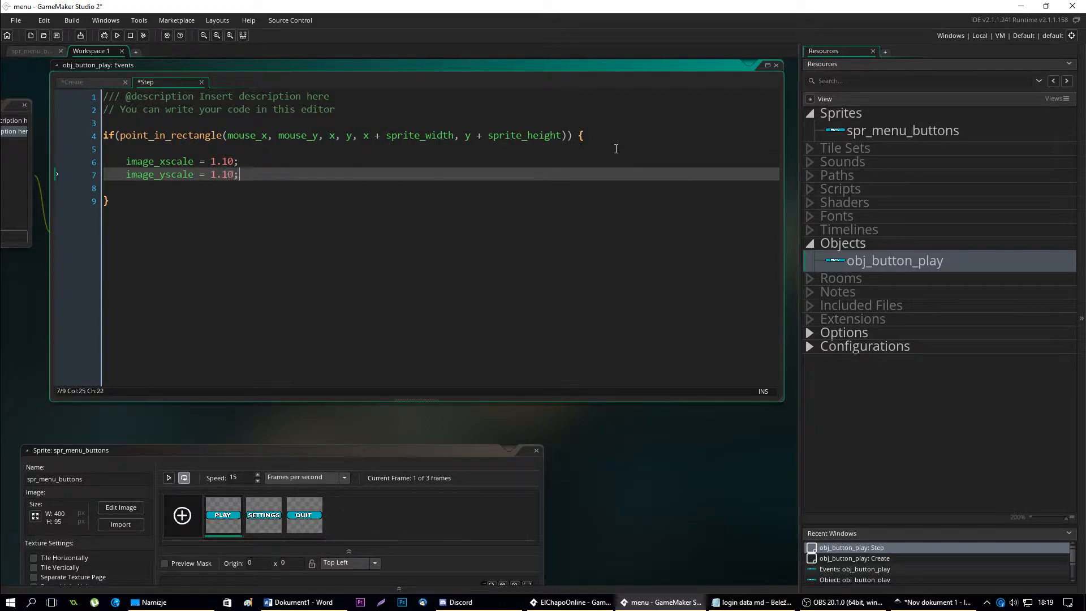
{"action": "mouse_move", "coordinate": [321, 226]}
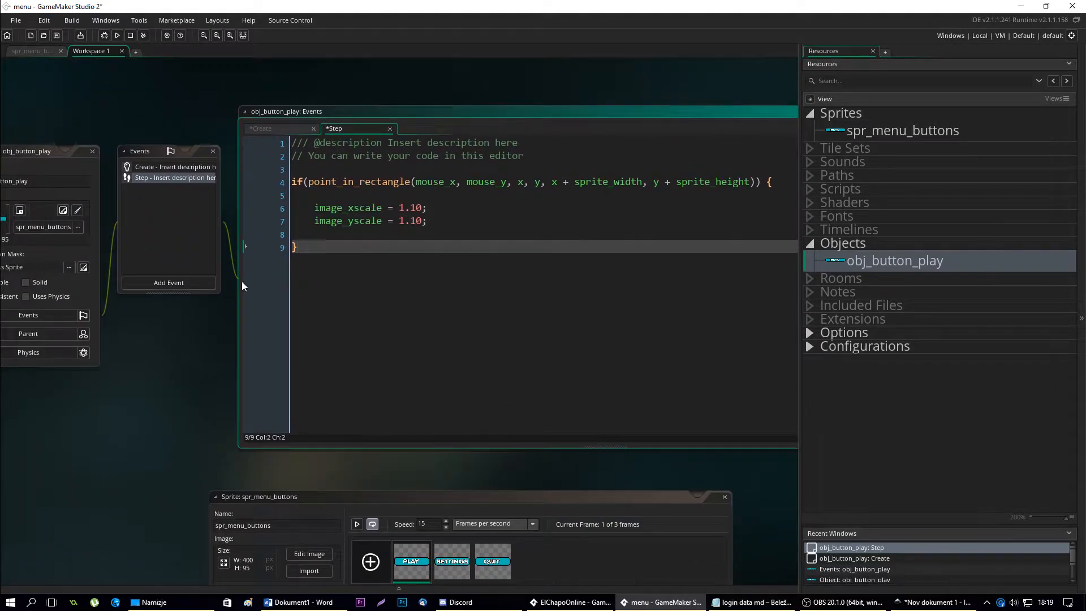
Add a Draw event whose code is draw_self();
{"action": "left_click", "coordinate": [169, 283]}
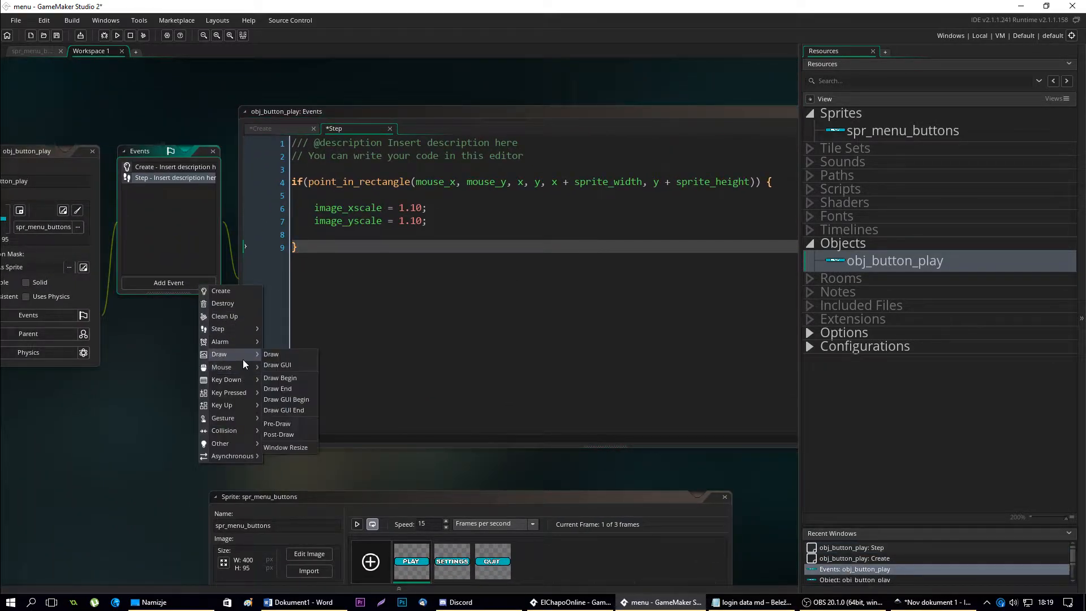
{"action": "left_click", "coordinate": [271, 355]}
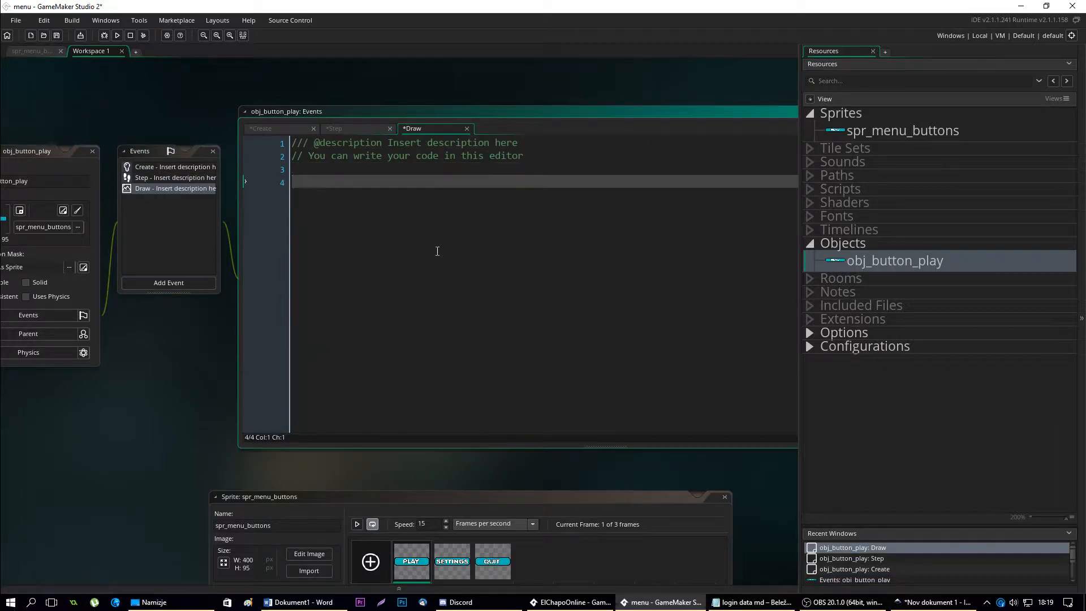
{"action": "type", "text": "draw_s"}
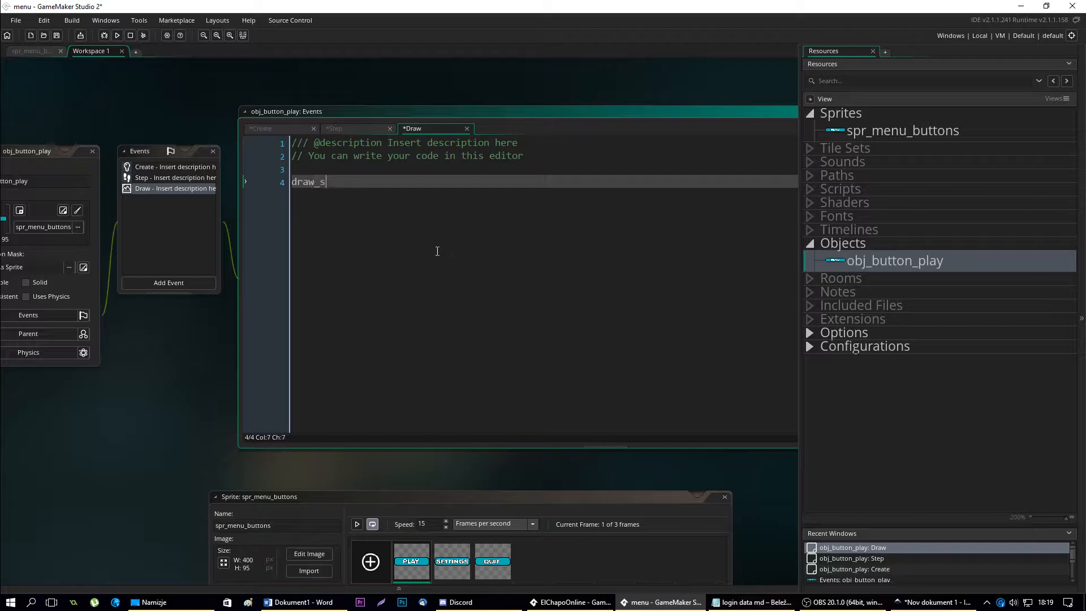
{"action": "type", "text": "elf()"}
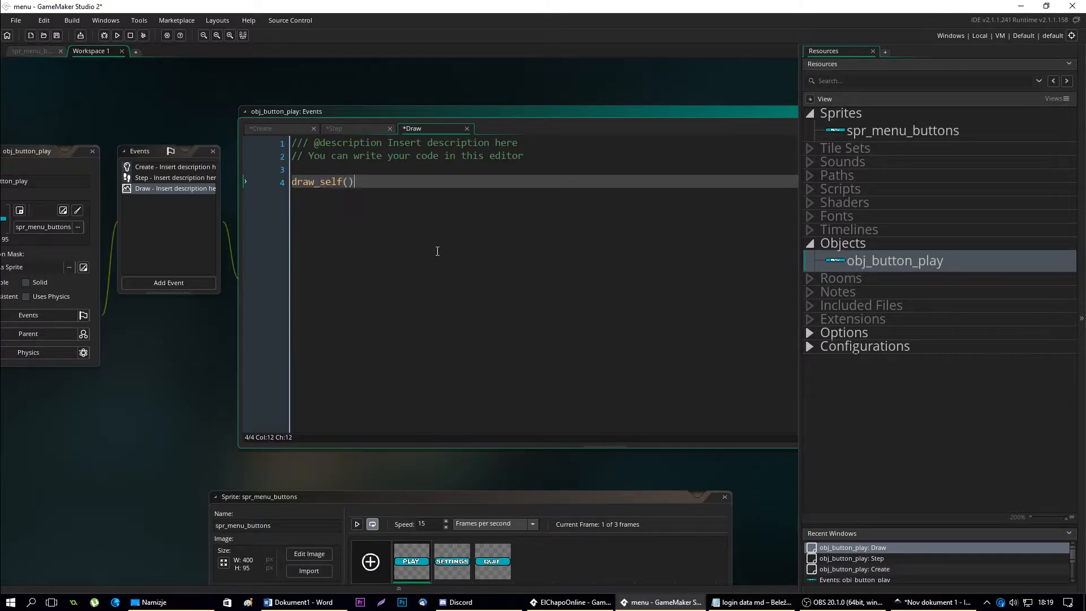
{"action": "type", "text": ";"}
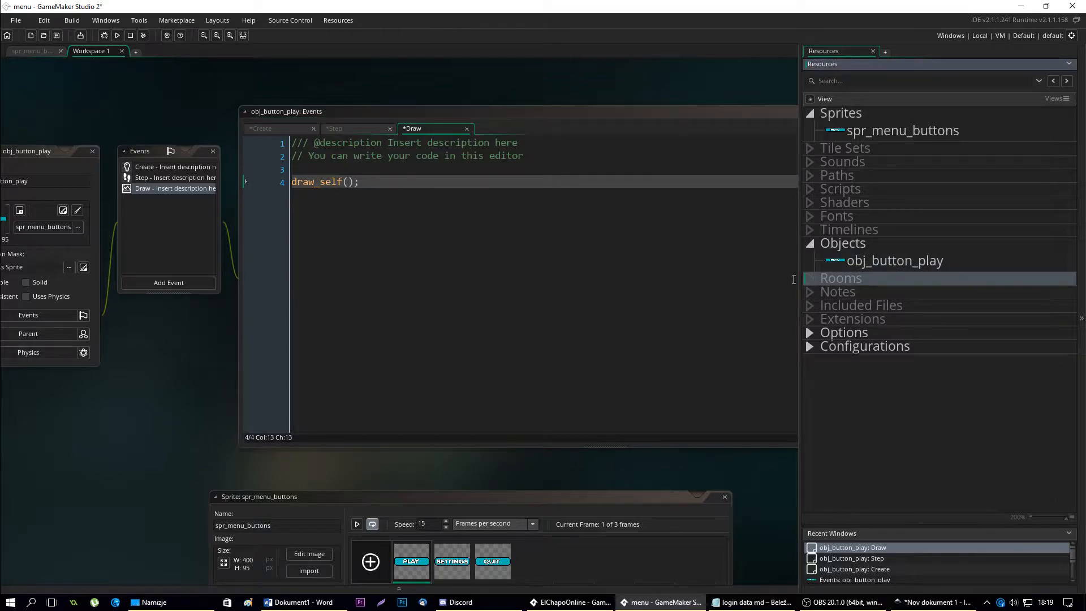
Create room0 and give its Background layer a white colour
{"action": "right_click", "coordinate": [841, 278]}
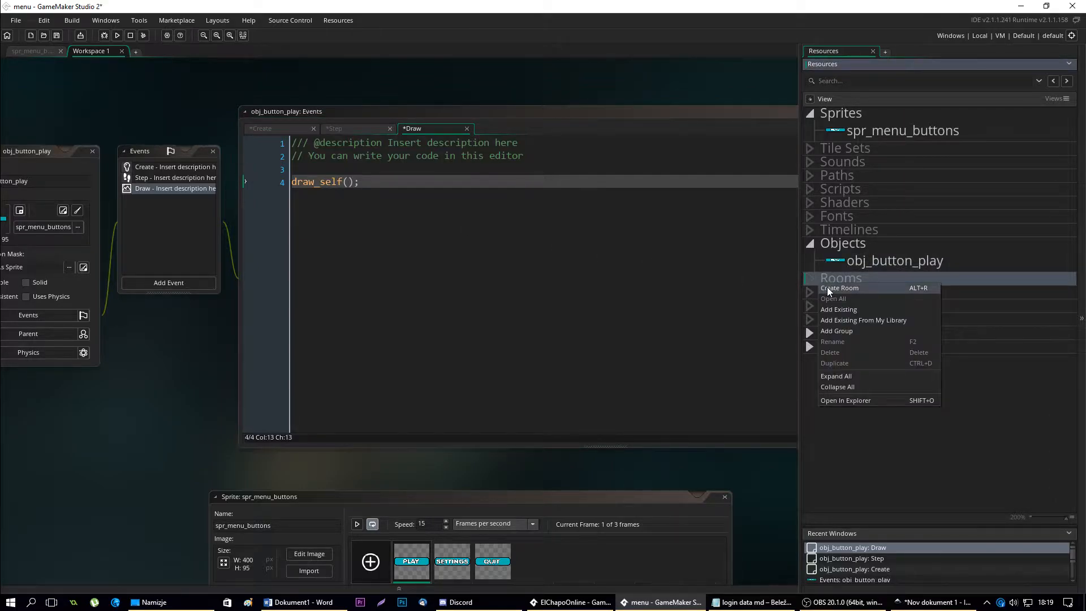
{"action": "left_click", "coordinate": [838, 288]}
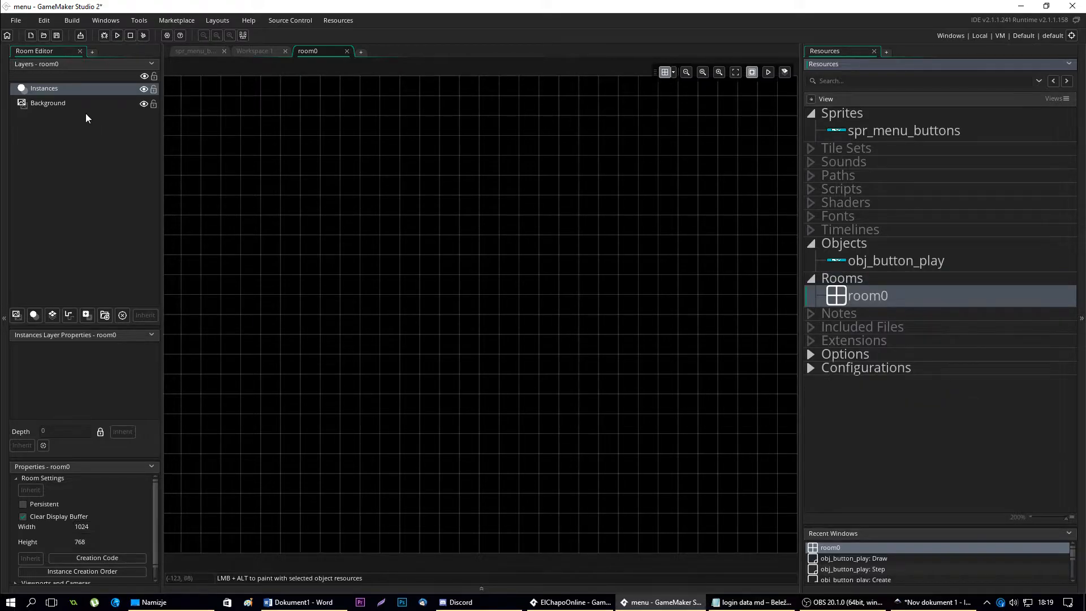
{"action": "left_click", "coordinate": [47, 103]}
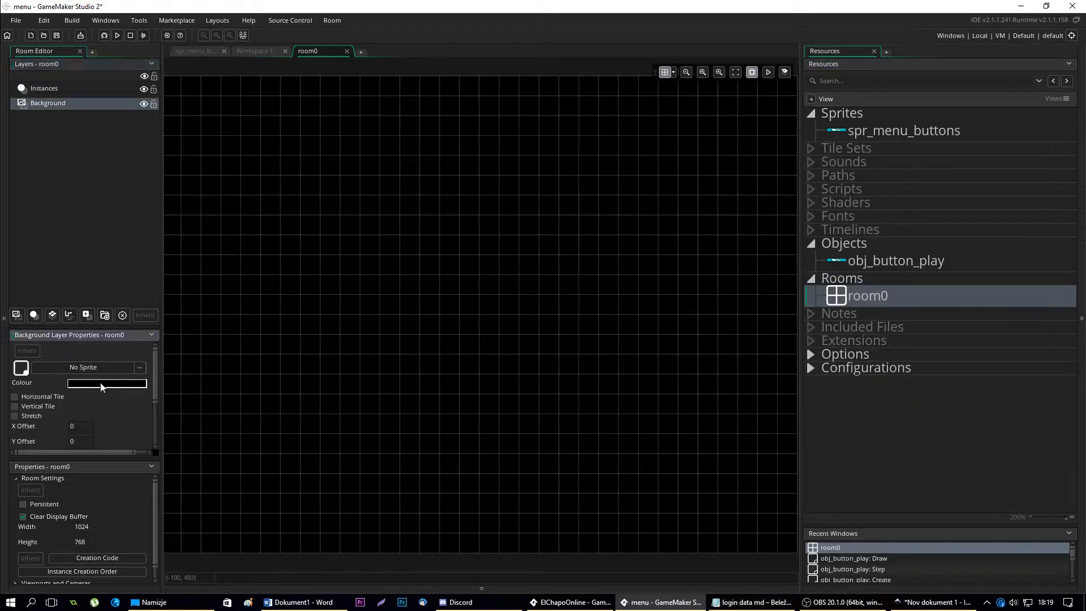
{"action": "left_click", "coordinate": [106, 384]}
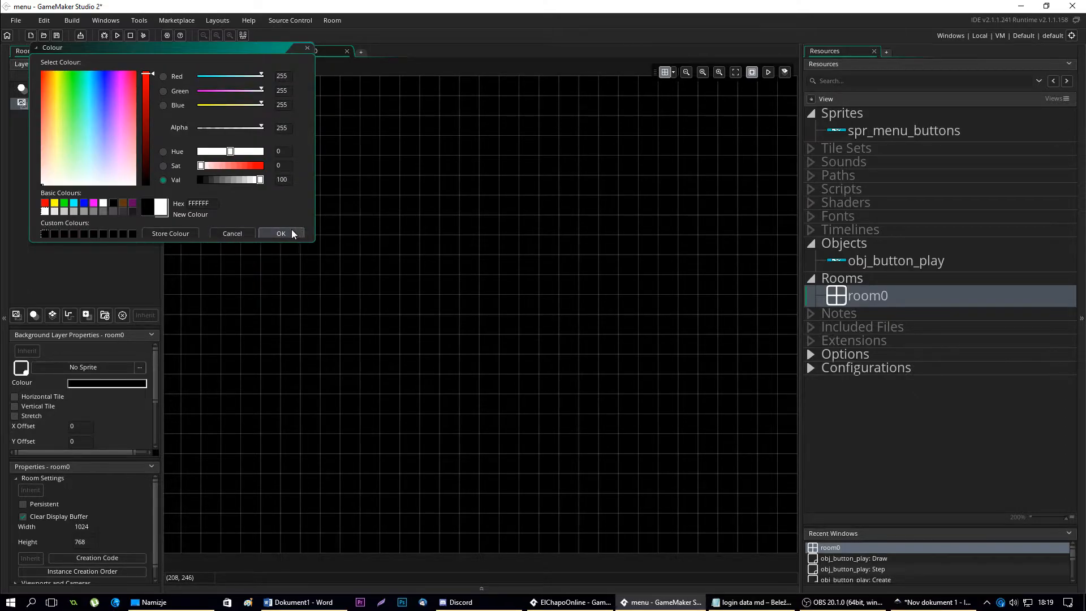
{"action": "left_click", "coordinate": [281, 233]}
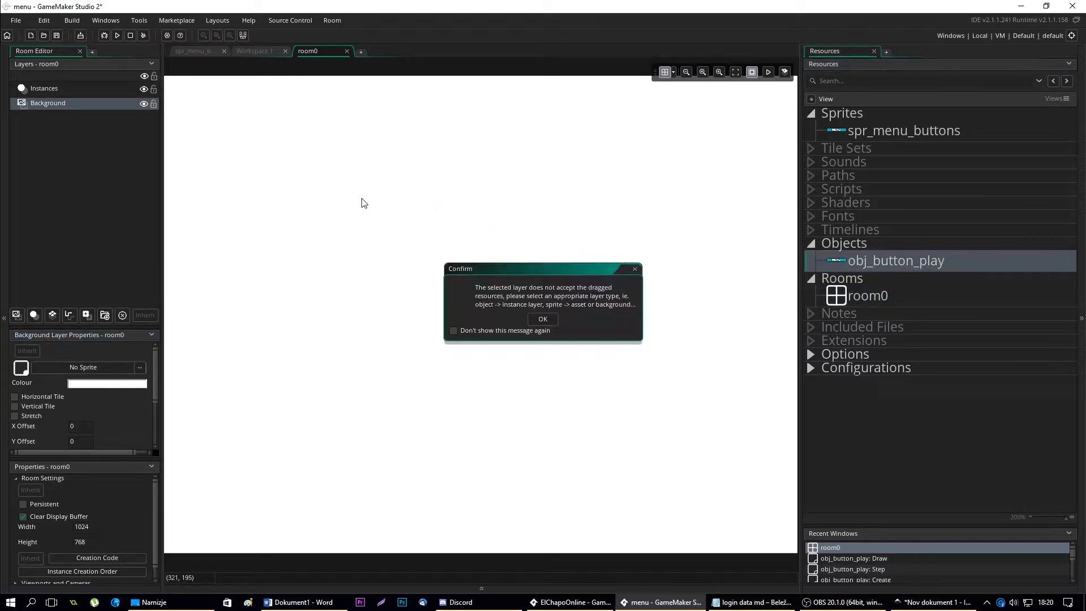
{"action": "left_click", "coordinate": [542, 319]}
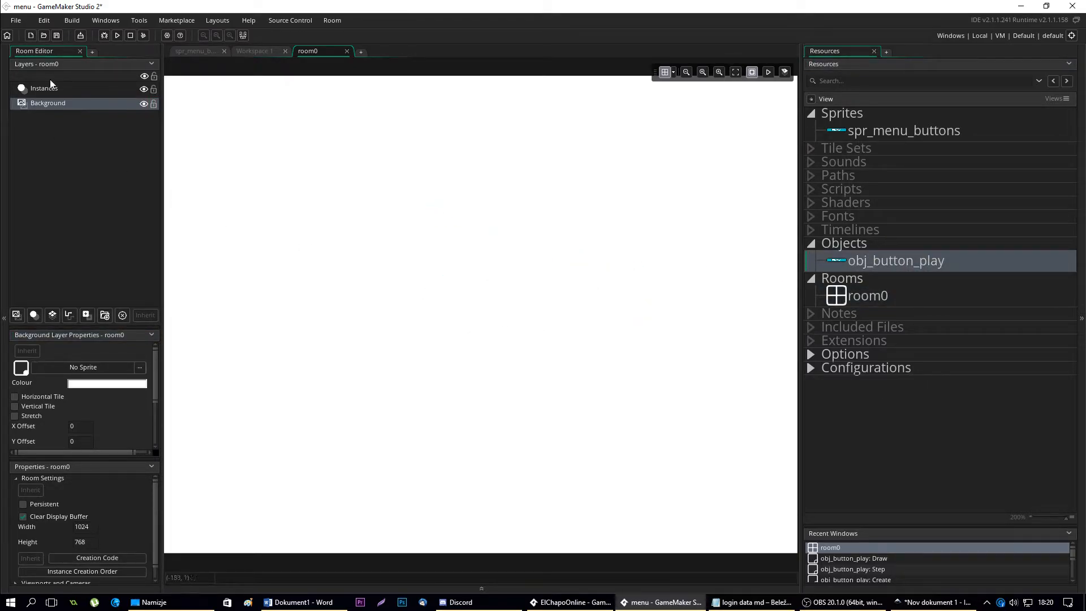
Place an obj_button_play instance on the Instances layer near the top of room0
{"action": "left_click", "coordinate": [44, 88]}
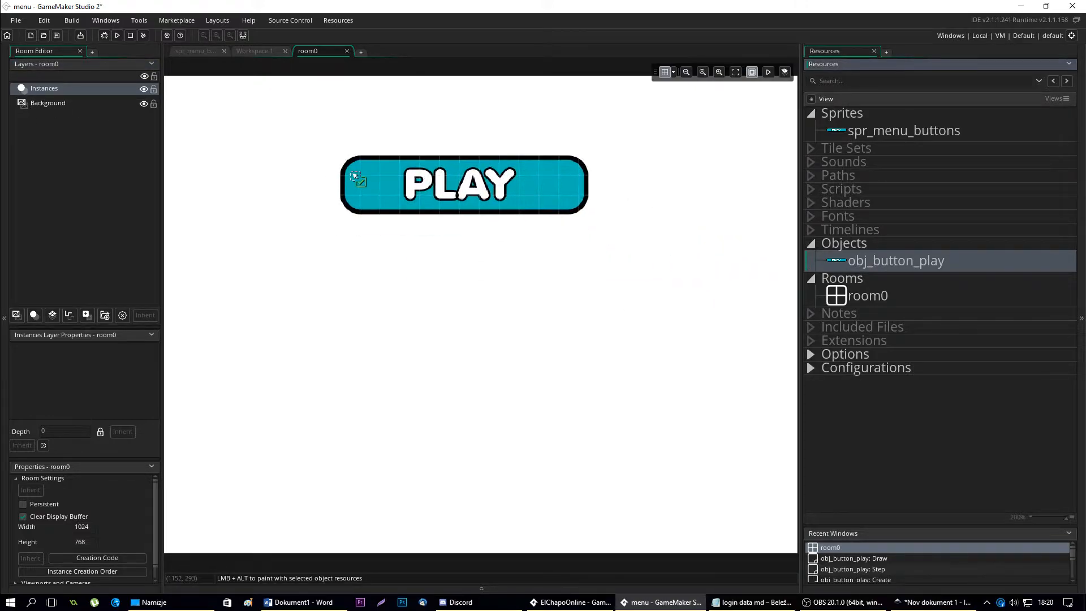
{"action": "left_click", "coordinate": [358, 176]}
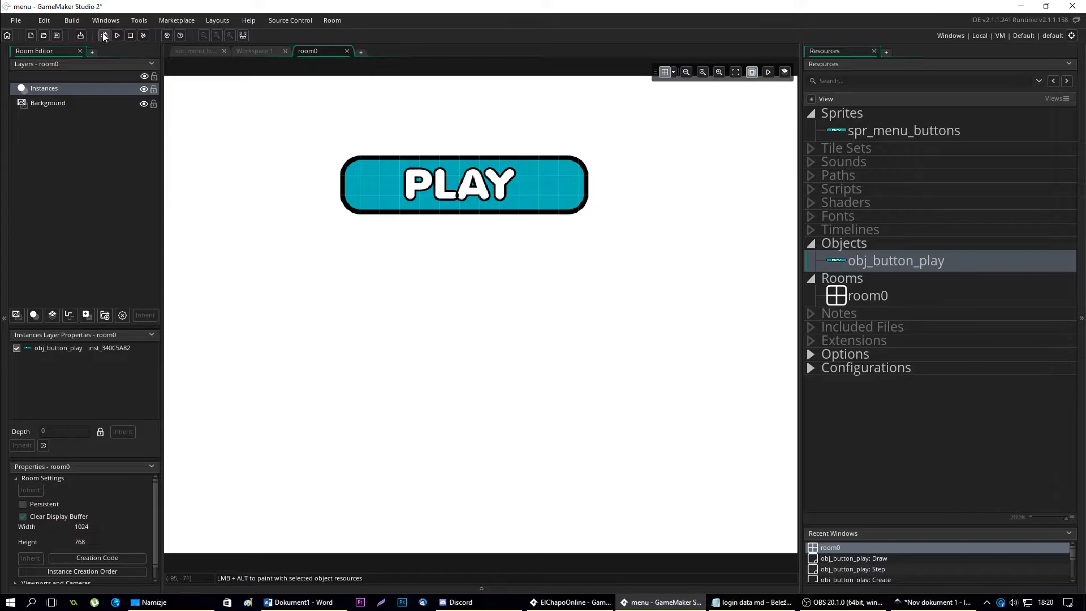
Test-run the game to see the PLAY button, then close the game window
{"action": "left_click", "coordinate": [117, 35]}
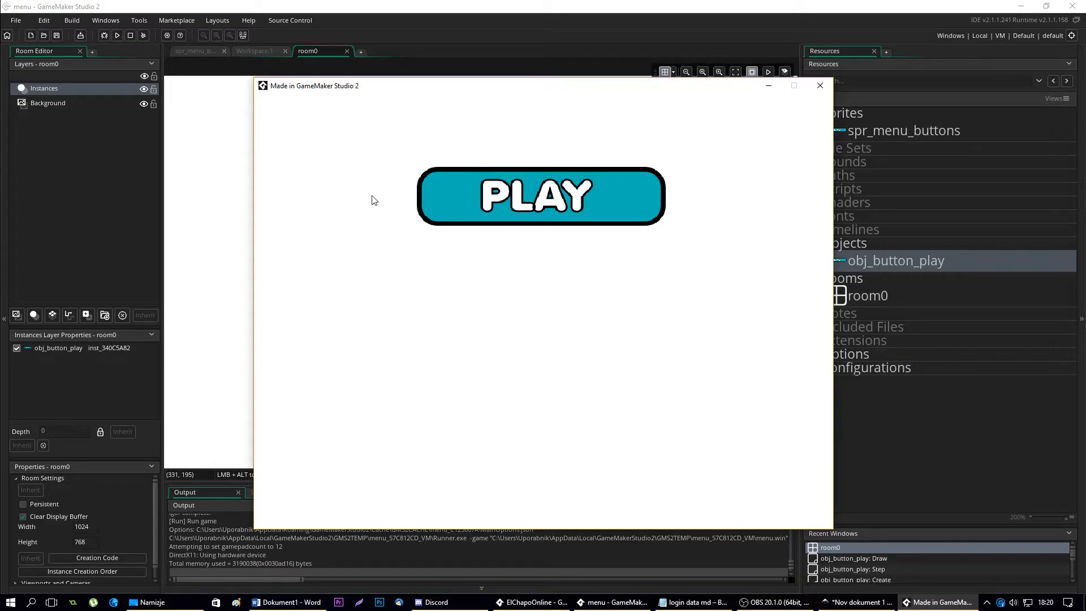
{"action": "mouse_move", "coordinate": [821, 85]}
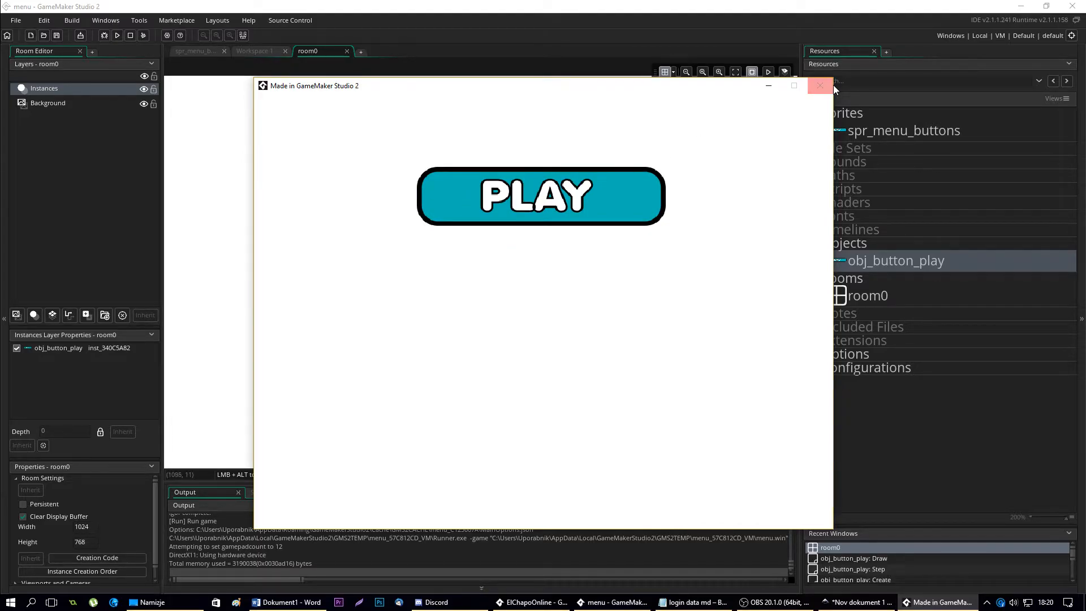
{"action": "left_click", "coordinate": [820, 85]}
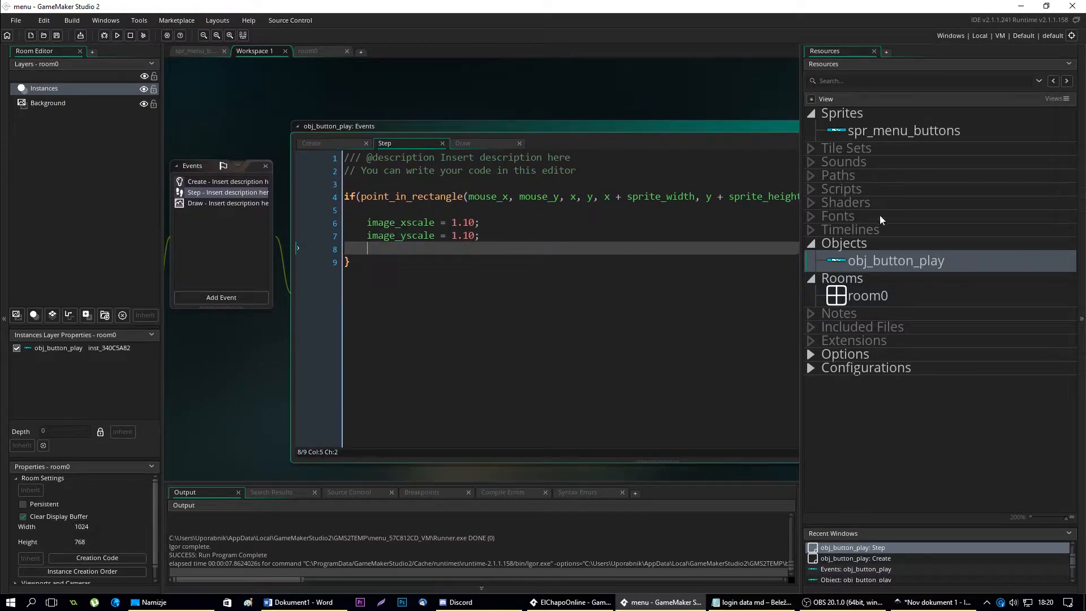
Add an else block resetting image_xscale = 1; and image_yscale = 1;
{"action": "double_click", "coordinate": [903, 130]}
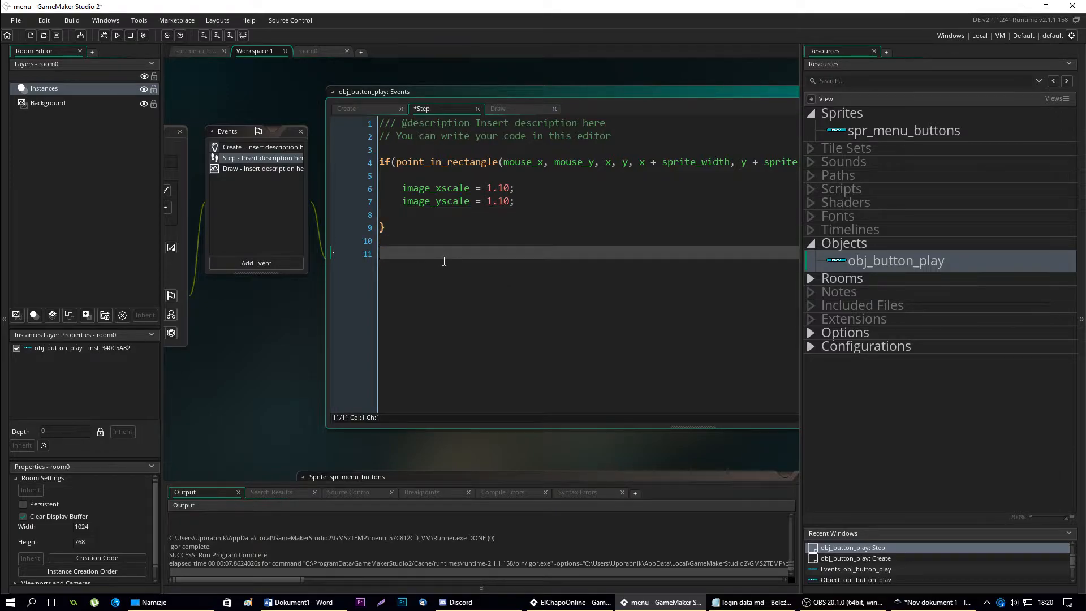
{"action": "type", "text": "else {"}
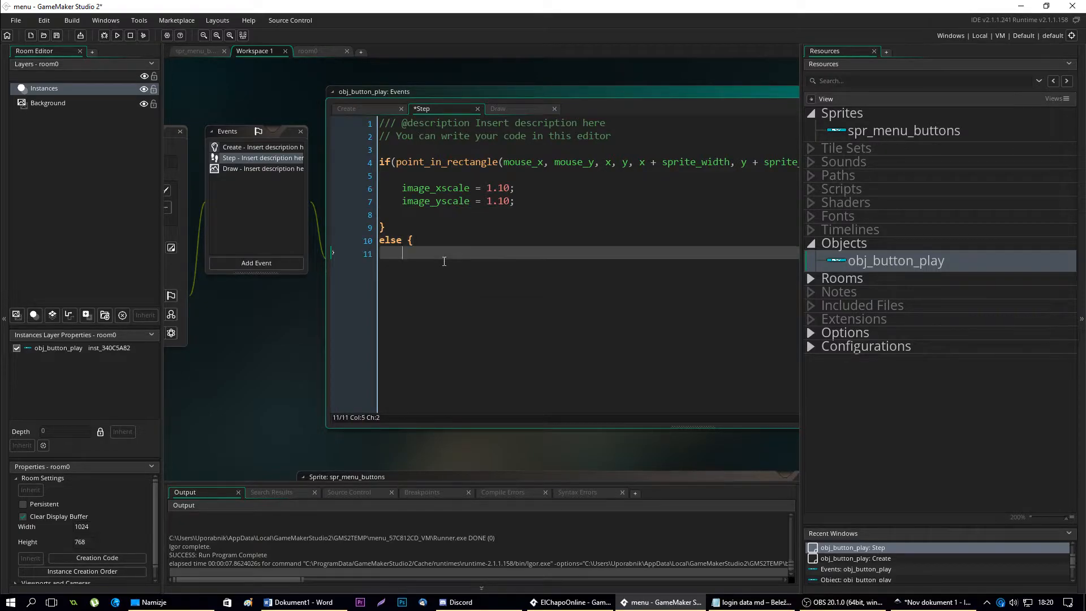
{"action": "key", "text": "enter"}
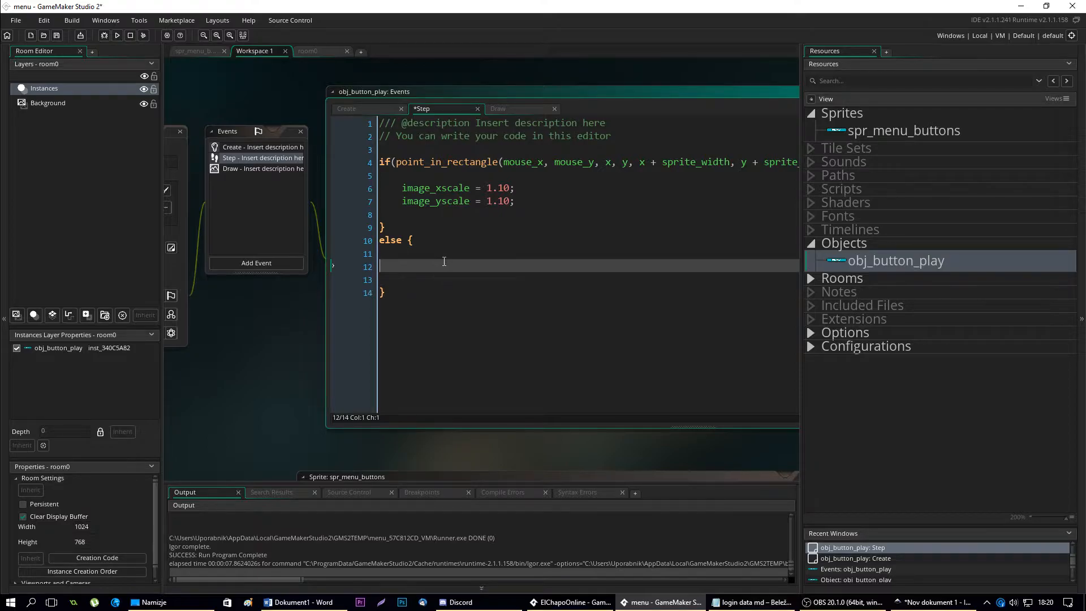
{"action": "type", "text": "image_xsdc"}
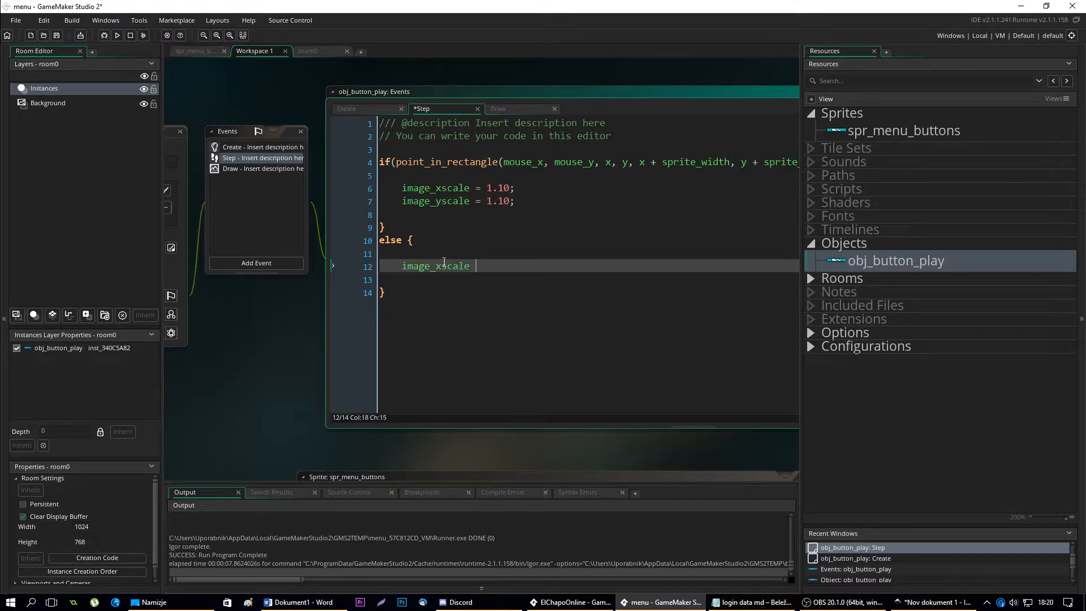
{"action": "type", "text": "= 1;\\nimage_"}
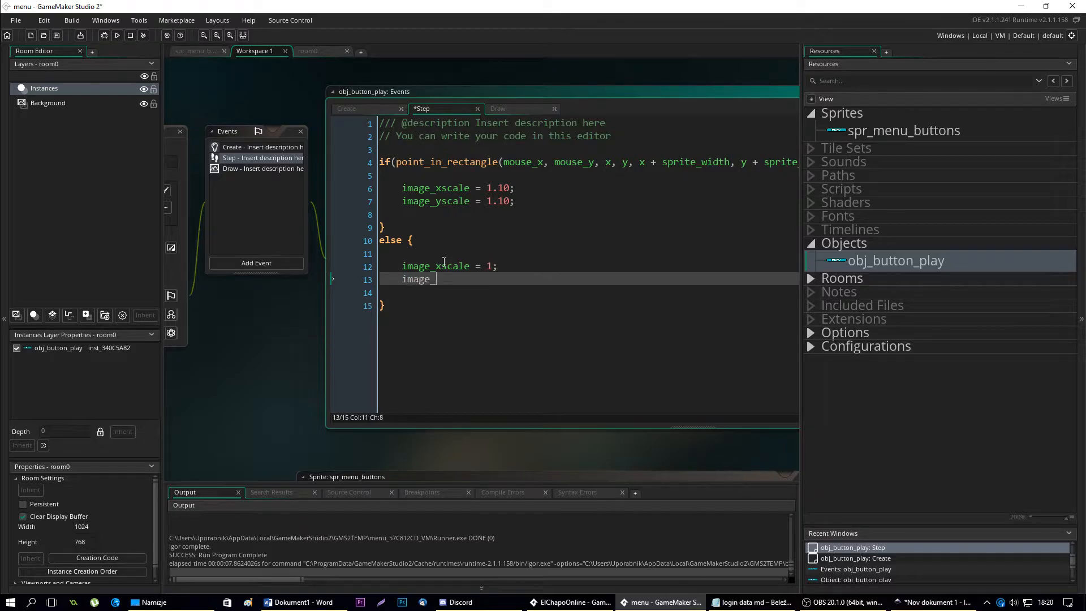
{"action": "type", "text": "yscale = 1;"}
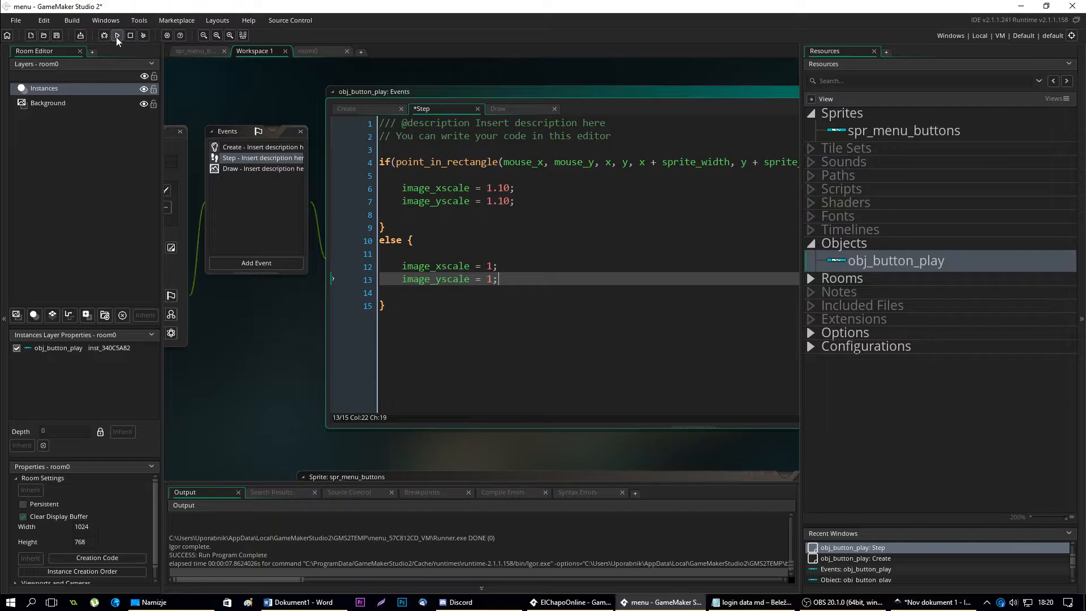
{"action": "left_click", "coordinate": [116, 35]}
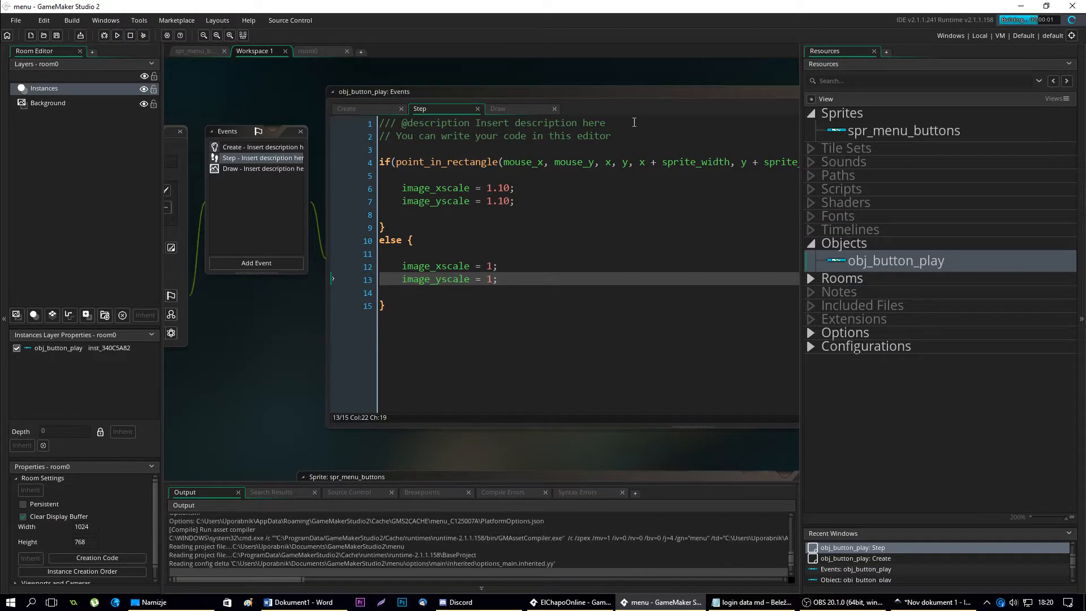
{"action": "left_click", "coordinate": [116, 35]}
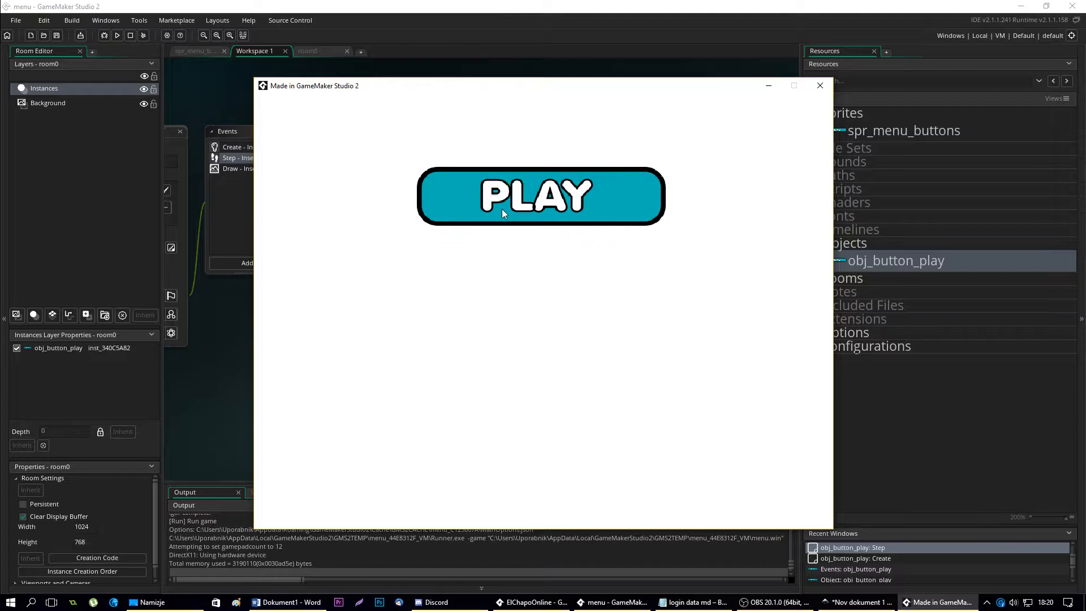
{"action": "mouse_move", "coordinate": [561, 186]}
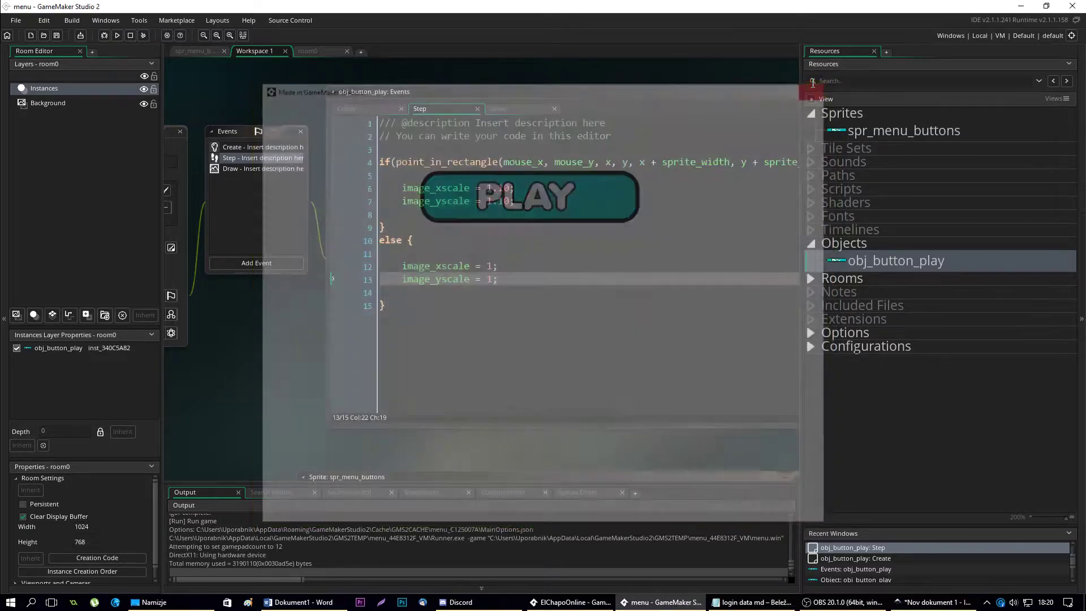
Open spr_menu_buttons and its Origin preset list to set the origin to Middle Centre
{"action": "double_click", "coordinate": [903, 130]}
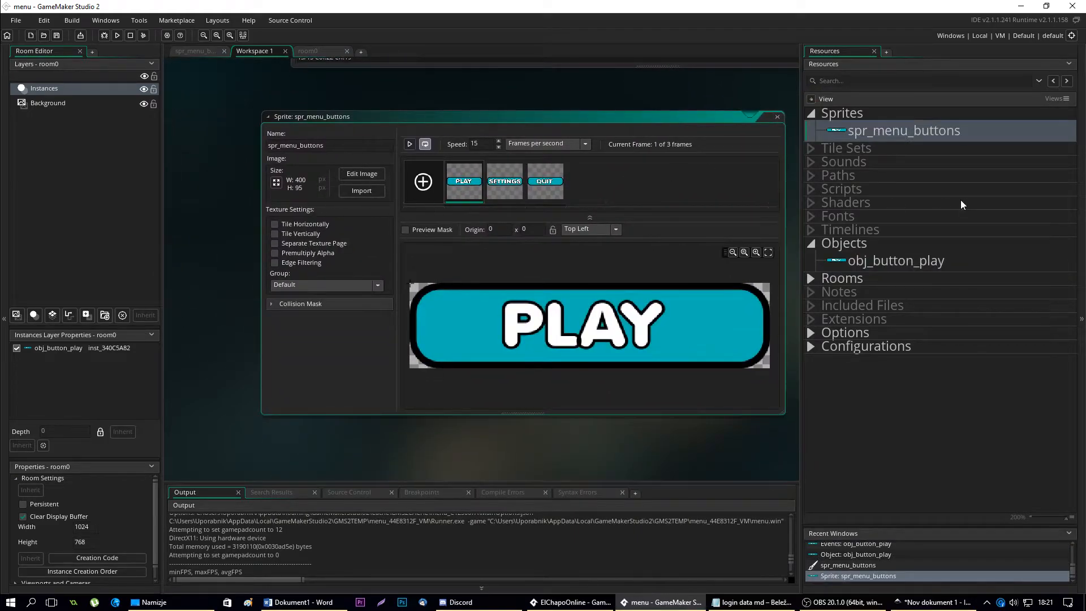
{"action": "mouse_move", "coordinate": [381, 211]}
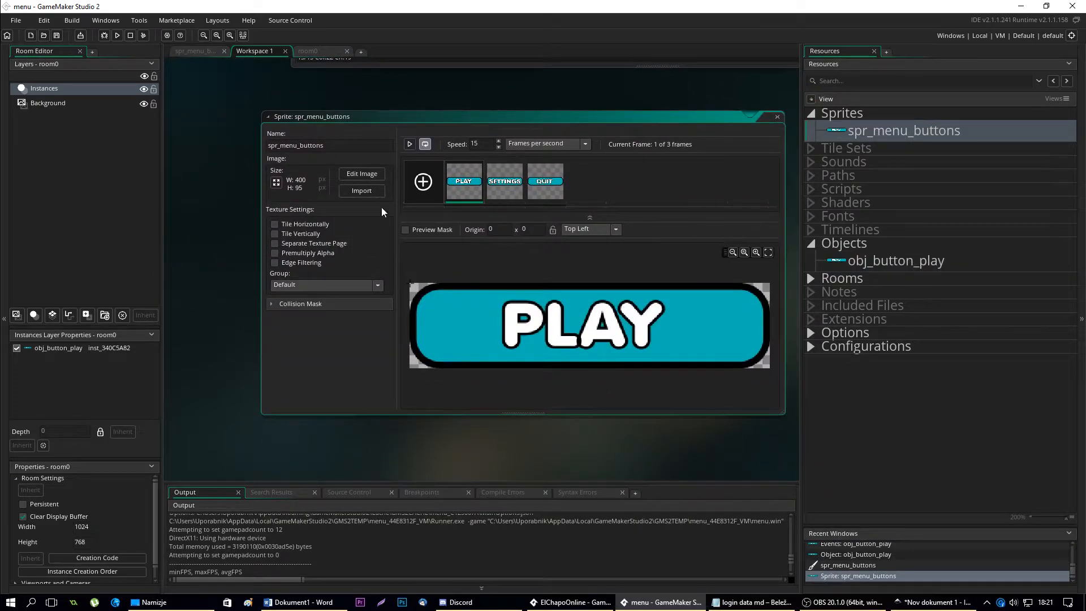
{"action": "left_click", "coordinate": [614, 228]}
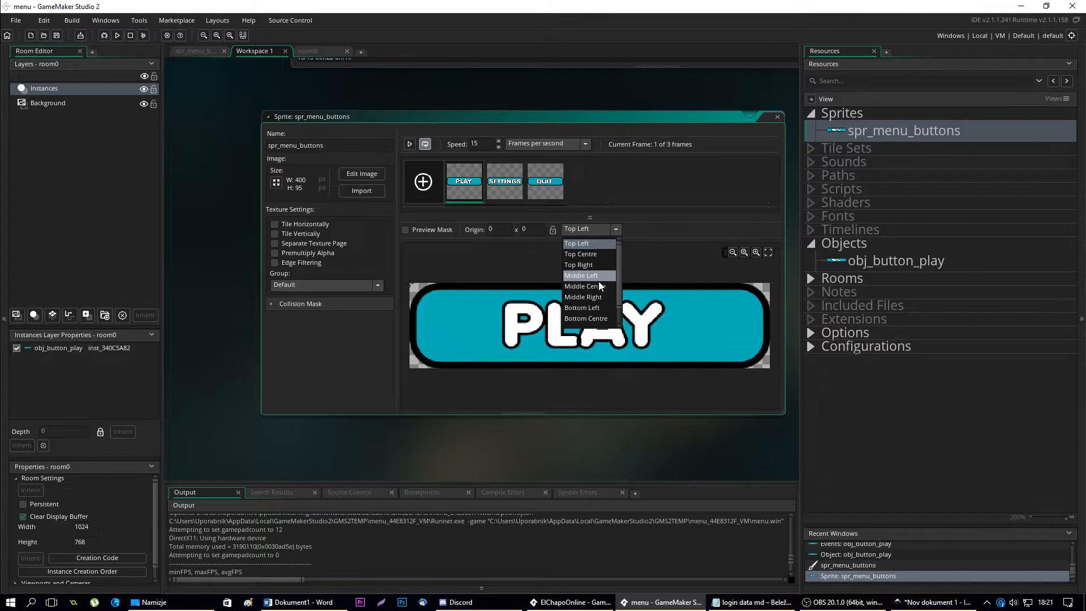
{"action": "mouse_move", "coordinate": [584, 286]}
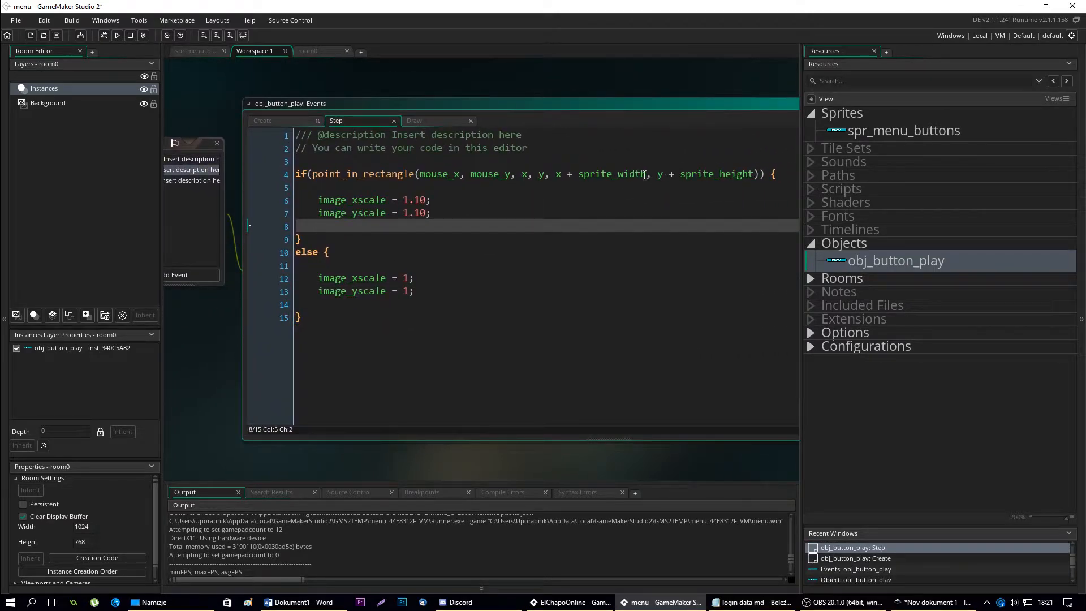
Make point_in_rectangle span x±sprite_width/2 and y±sprite_height/2 around the button
{"action": "type", "text": "/2"}
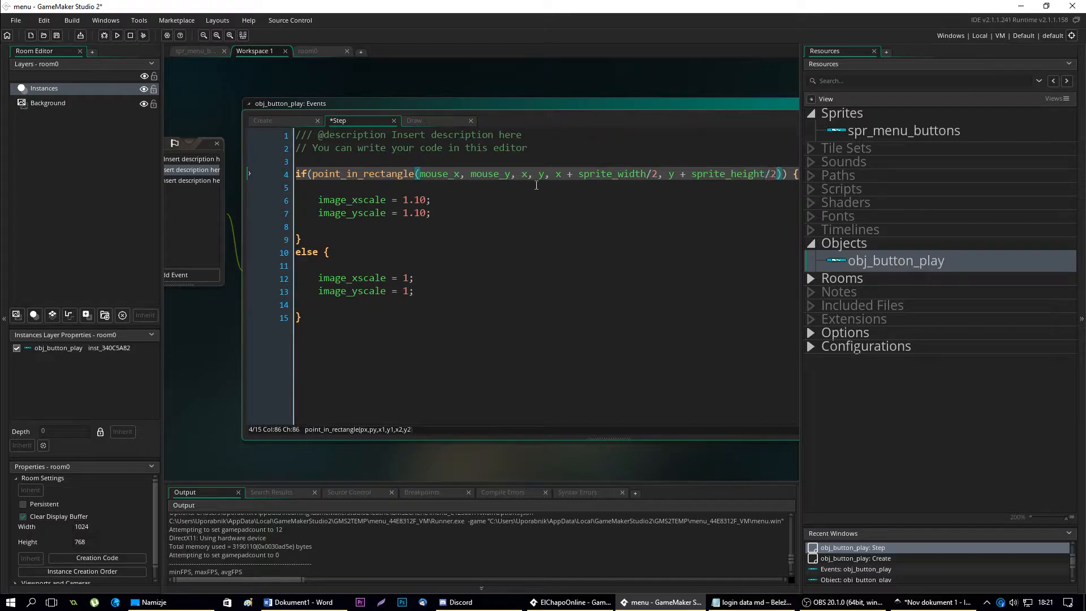
{"action": "left_click", "coordinate": [528, 173]}
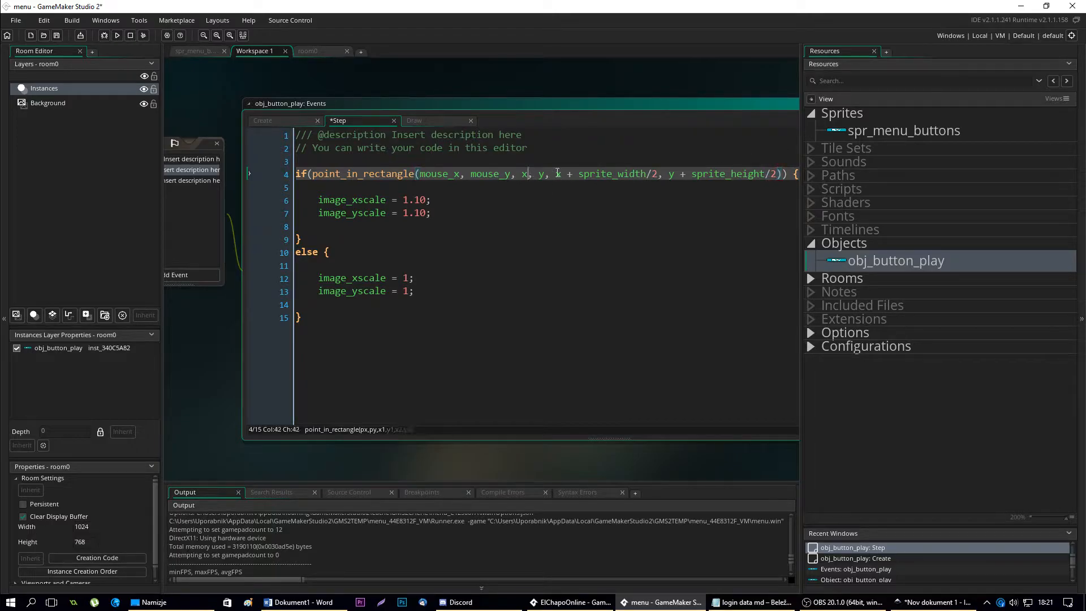
{"action": "type", "text": "-sprite_width/2"}
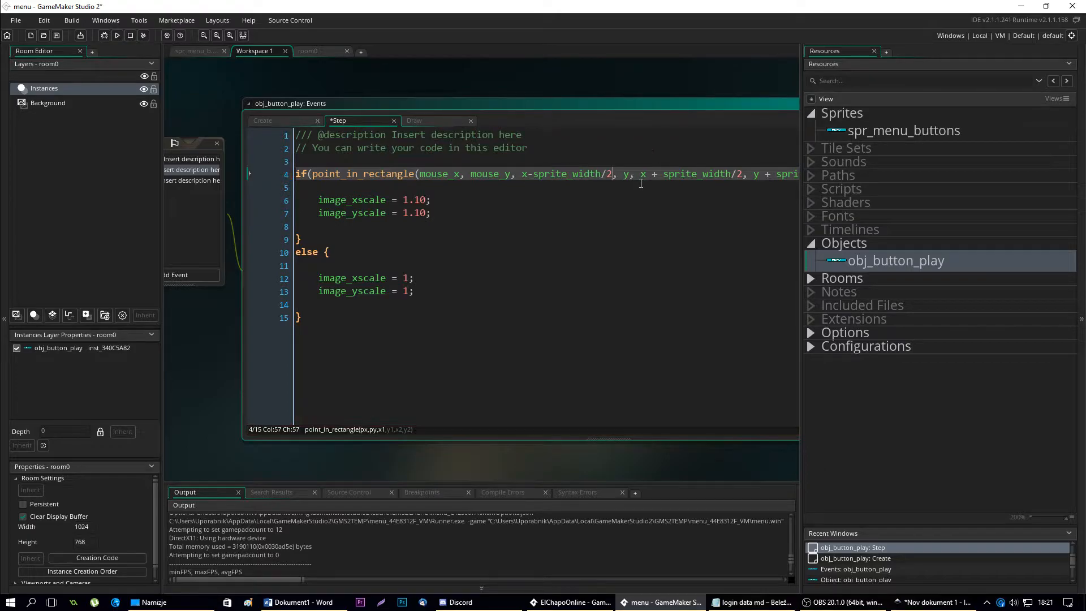
{"action": "left_click", "coordinate": [632, 174]}
{"action": "type", "text": "- sprite_height/2"}
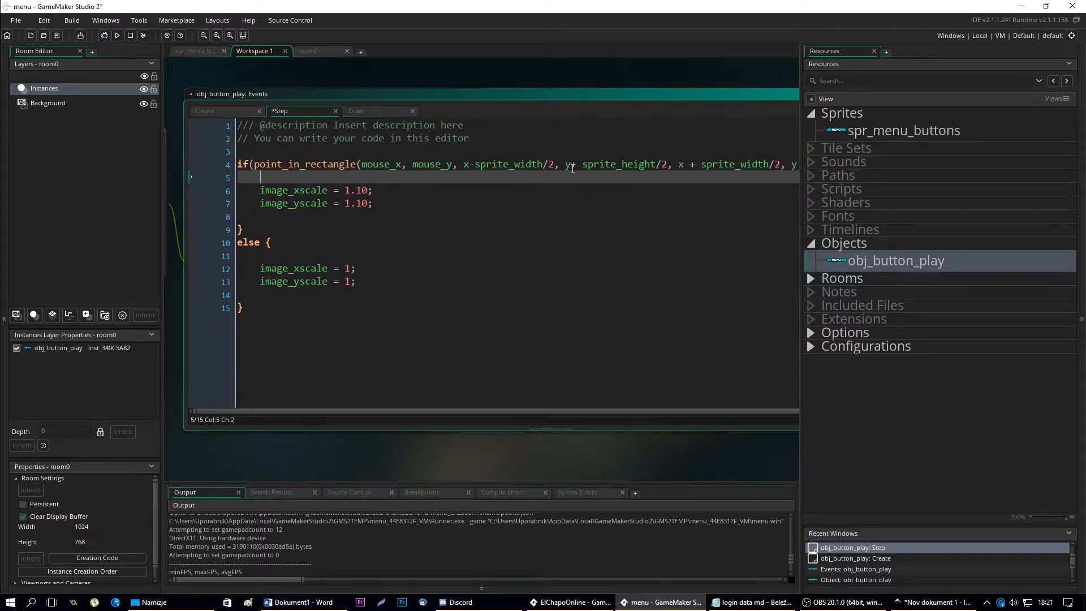
{"action": "left_click", "coordinate": [574, 165]}
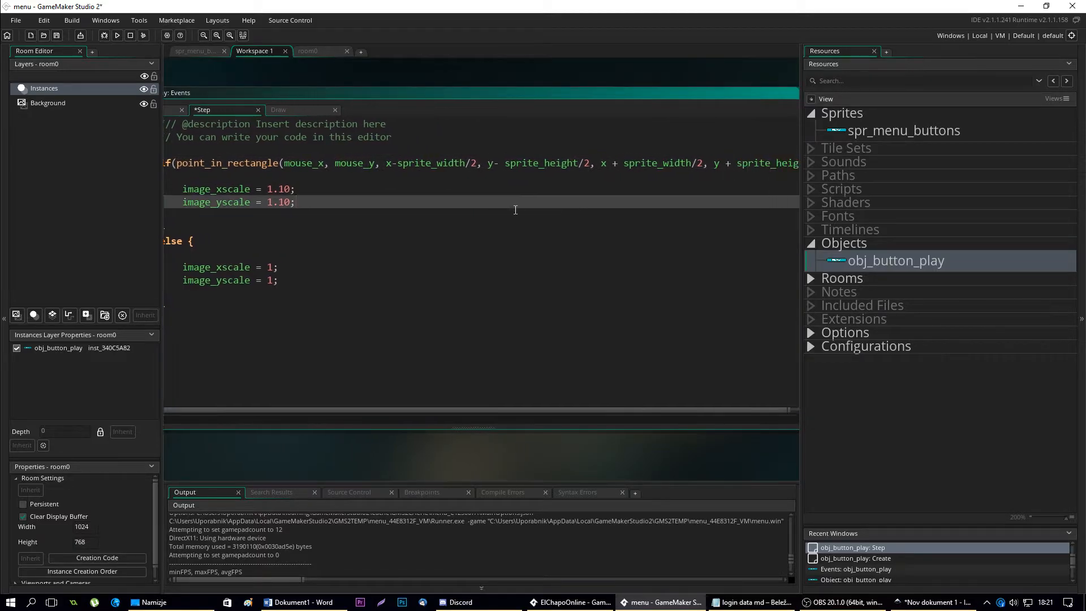
{"action": "left_click", "coordinate": [117, 35]}
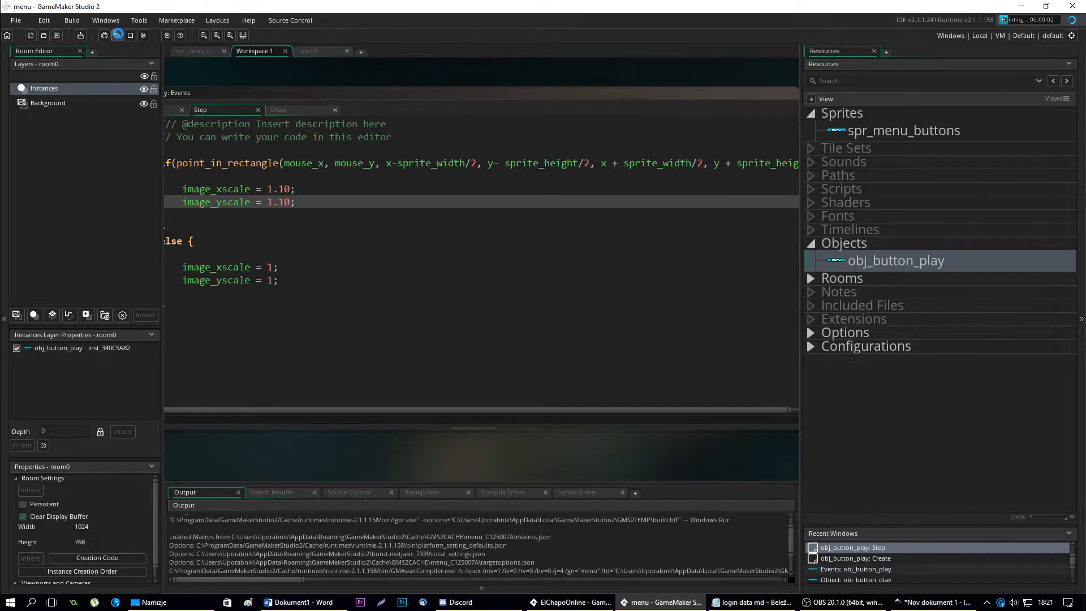
{"action": "left_click", "coordinate": [116, 35]}
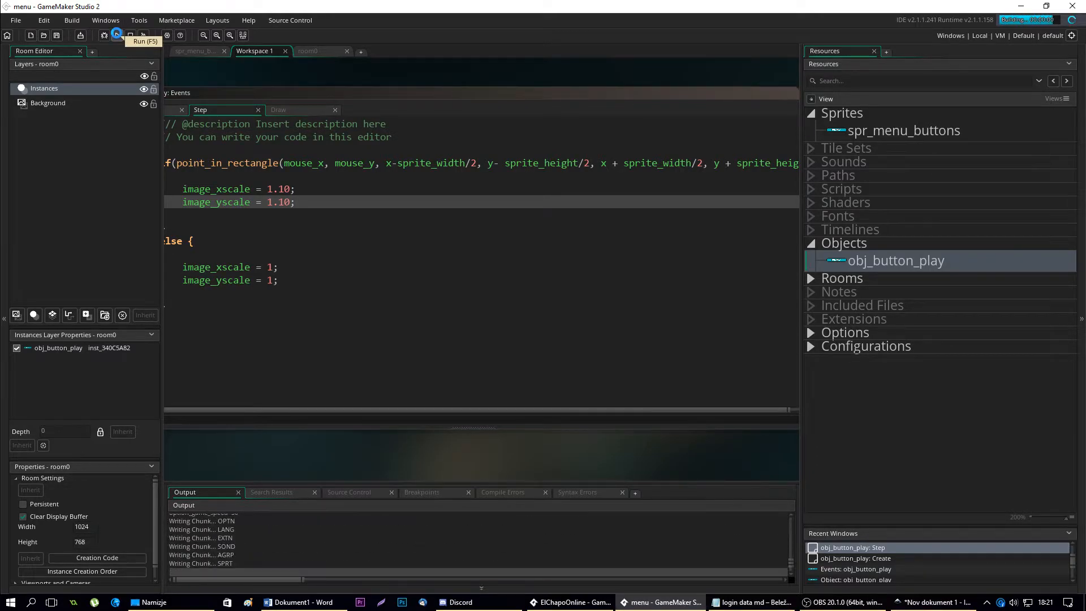
{"action": "left_click", "coordinate": [116, 35]}
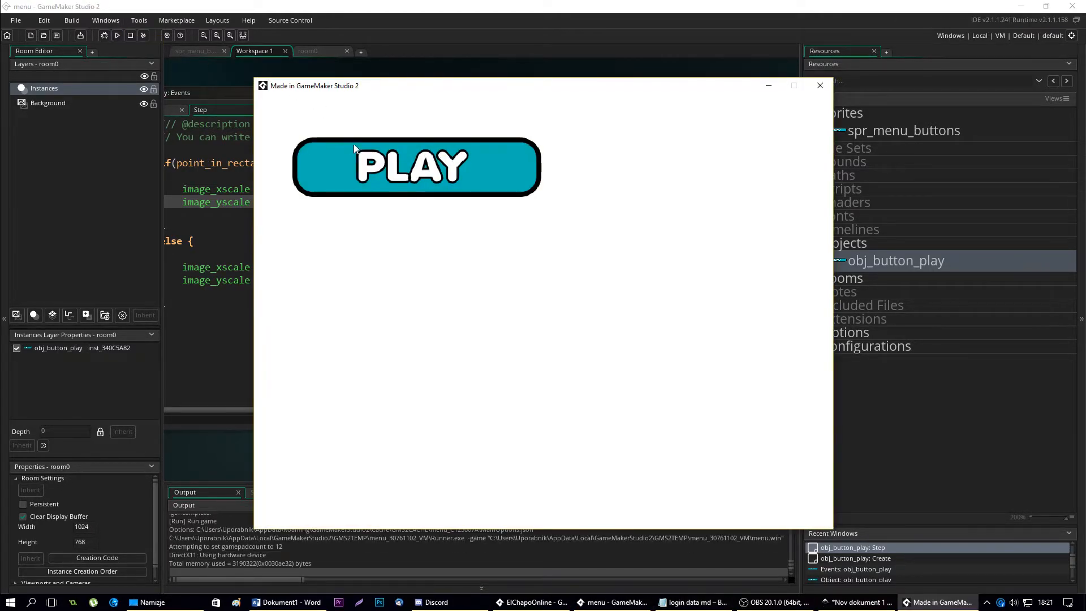
{"action": "mouse_move", "coordinate": [390, 172]}
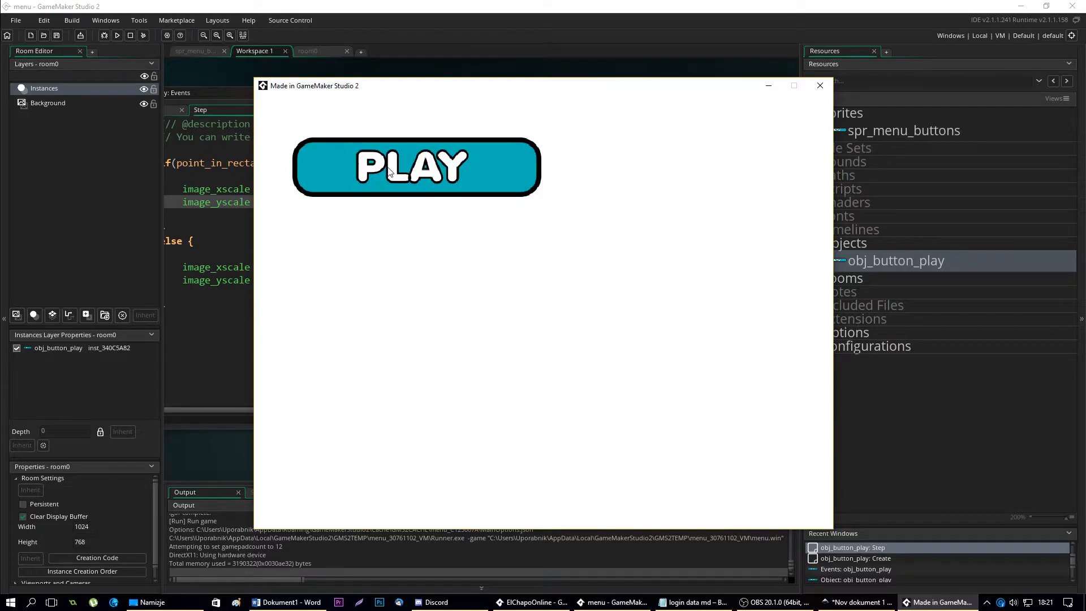
{"action": "left_click", "coordinate": [819, 85]}
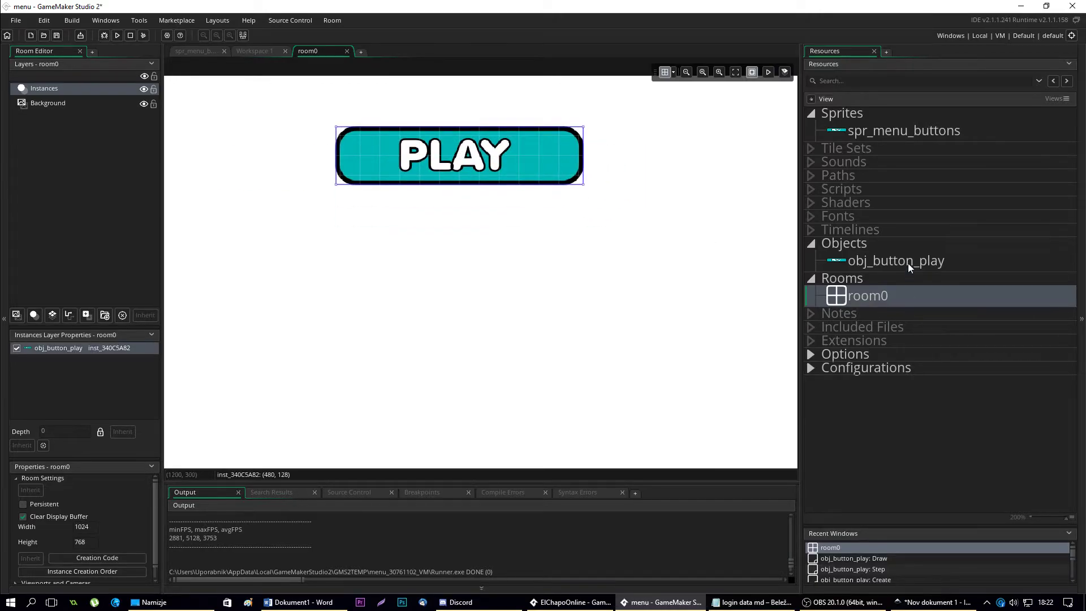
Reopen obj_button_play to add blank lines after the image_yscale = 1.10 line
{"action": "double_click", "coordinate": [896, 260]}
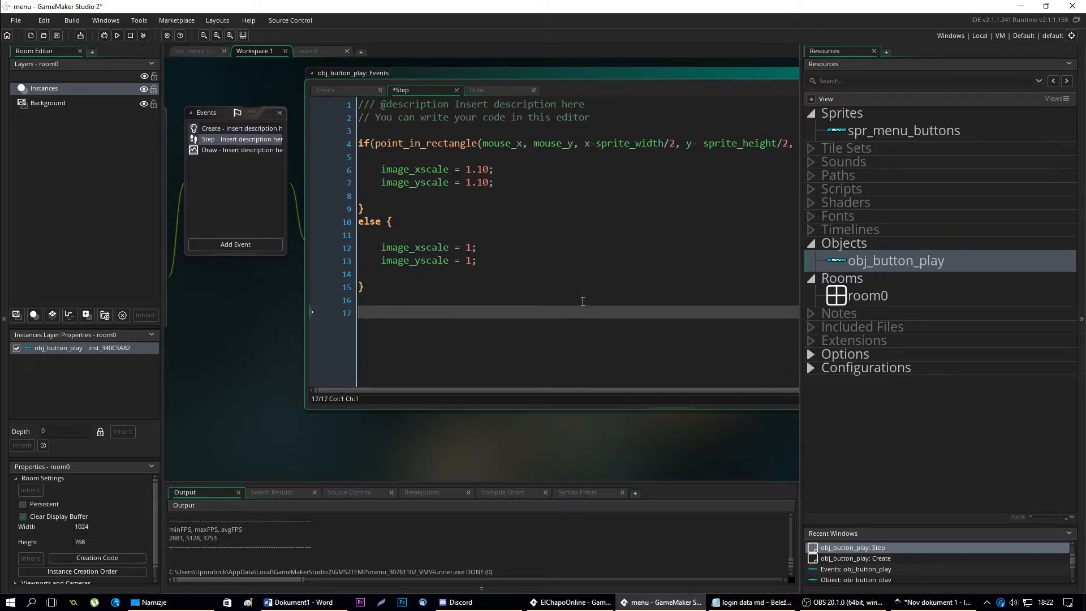
{"action": "mouse_move", "coordinate": [606, 222]}
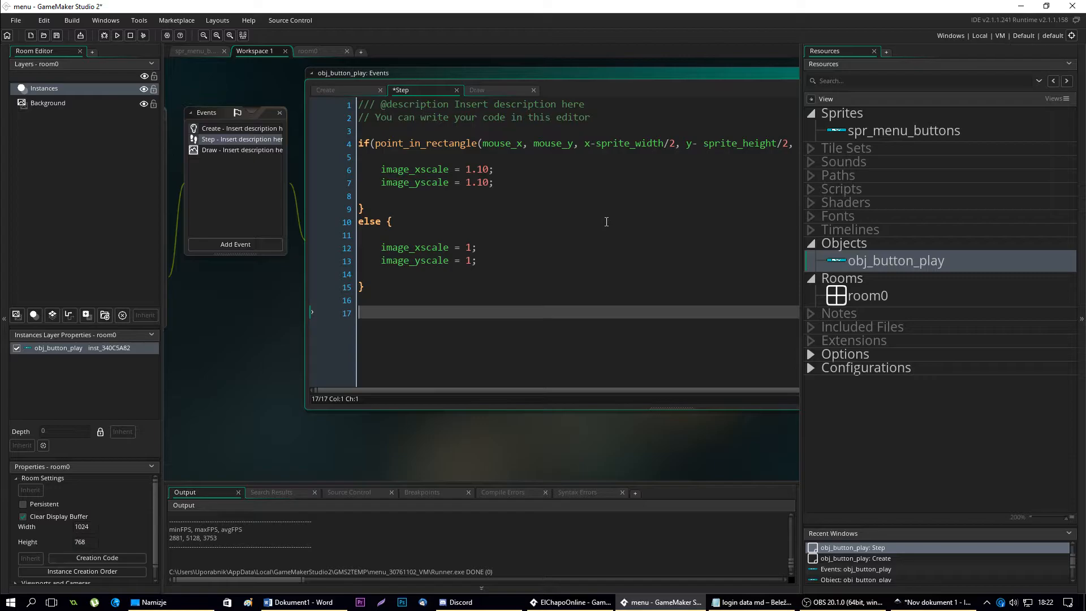
{"action": "mouse_move", "coordinate": [616, 197]}
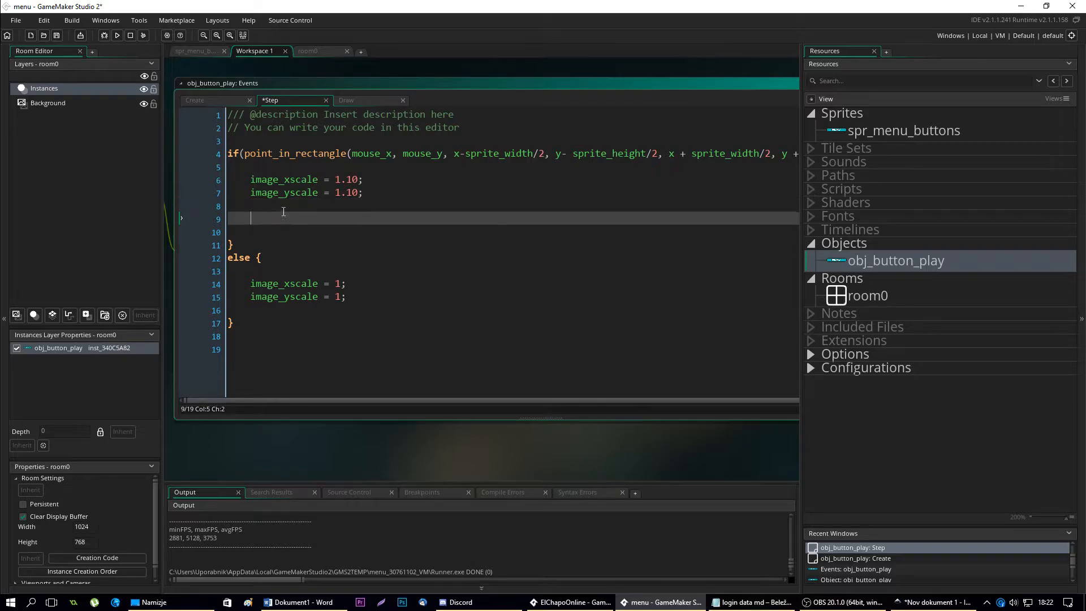
Add if(mouse_check_button(mb_left)) { image_alpha = 0.8; } inside the hover block, starting an 'and' condition
{"action": "type", "text": "if"}
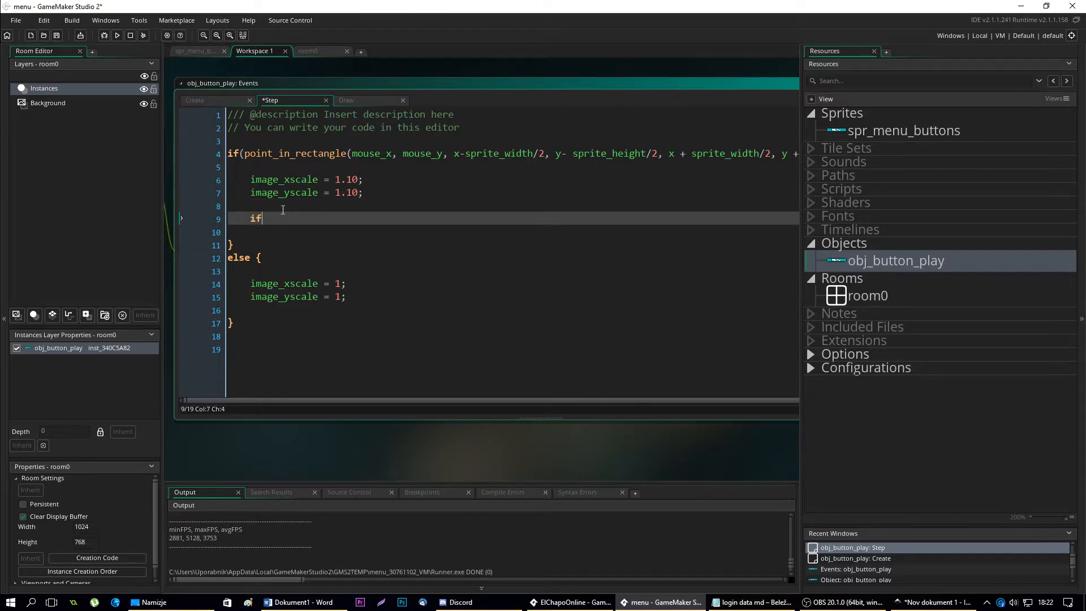
{"action": "type", "text": "(mouse_check_button("}
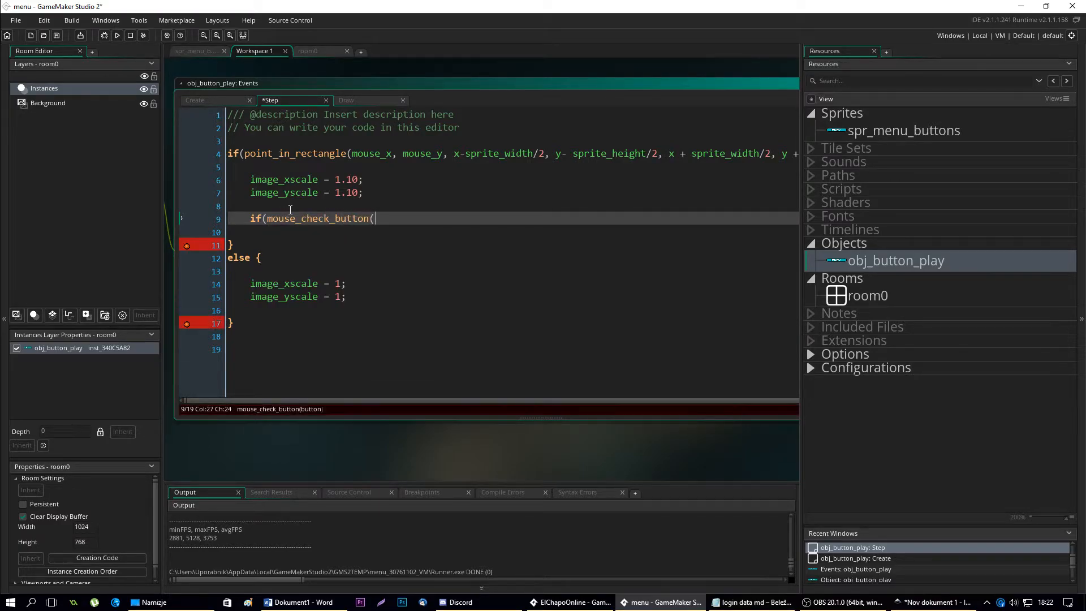
{"action": "type", "text": "mb_left"}
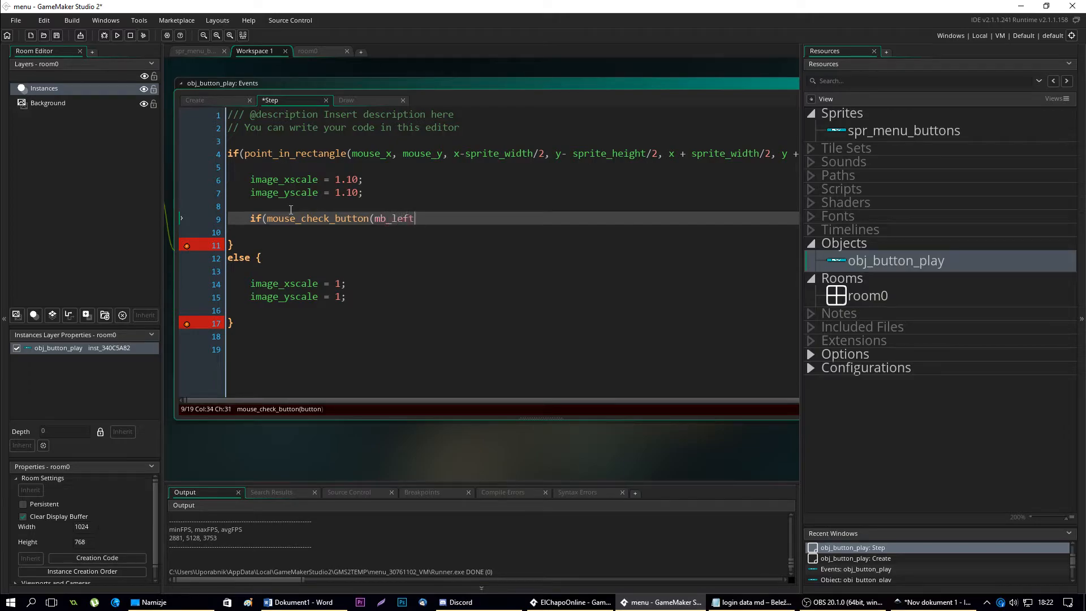
{"action": "type", "text": ")) {"}
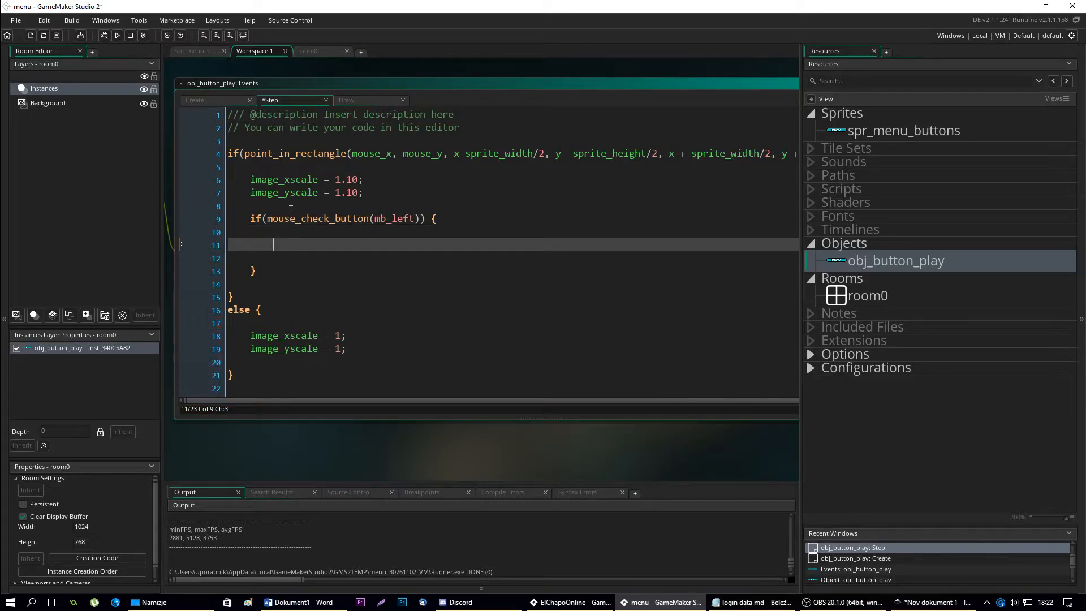
{"action": "type", "text": "image_alpha ="}
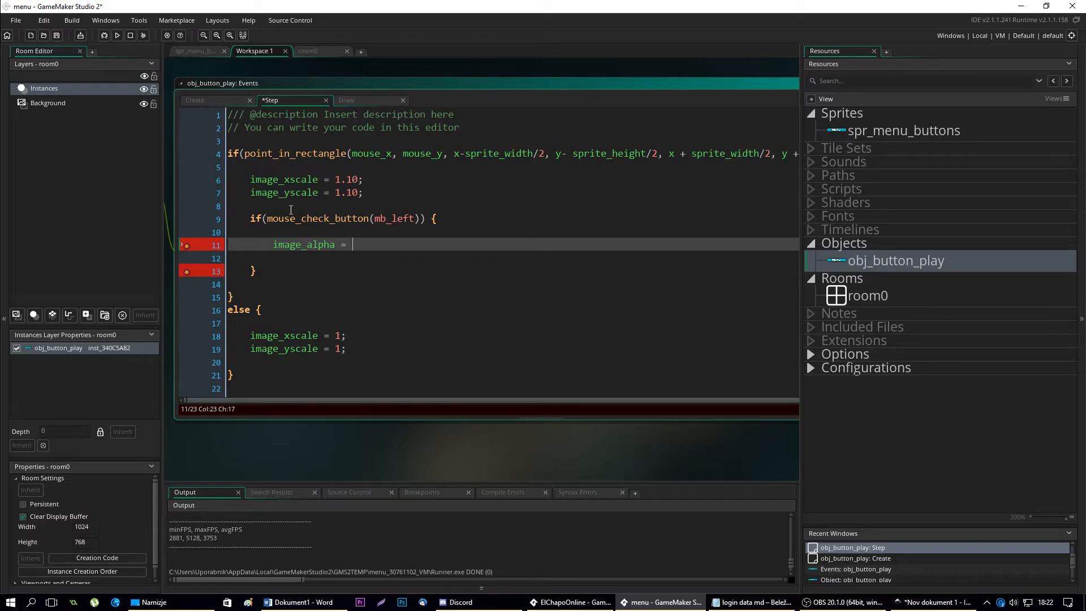
{"action": "type", "text": "0.8;"}
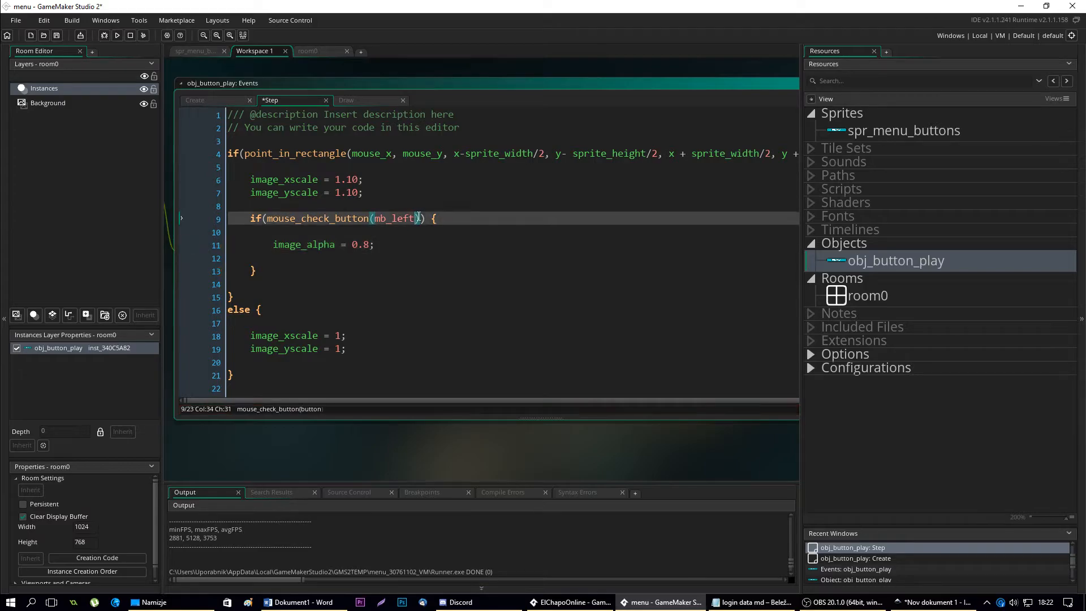
{"action": "type", "text": "and"}
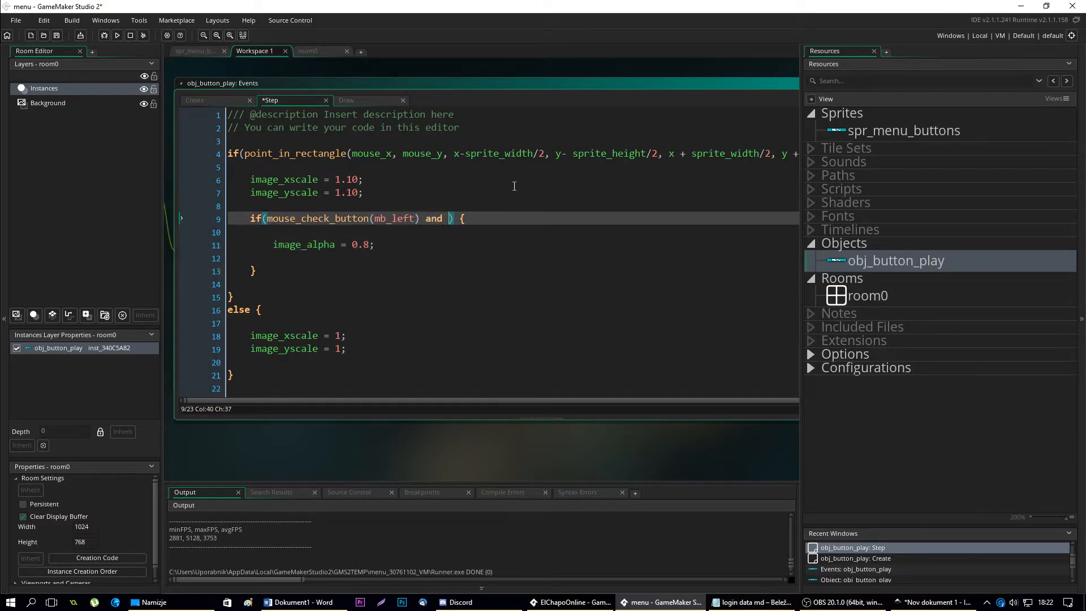
Require pressed==true for dimming and add if(mouse_check_button_pressed(mb_left)) { pressed = true; }
{"action": "type", "text": "pr"}
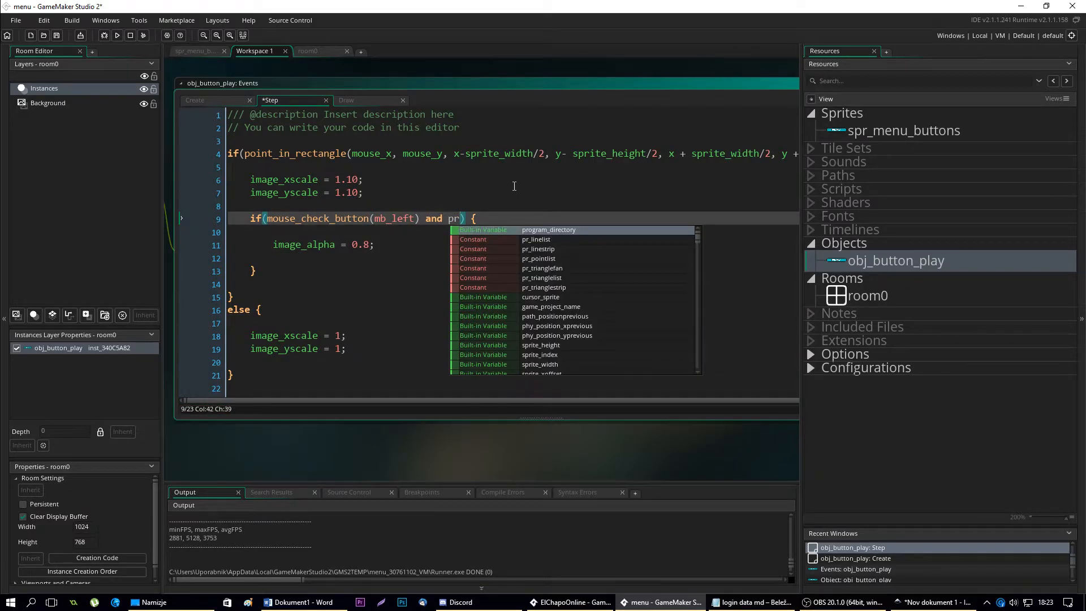
{"action": "type", "text": "es"}
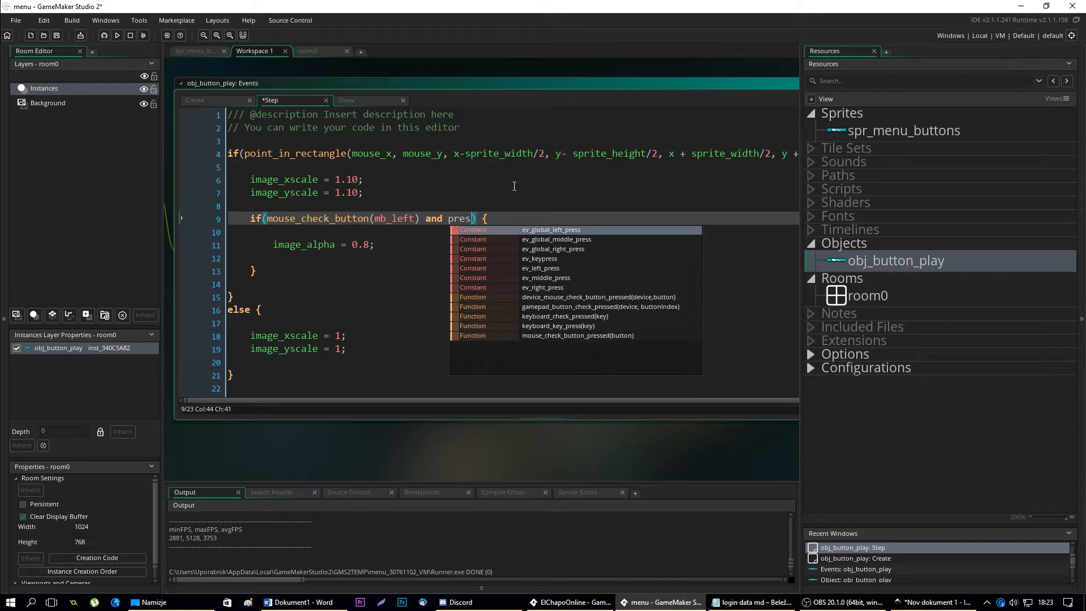
{"action": "type", "text": "sed==true"}
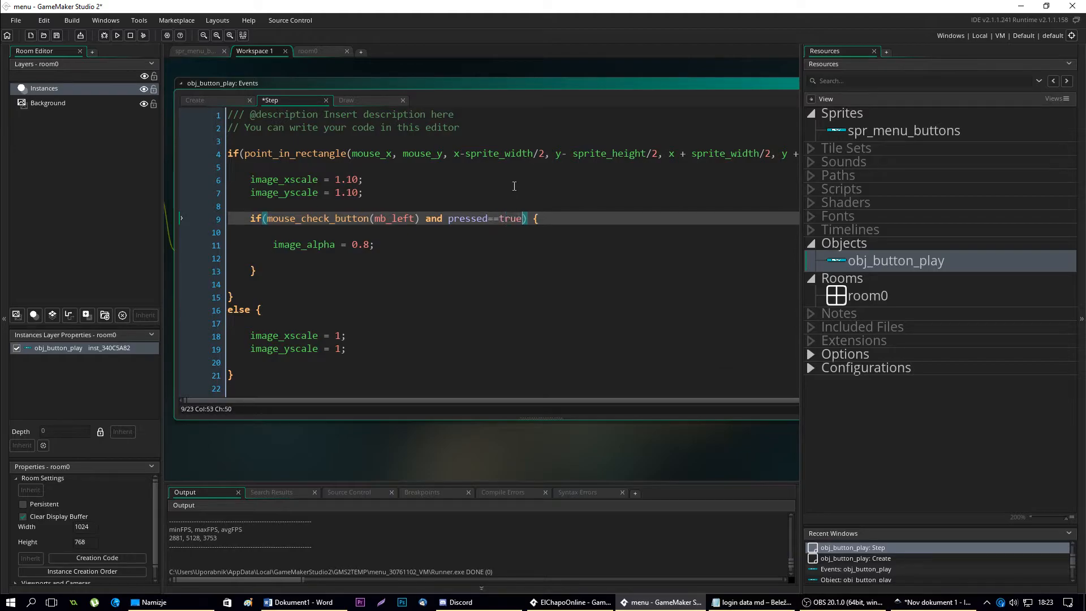
{"action": "type", "text": "if("}
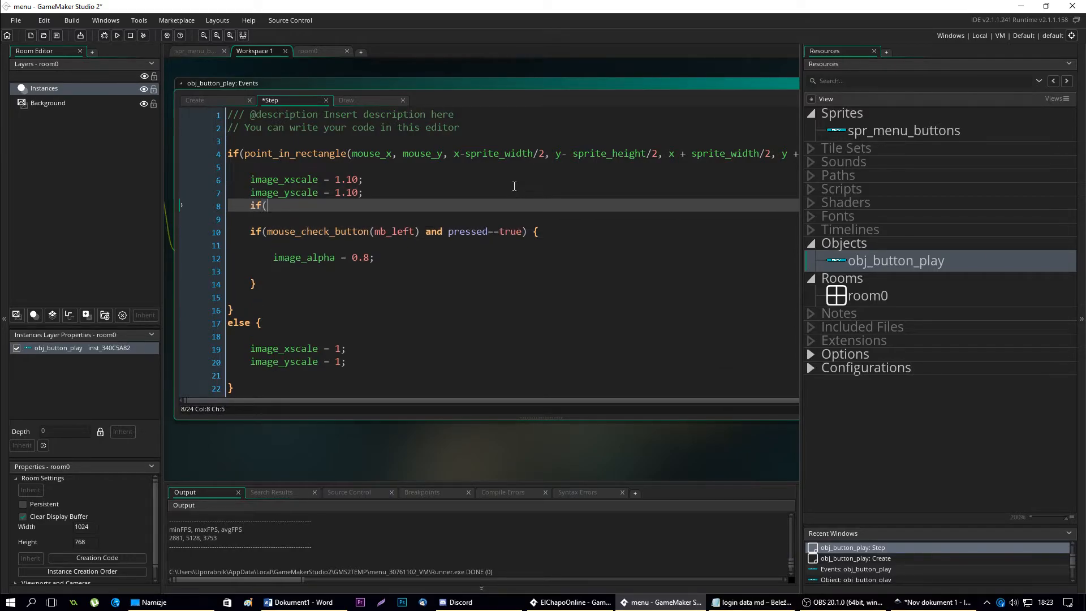
{"action": "type", "text": "mouse_check_button_press"}
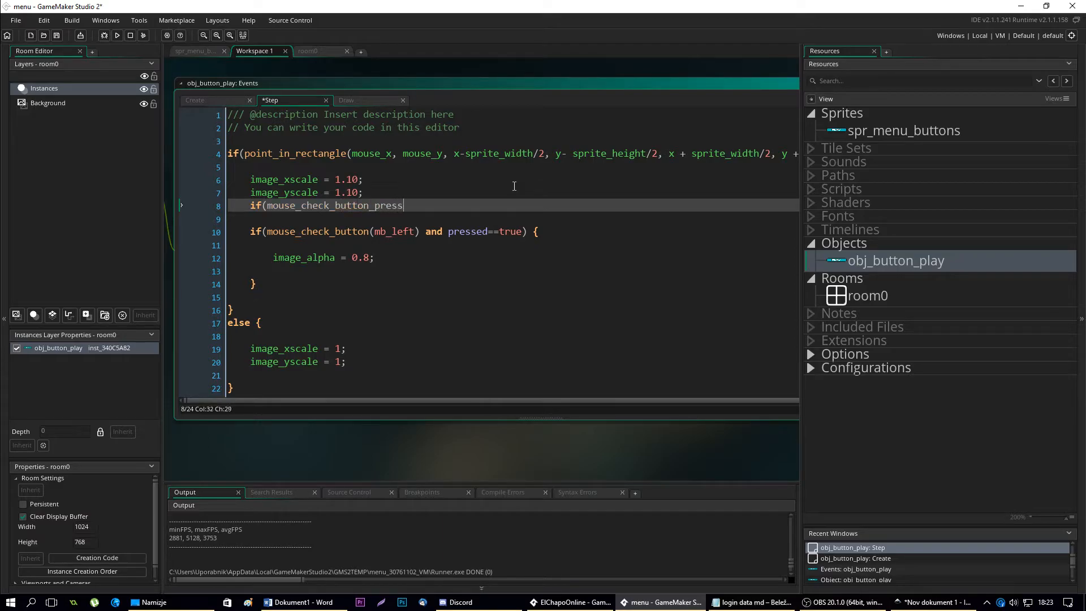
{"action": "type", "text": "ed("}
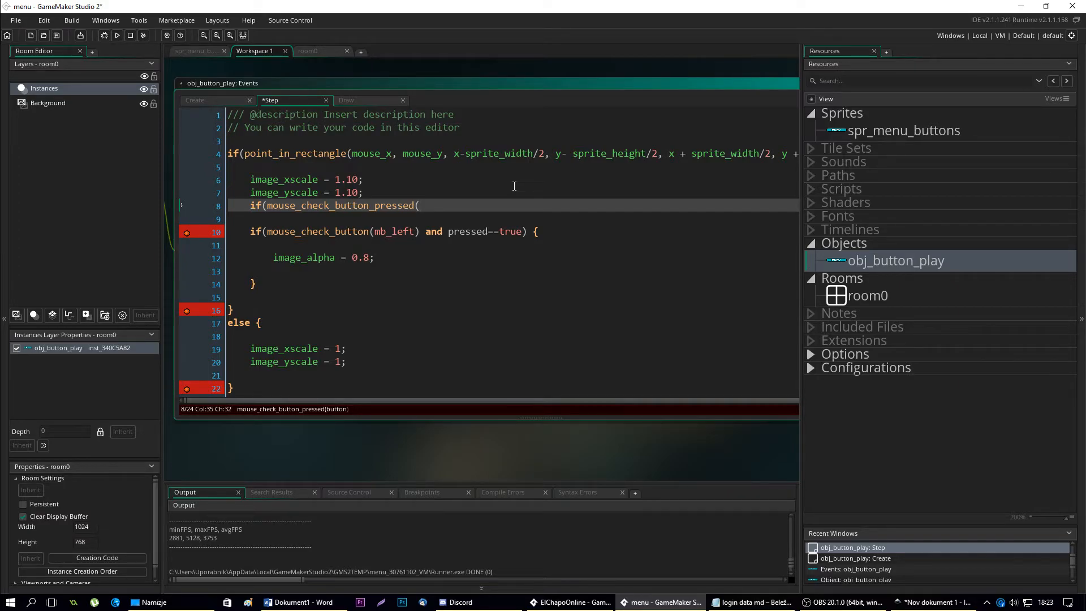
{"action": "type", "text": "mb_left)) {"}
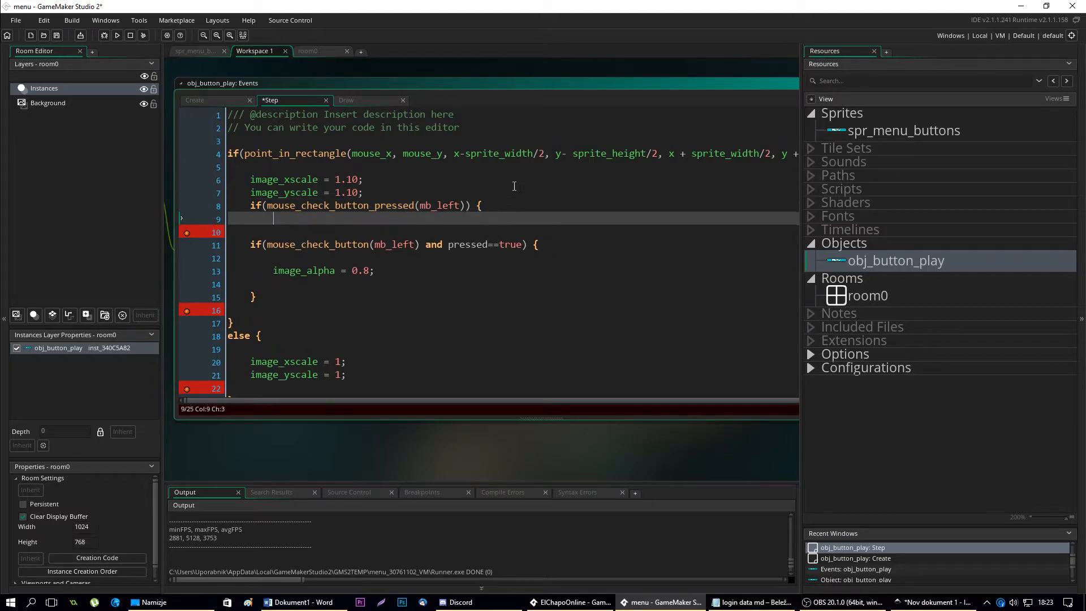
{"action": "type", "text": "pressed"}
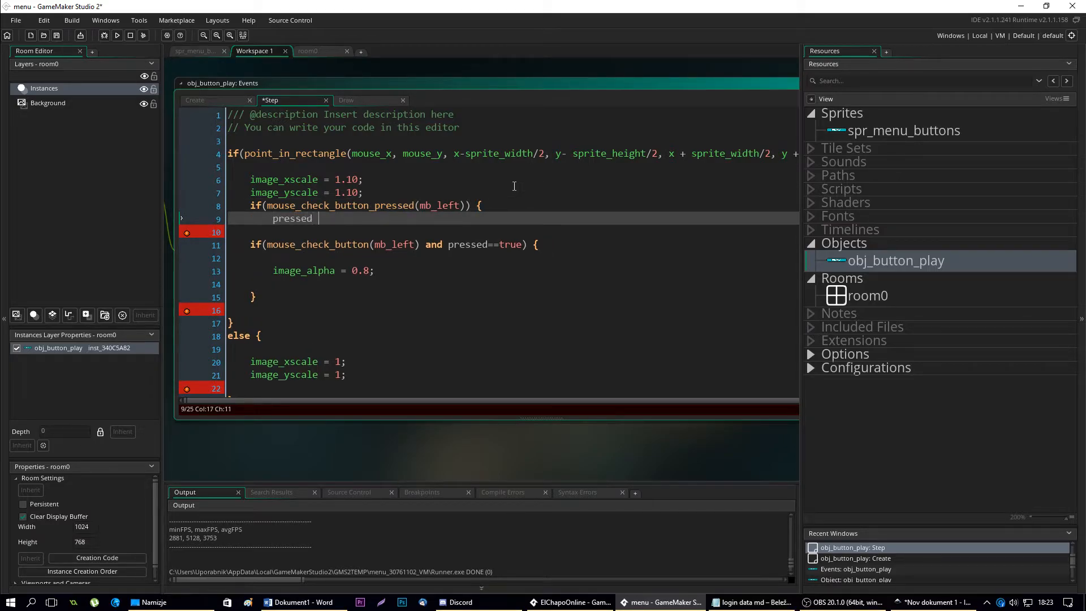
{"action": "type", "text": "= true;"}
{"action": "left_click", "coordinate": [511, 232]}
{"action": "type", "text": "}"}
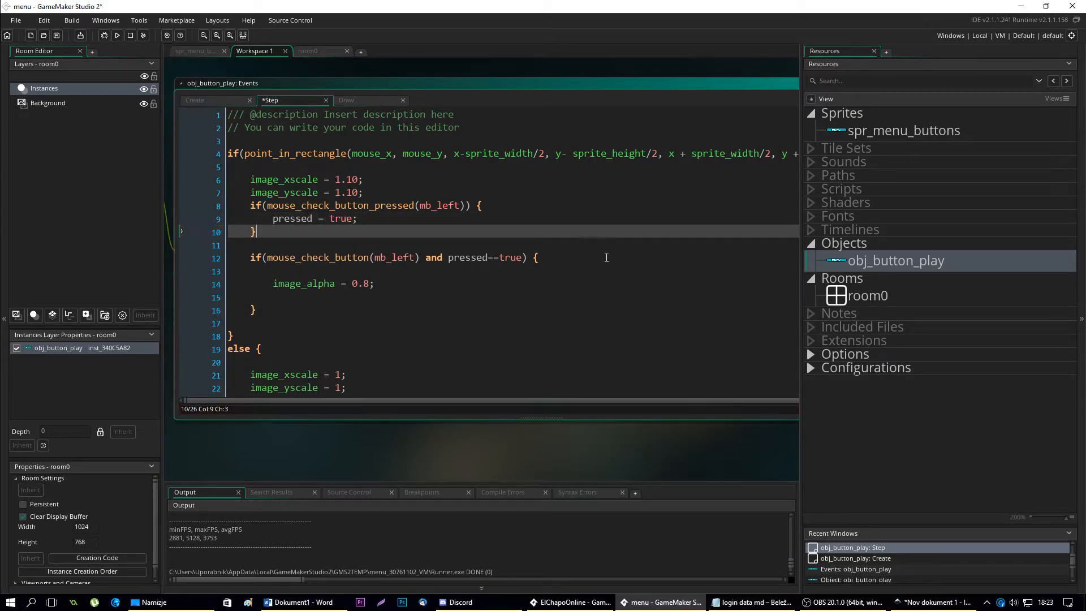
Initialise pressed=false; in the Create event and return to the Step code
{"action": "left_click", "coordinate": [197, 99]}
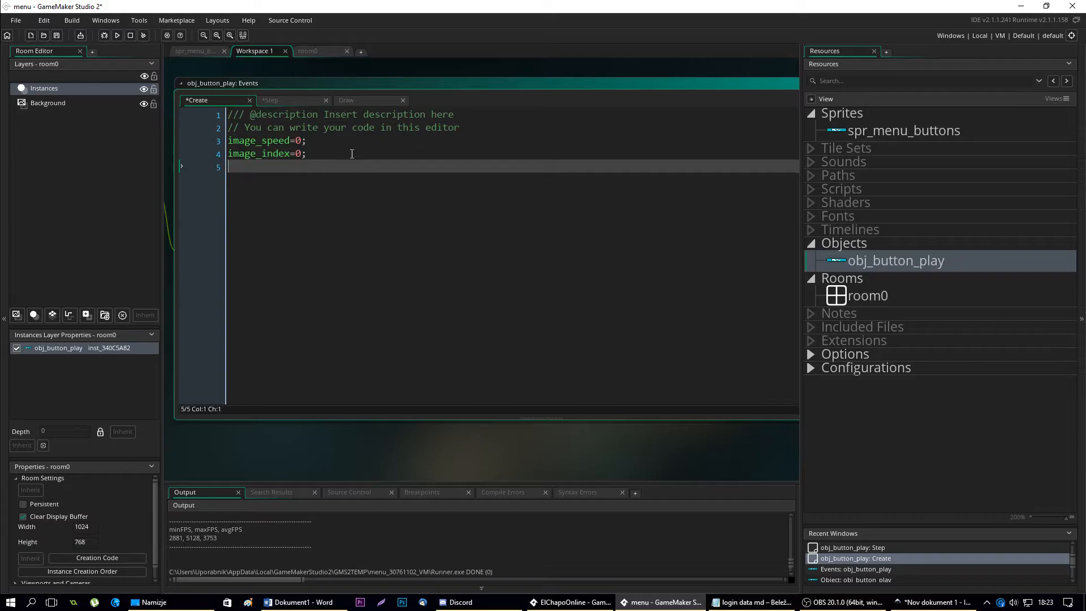
{"action": "type", "text": "pressed=fals"}
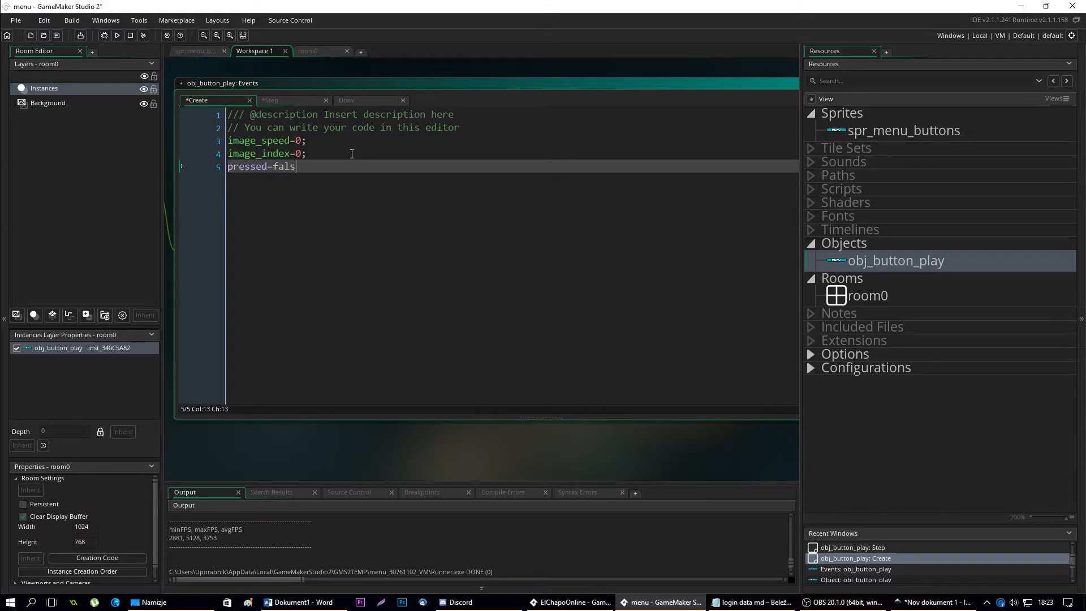
{"action": "type", "text": "e;"}
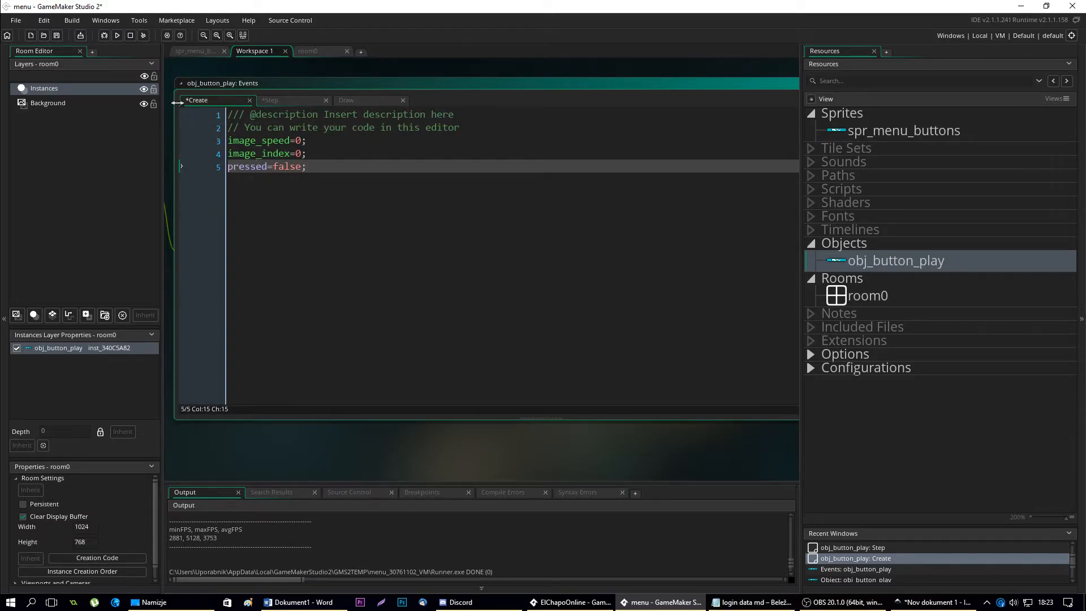
{"action": "left_click", "coordinate": [272, 99]}
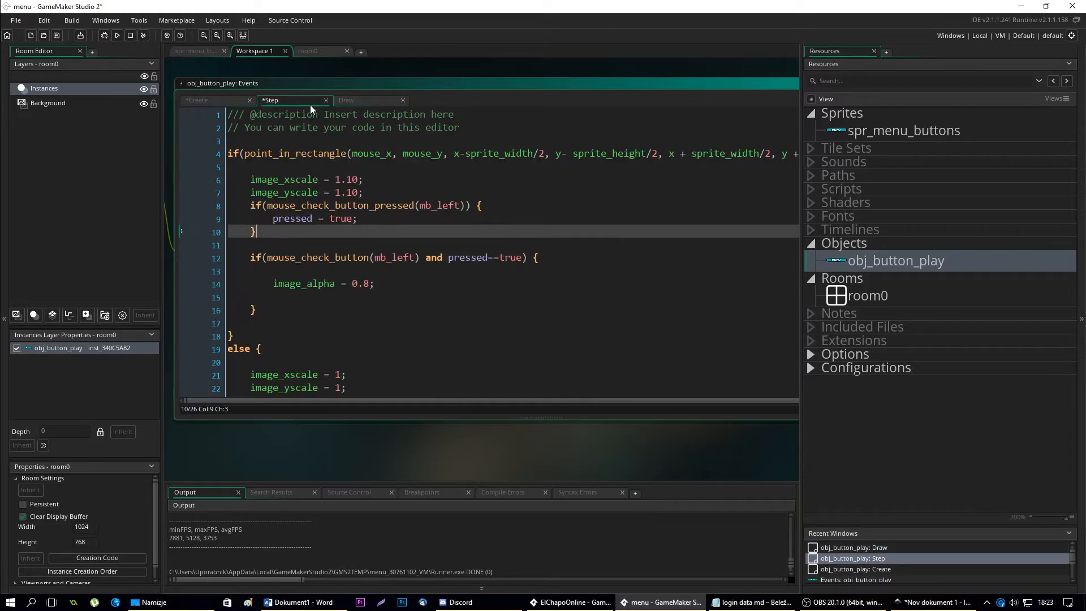
{"action": "mouse_move", "coordinate": [346, 248]}
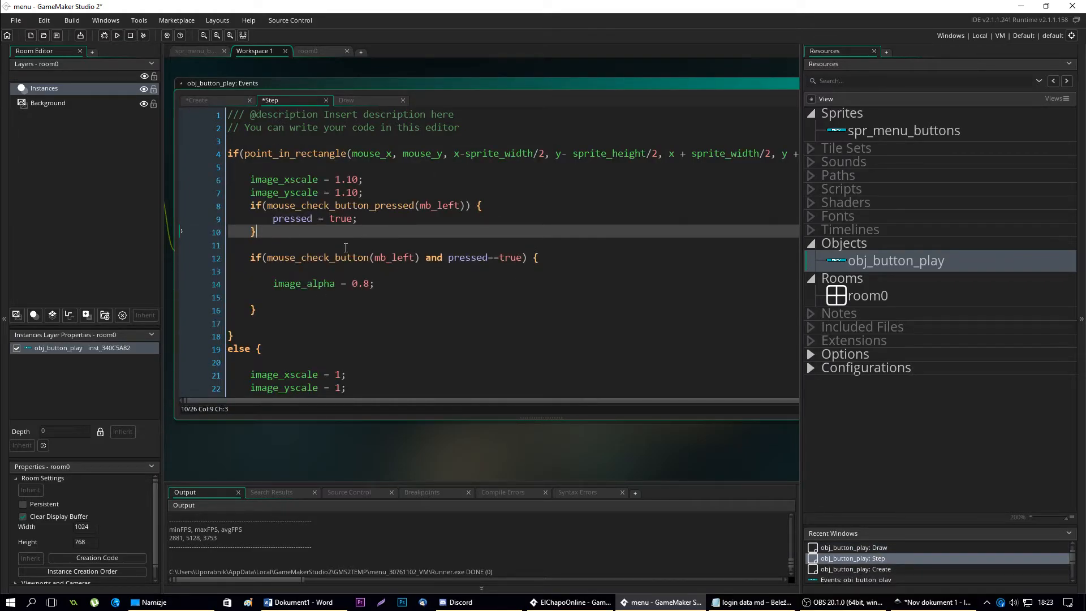
Add an if(mouse_check_button_released(mb_left)) block that resets image_alpha to 1
{"action": "left_click", "coordinate": [387, 297]}
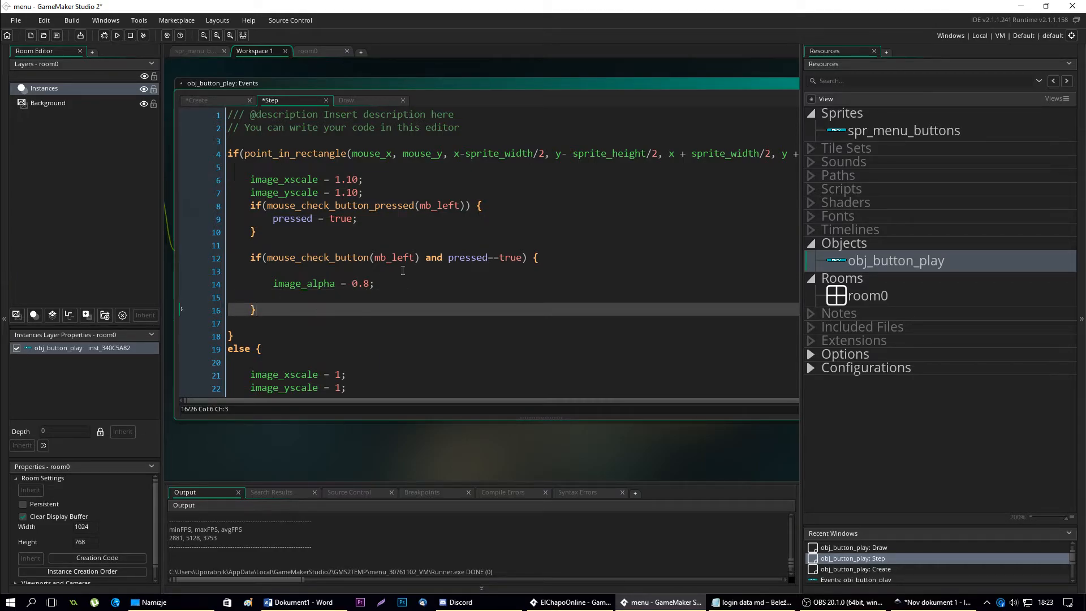
{"action": "type", "text": "if(mo"}
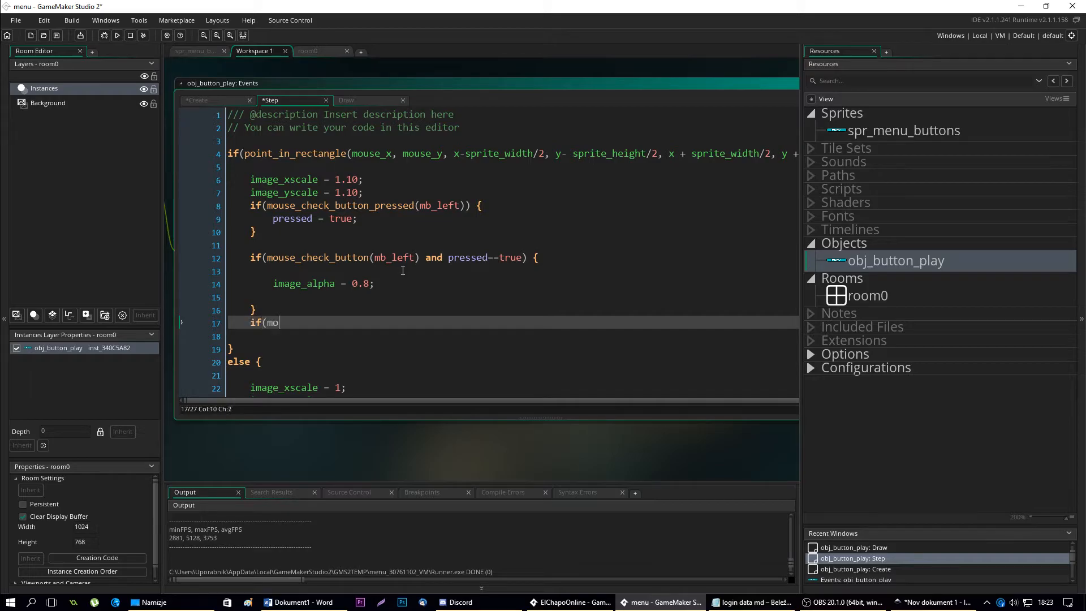
{"action": "type", "text": "use_check_bzt"}
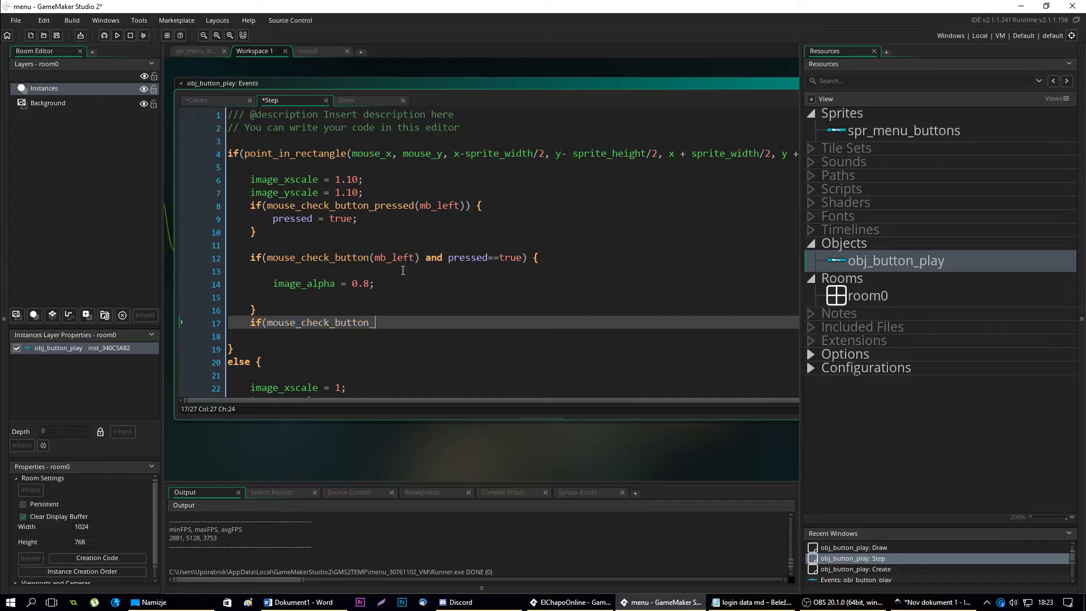
{"action": "type", "text": "_released(mb_left"}
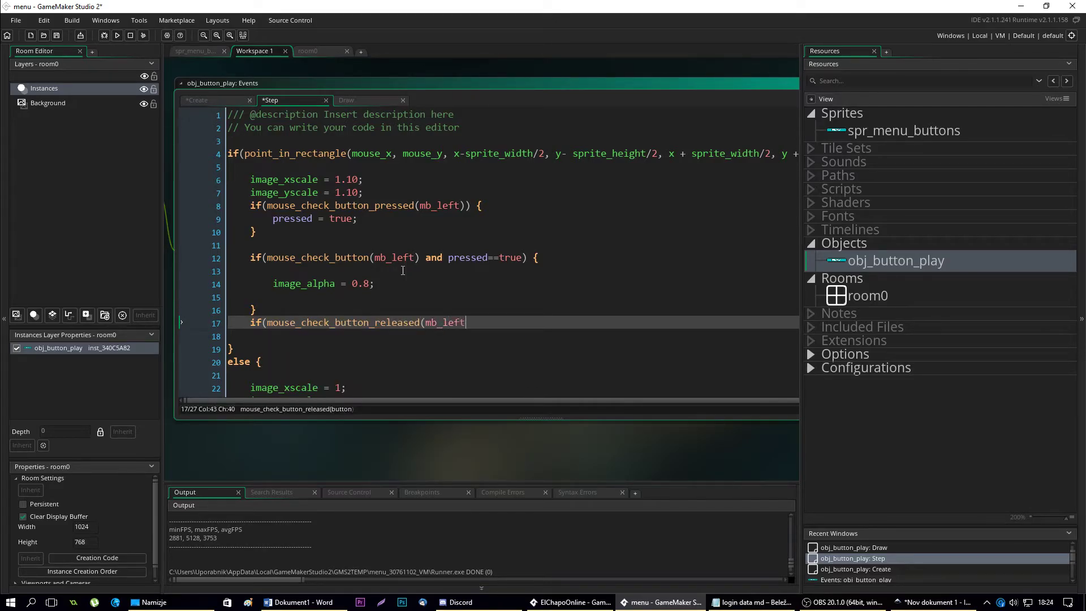
{"action": "type", "text": ")) {"}
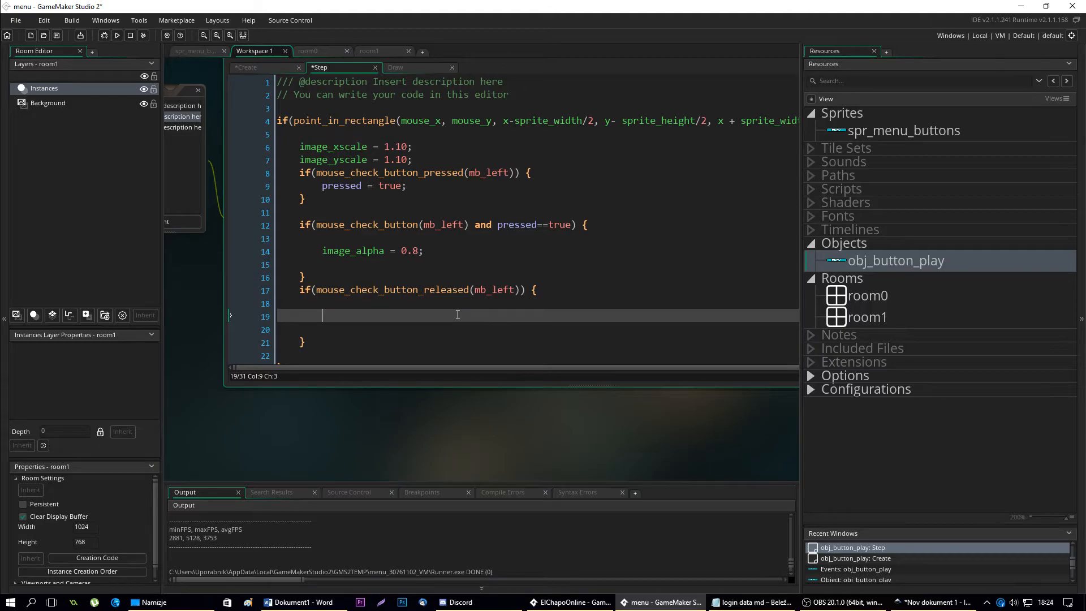
{"action": "type", "text": "image_alpha=1;"}
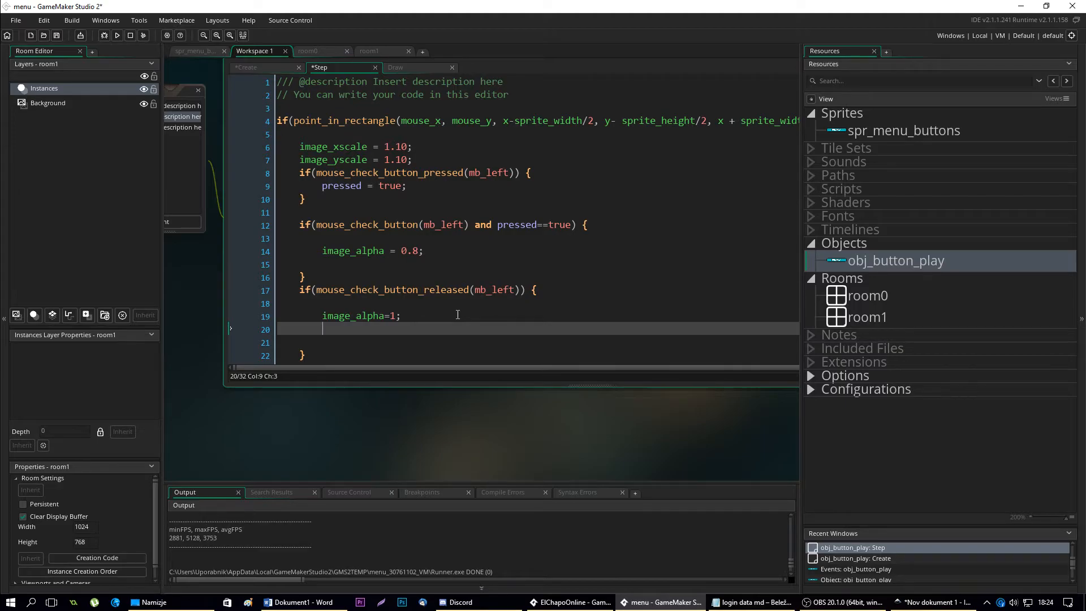
Inside the release block, call room_goto(room1); and set pressed=false;
{"action": "type", "text": "room_goto(room1"}
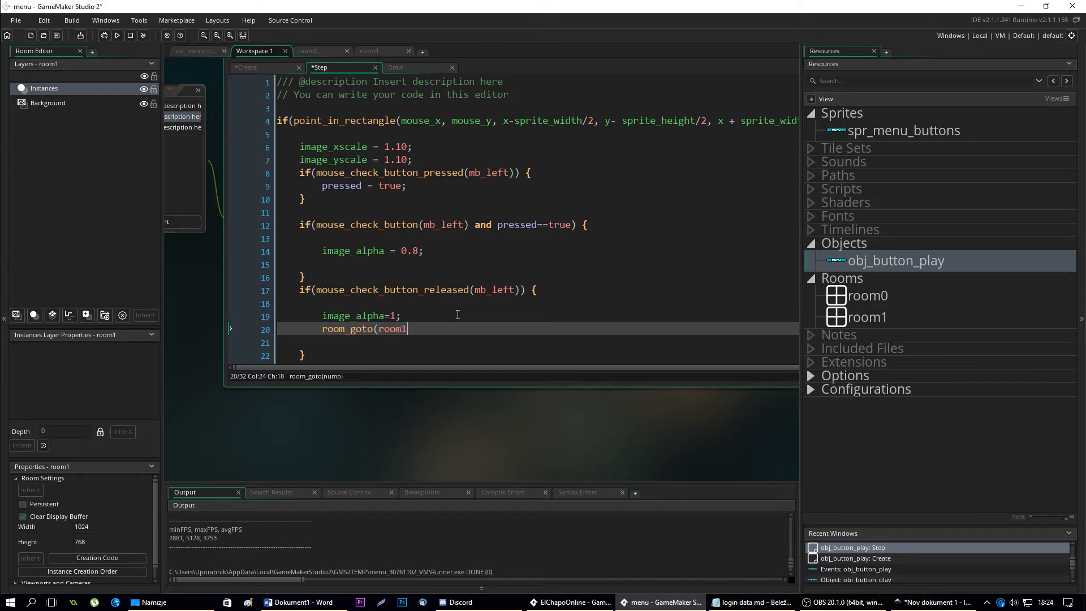
{"action": "type", "text": ");"}
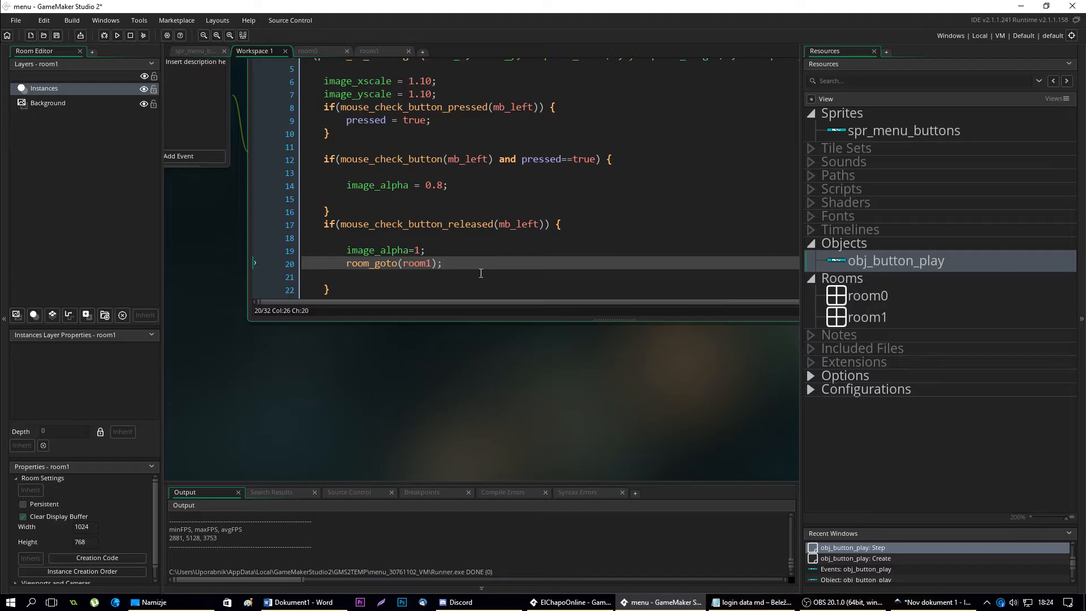
{"action": "type", "text": "pressed=fal"}
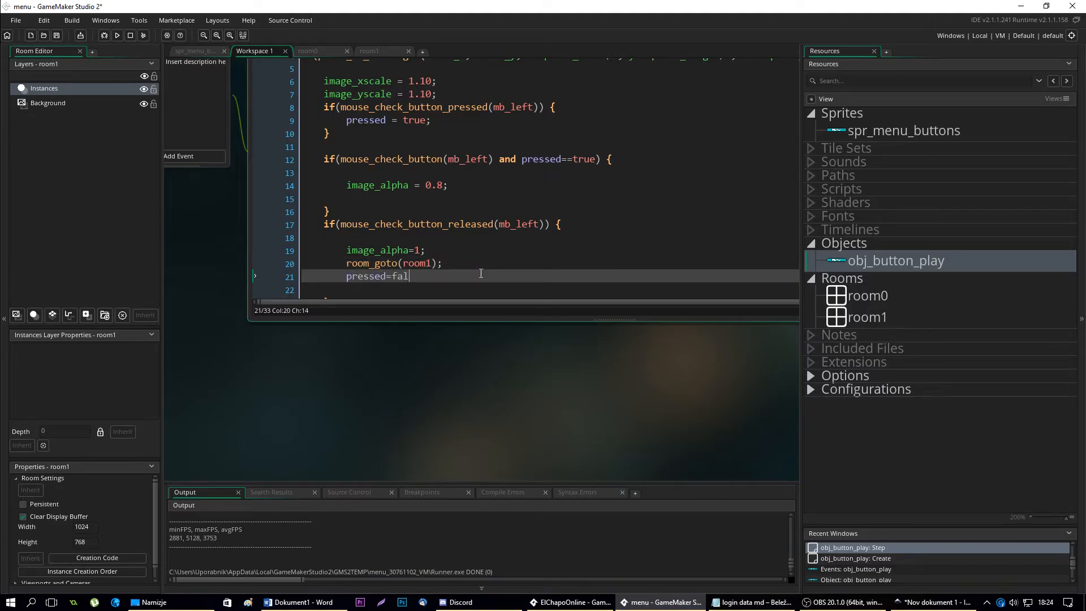
{"action": "type", "text": "se;"}
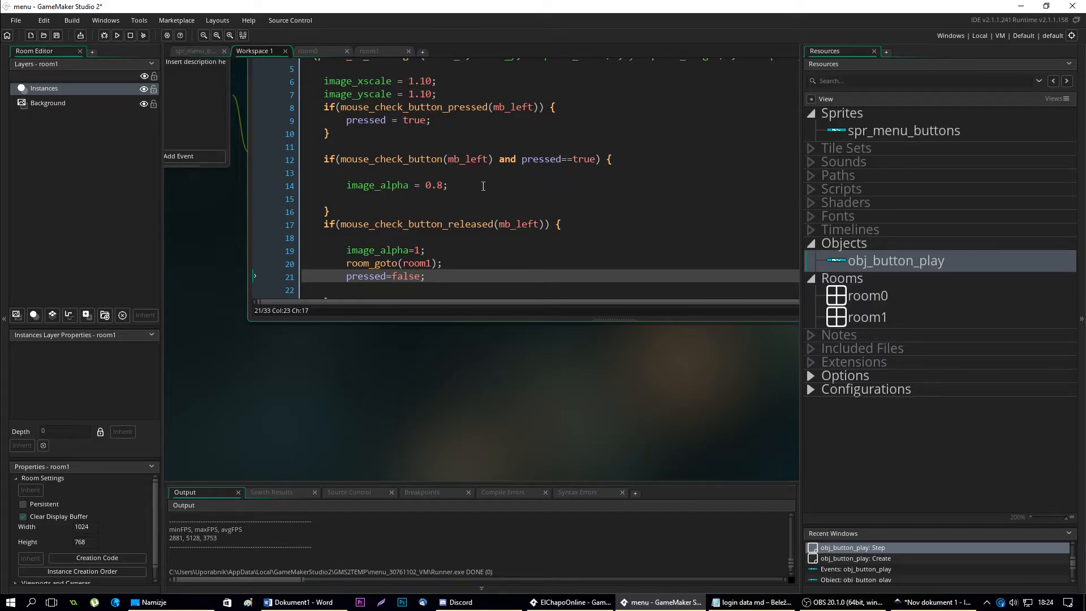
{"action": "left_click", "coordinate": [398, 211]}
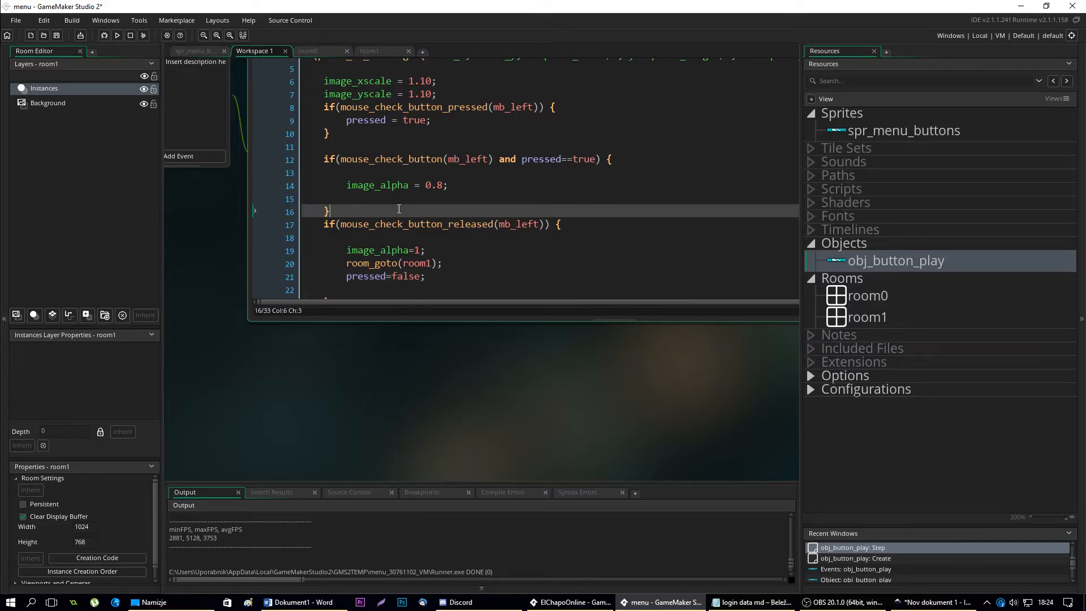
After the else block, start a new if(pressed==false) { condition instead of an else
{"action": "type", "text": "else b"}
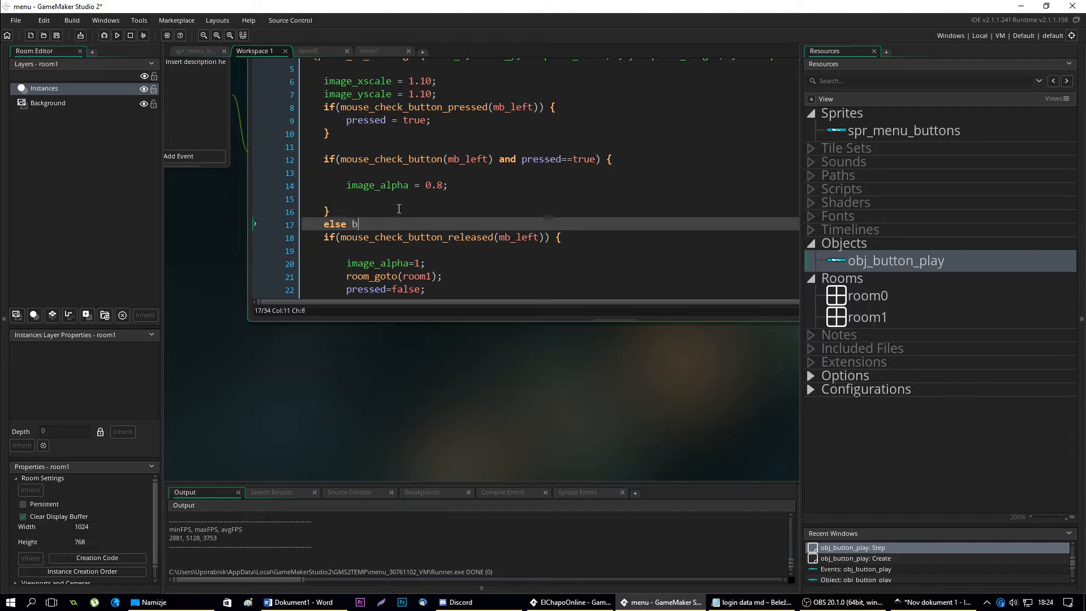
{"action": "key", "text": "BackSpace"}
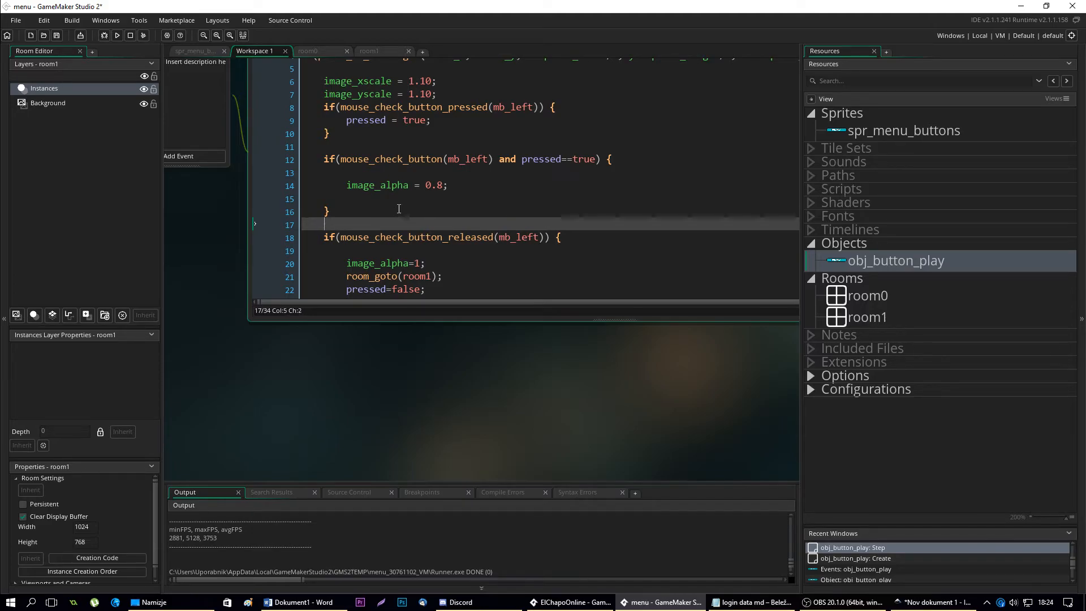
{"action": "scroll", "scroll_direction": "down", "scroll_amount": 3}
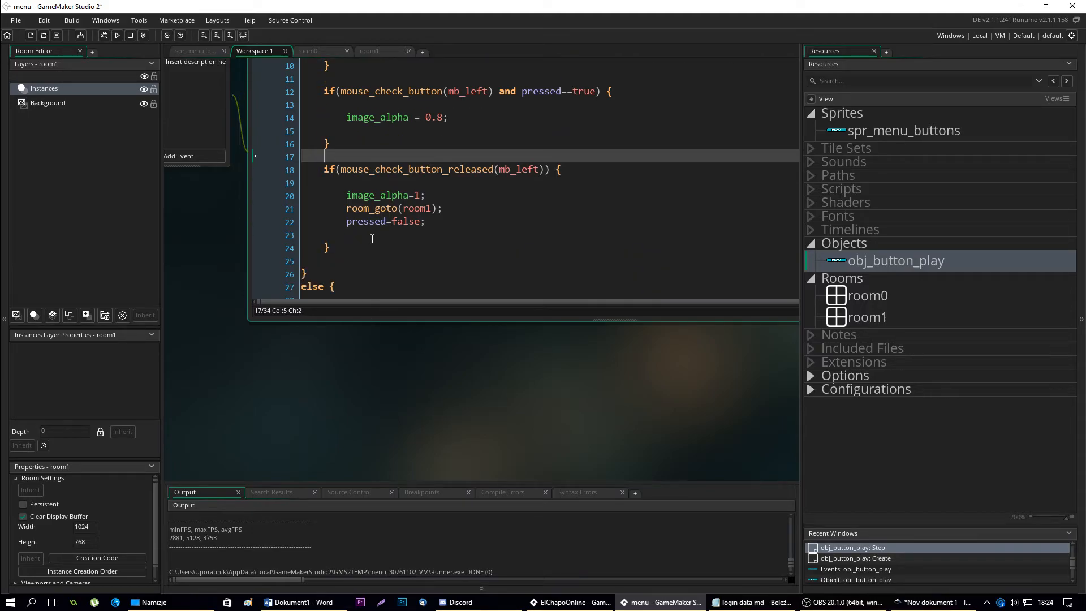
{"action": "type", "text": "if"}
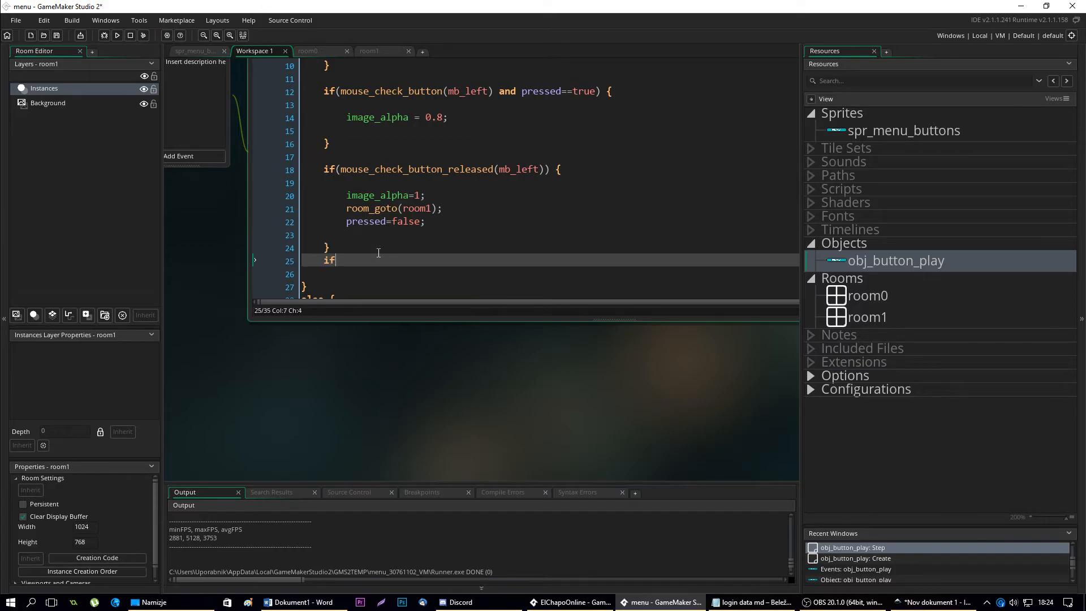
{"action": "type", "text": "(pressed"}
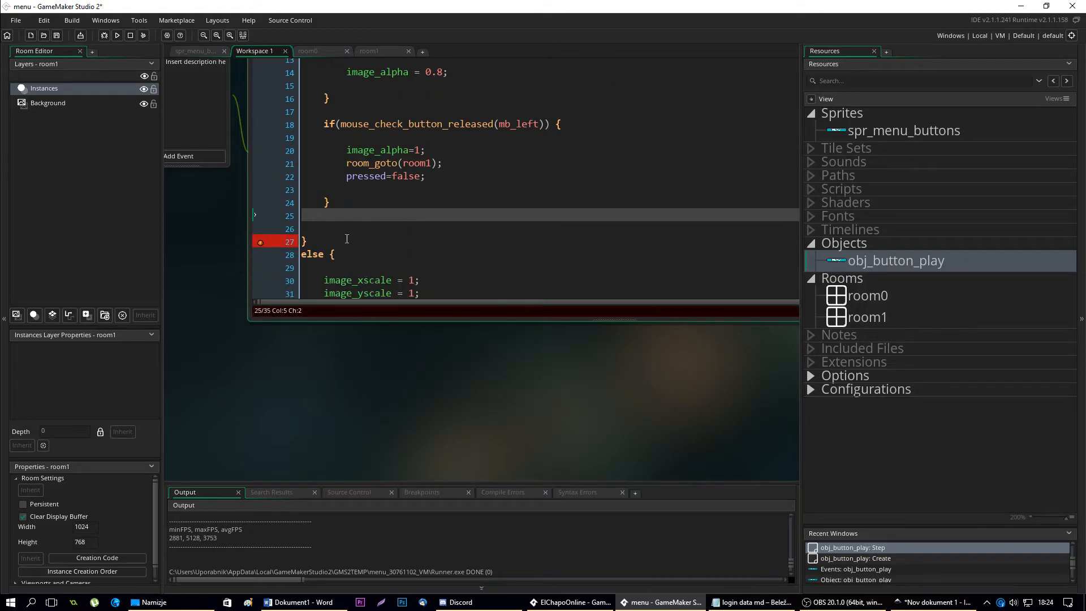
{"action": "scroll", "scroll_direction": "up", "scroll_amount": 3}
{"action": "type", "text": "if("}
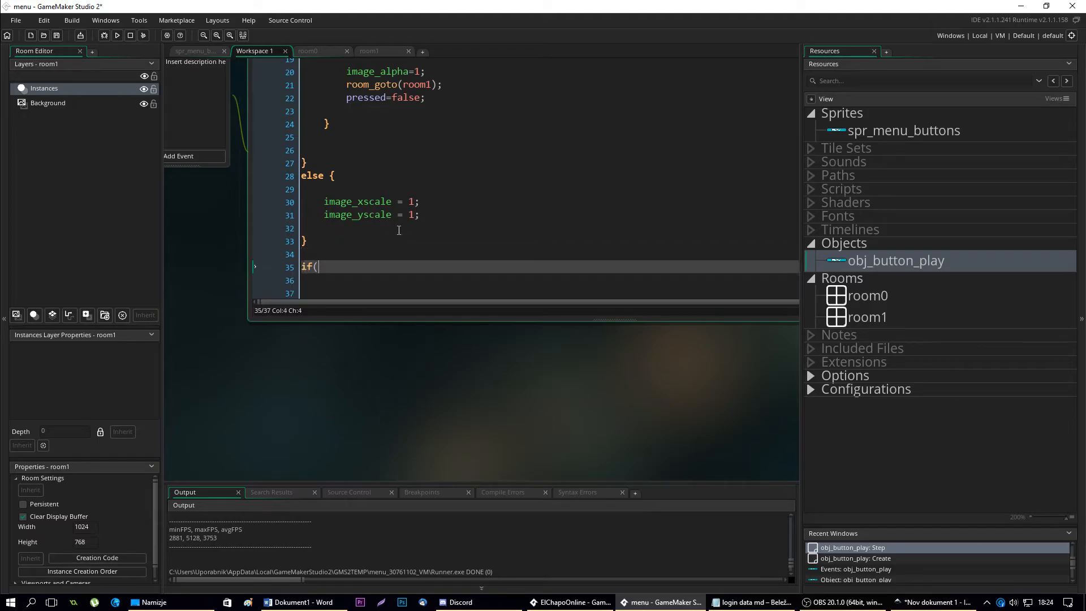
{"action": "type", "text": "pressed="}
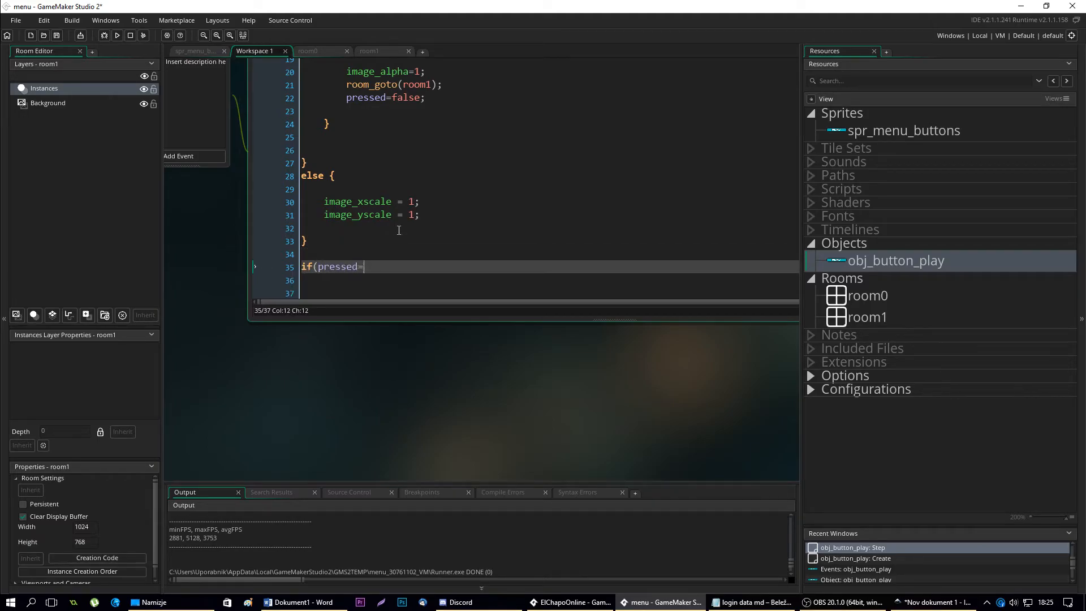
{"action": "type", "text": "=false) {"}
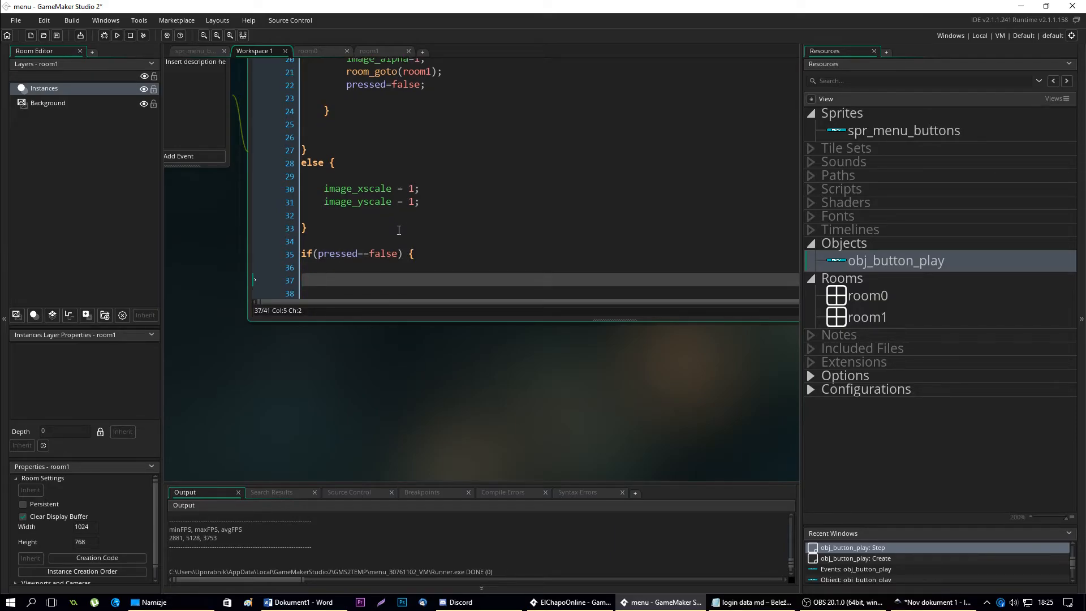
Set image_alpha = 1; inside the if(pressed==false) block
{"action": "type", "text": "al"}
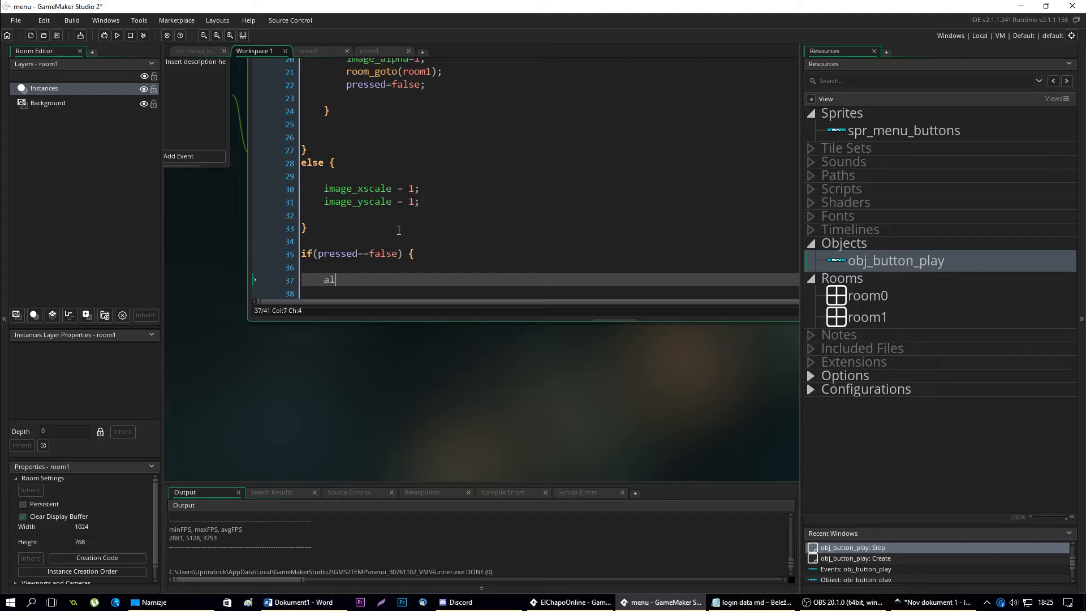
{"action": "type", "text": "image"}
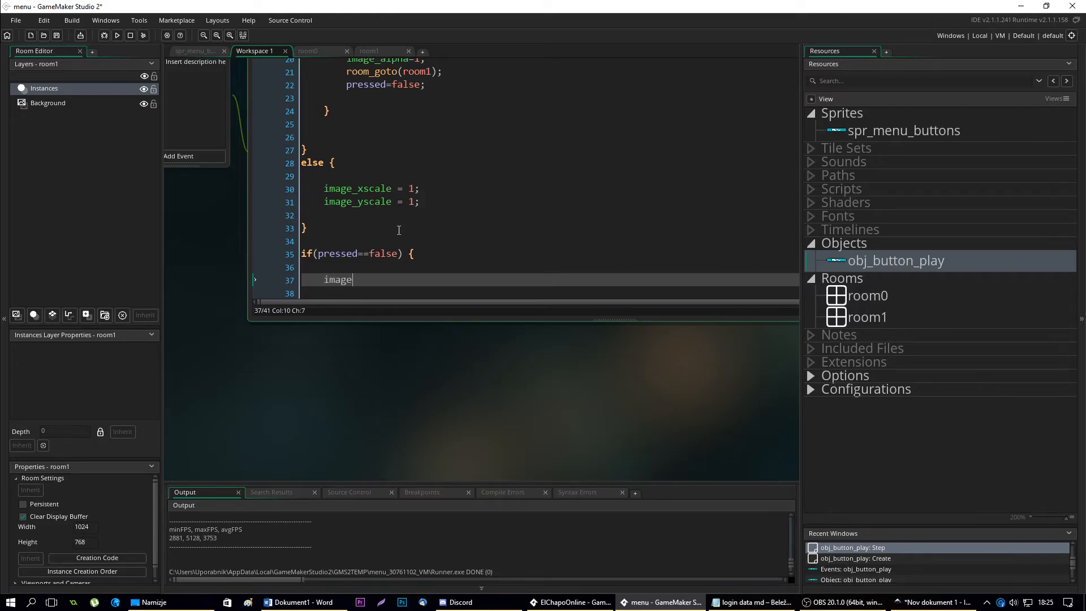
{"action": "type", "text": "_alpha = 1;"}
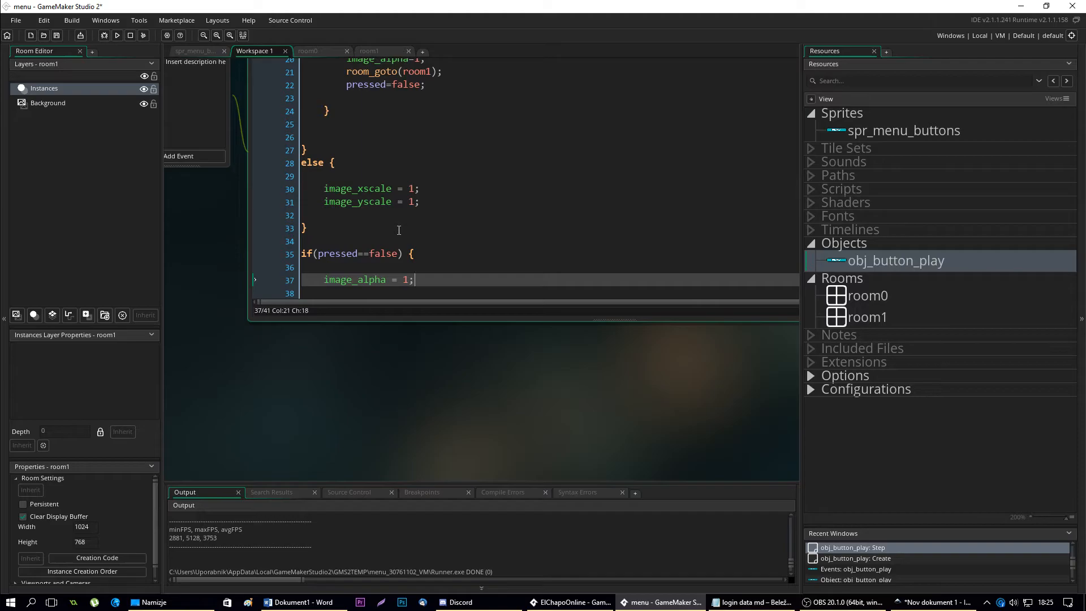
{"action": "left_click", "coordinate": [116, 35]}
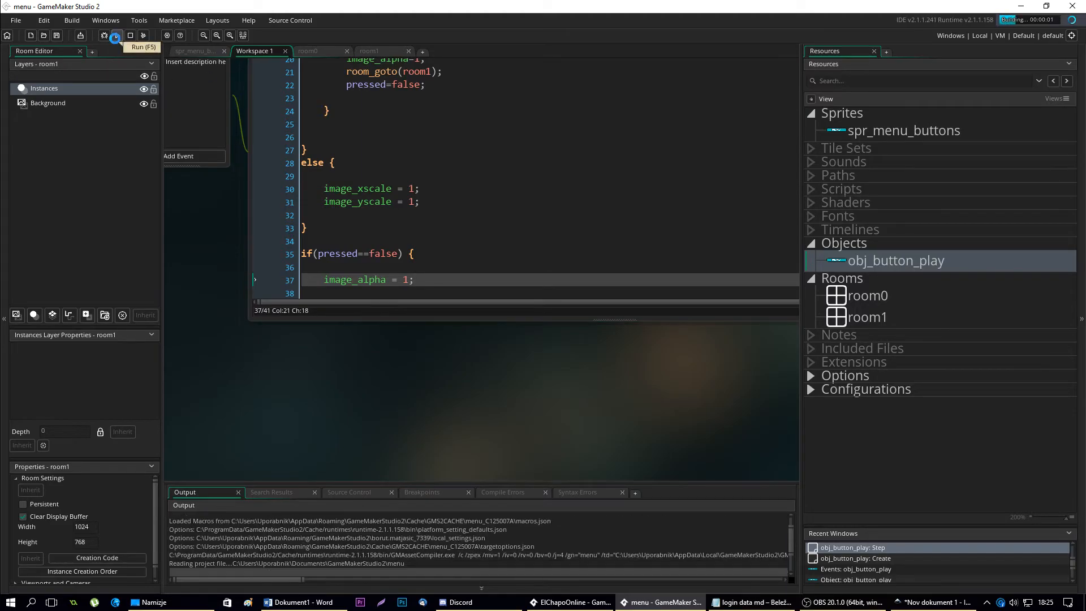
{"action": "left_click", "coordinate": [117, 35]}
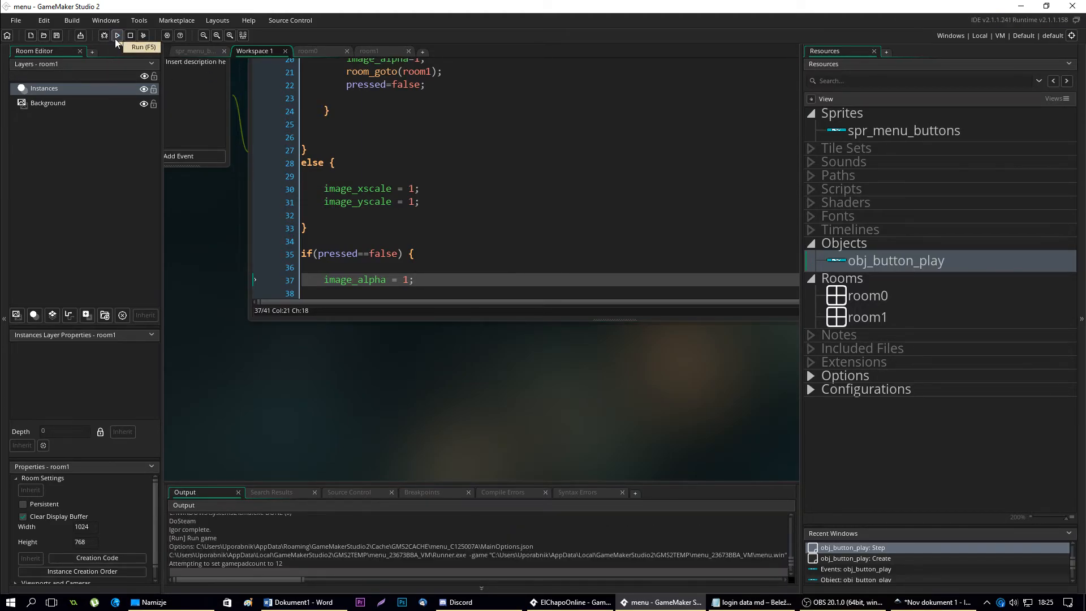
{"action": "left_click", "coordinate": [117, 36]}
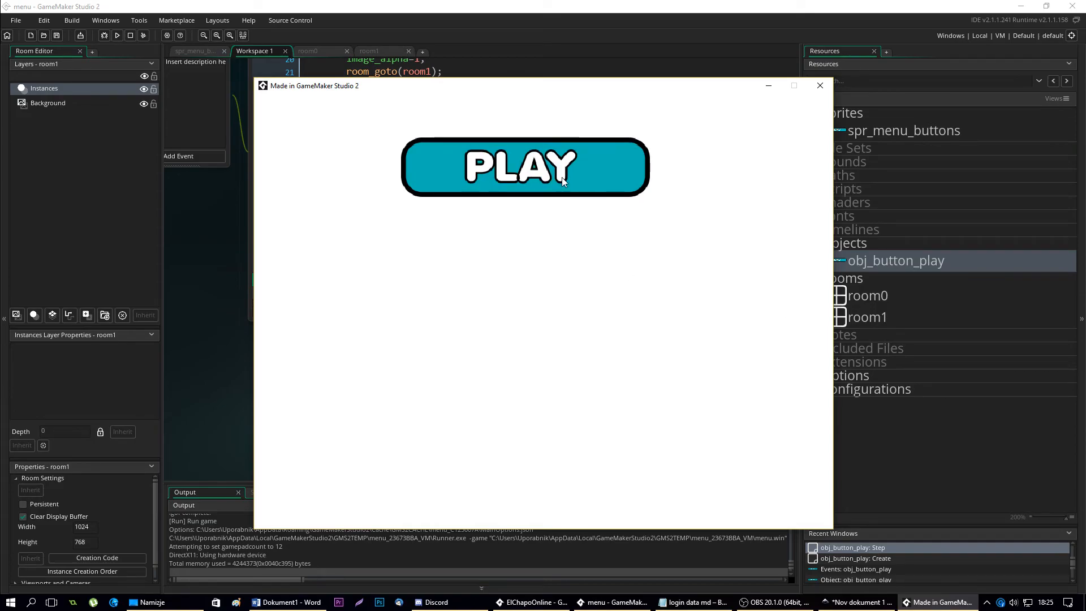
{"action": "mouse_move", "coordinate": [548, 271]}
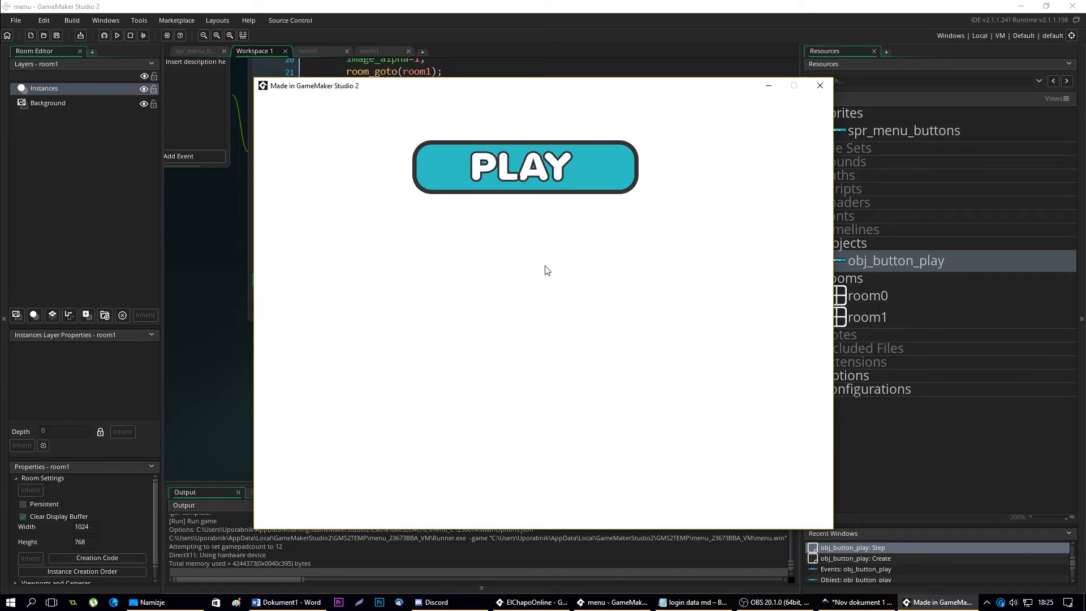
{"action": "mouse_move", "coordinate": [582, 181]}
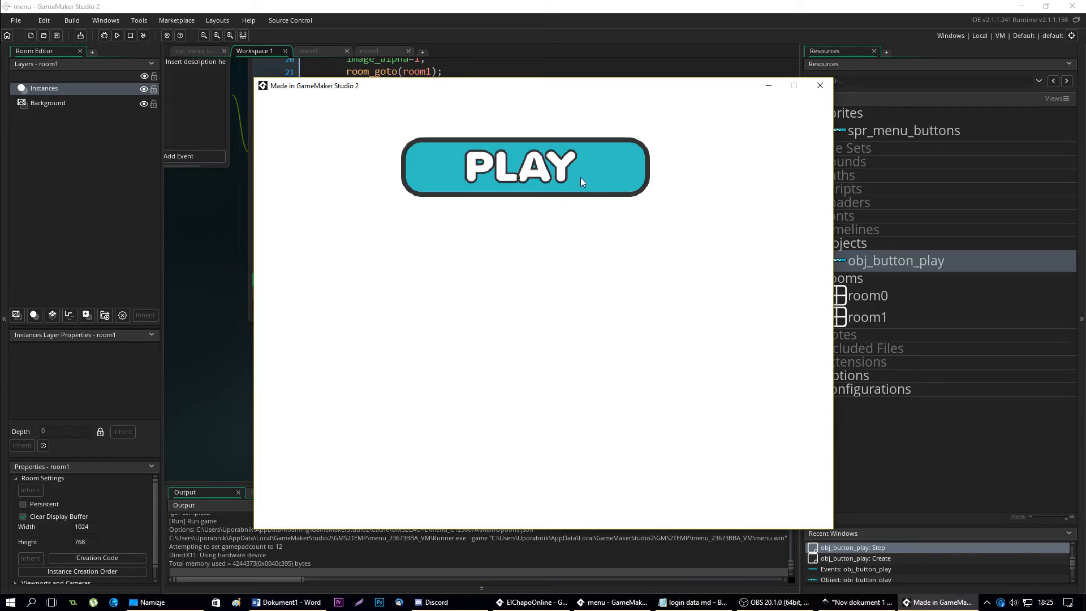
{"action": "left_click", "coordinate": [820, 85]}
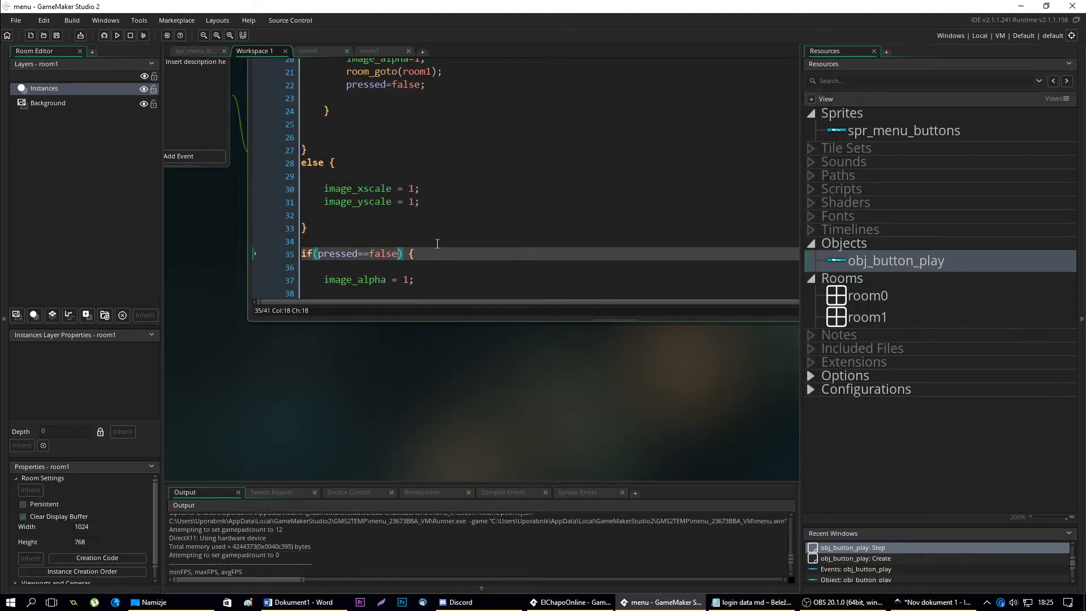
Replace the pressed==false block by adding image_alpha = 1; inside the else block
{"action": "scroll", "scroll_direction": "up", "scroll_amount": 3}
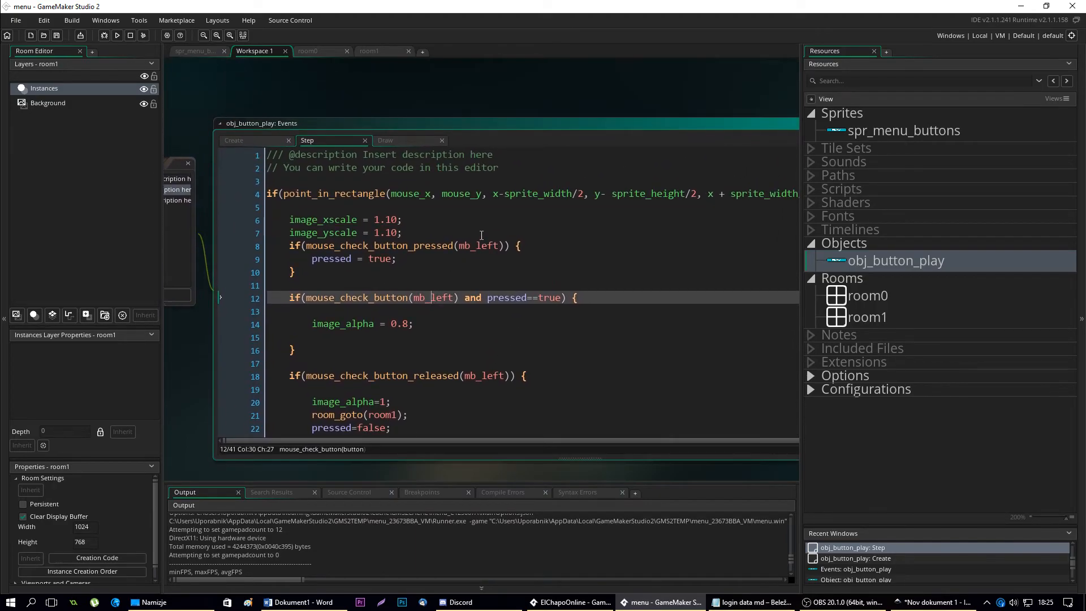
{"action": "scroll", "scroll_direction": "down", "scroll_amount": 3}
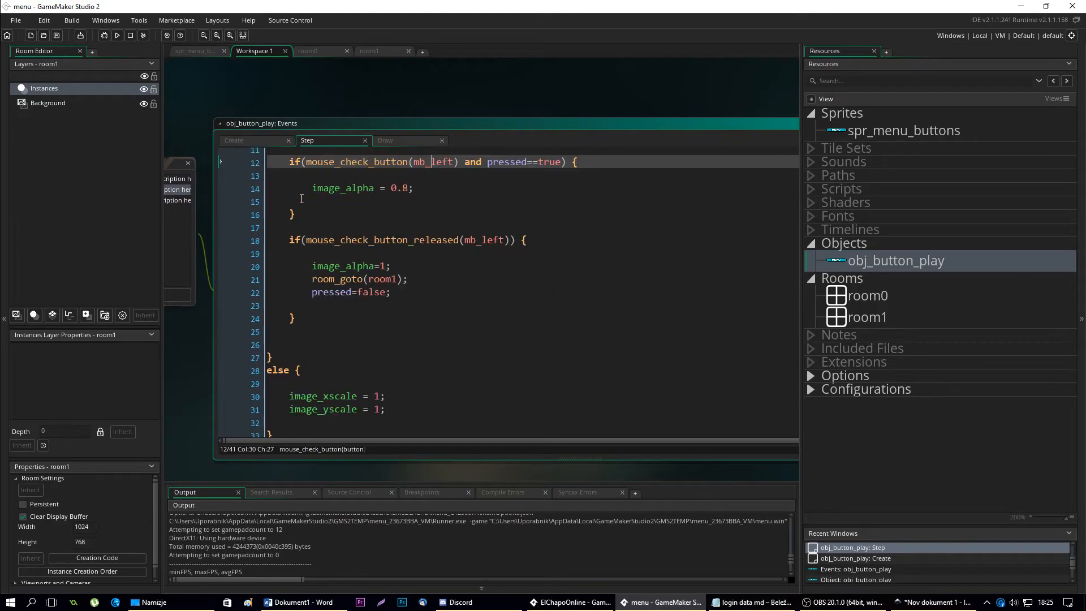
{"action": "scroll", "scroll_direction": "down", "scroll_amount": 3}
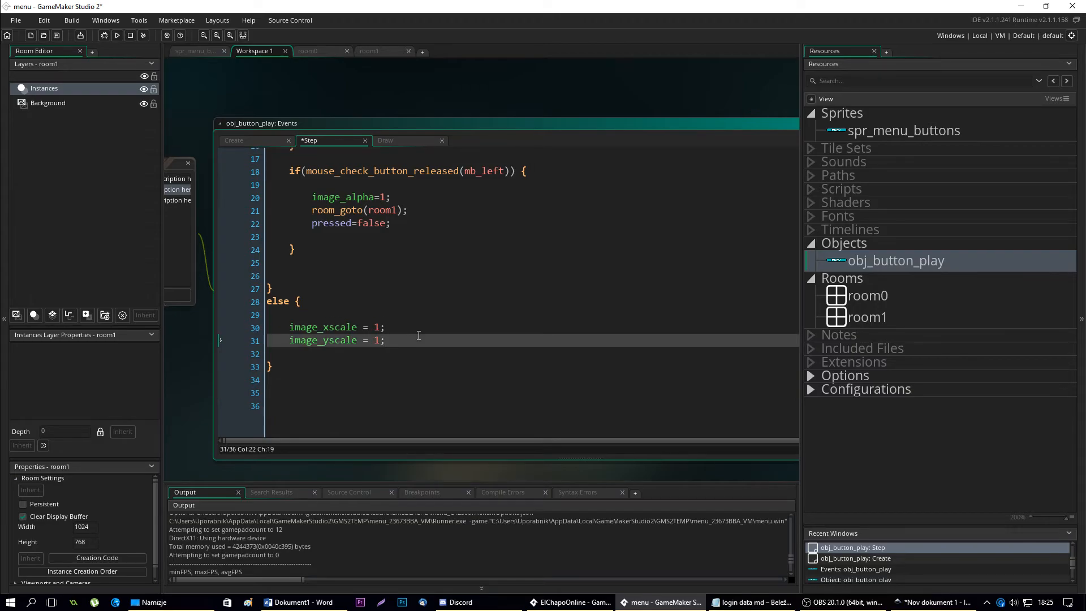
{"action": "type", "text": "image_alpha = 1;"}
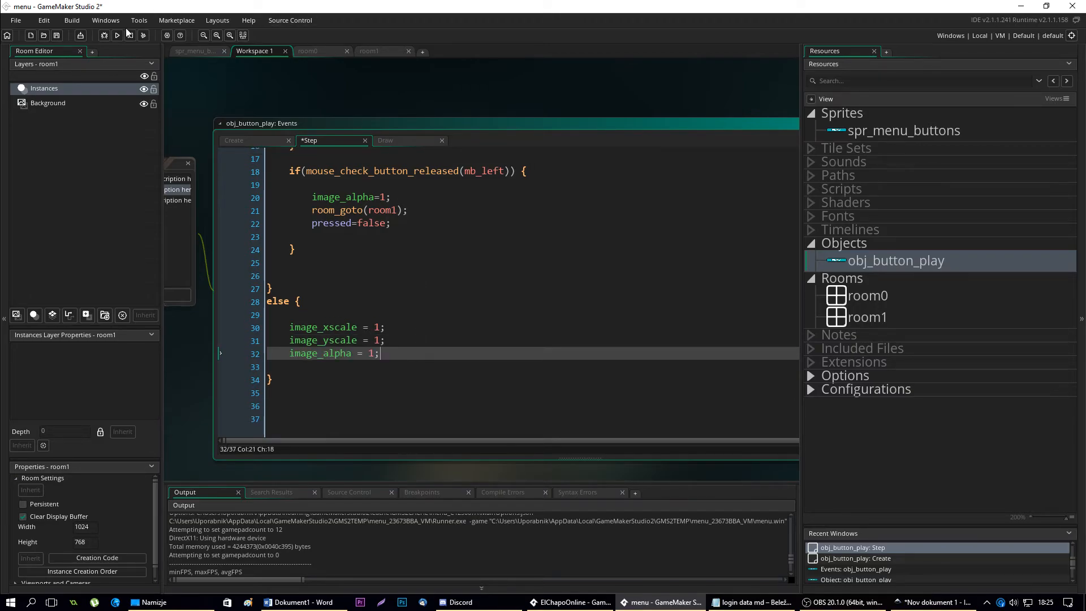
Run the game to test the fix, then close the game window
{"action": "left_click", "coordinate": [119, 35]}
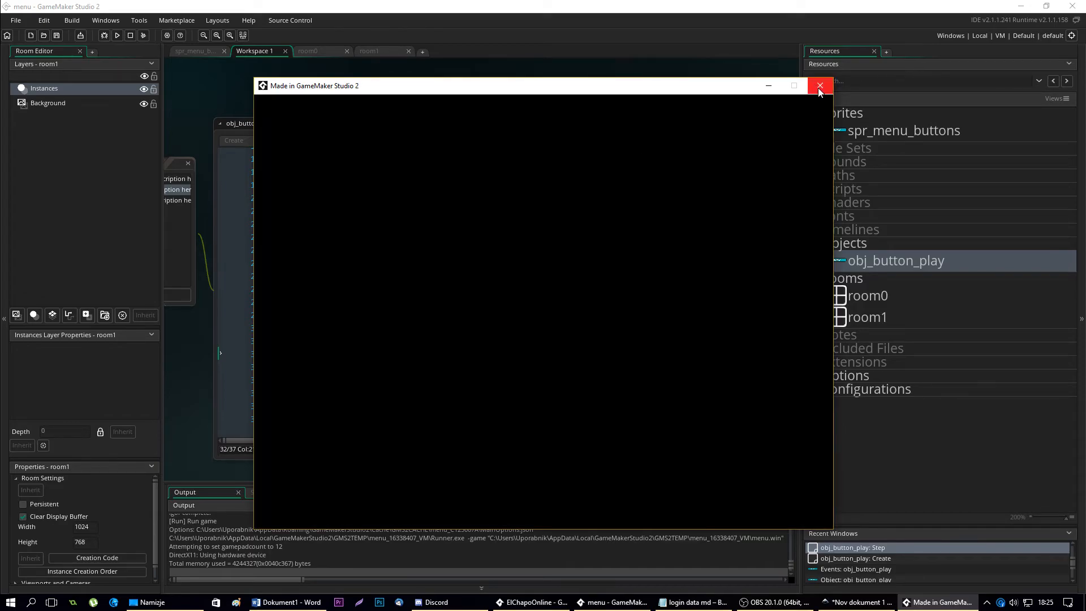
{"action": "left_click", "coordinate": [820, 85]}
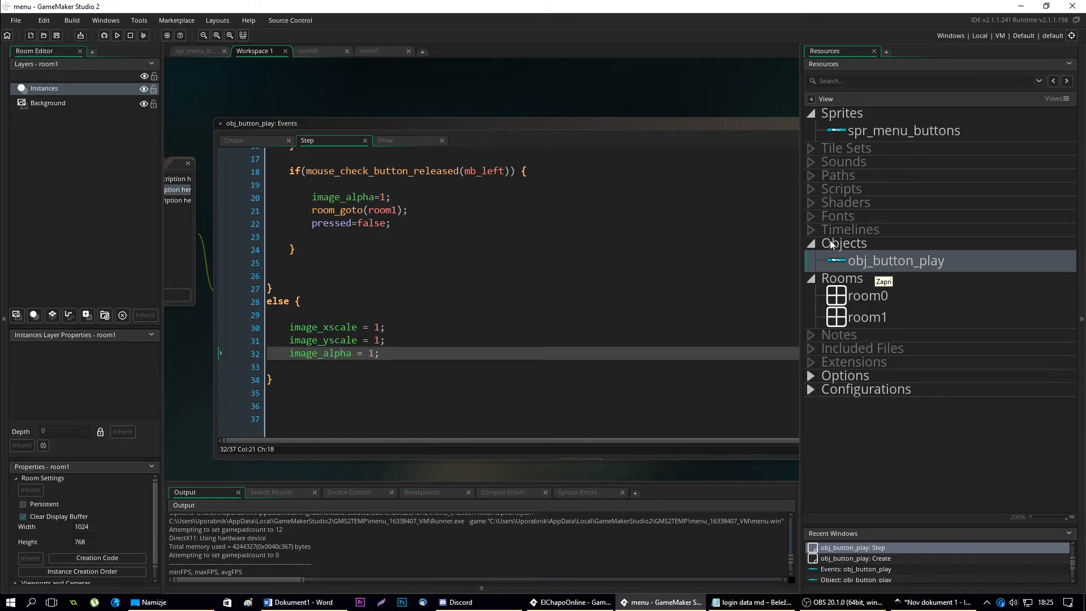
Duplicate obj_button_play and rename the copy to obj_button_settings
{"action": "right_click", "coordinate": [896, 261]}
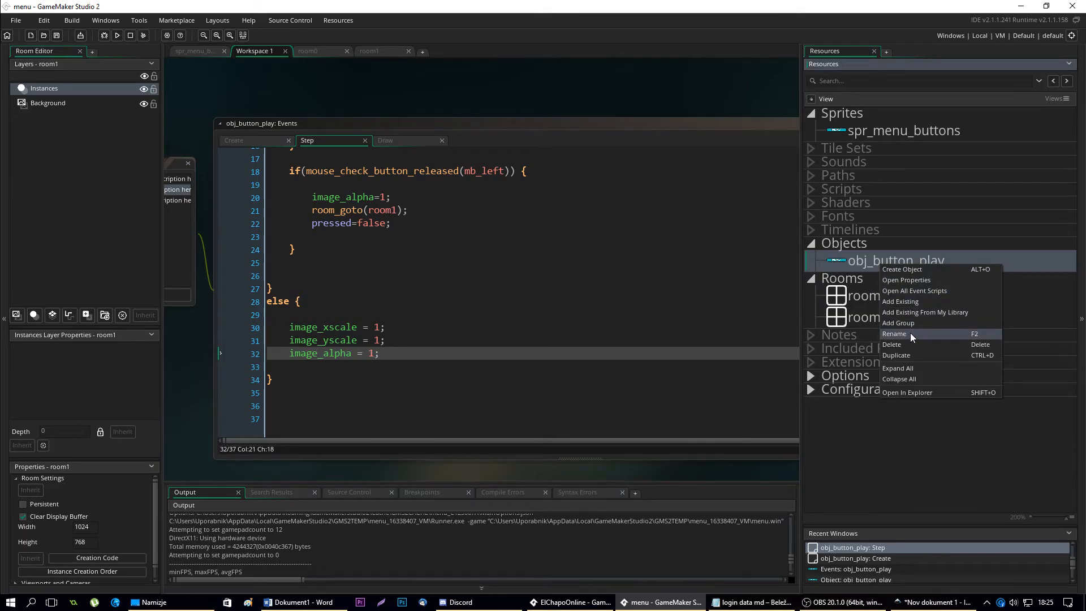
{"action": "left_click", "coordinate": [896, 354]}
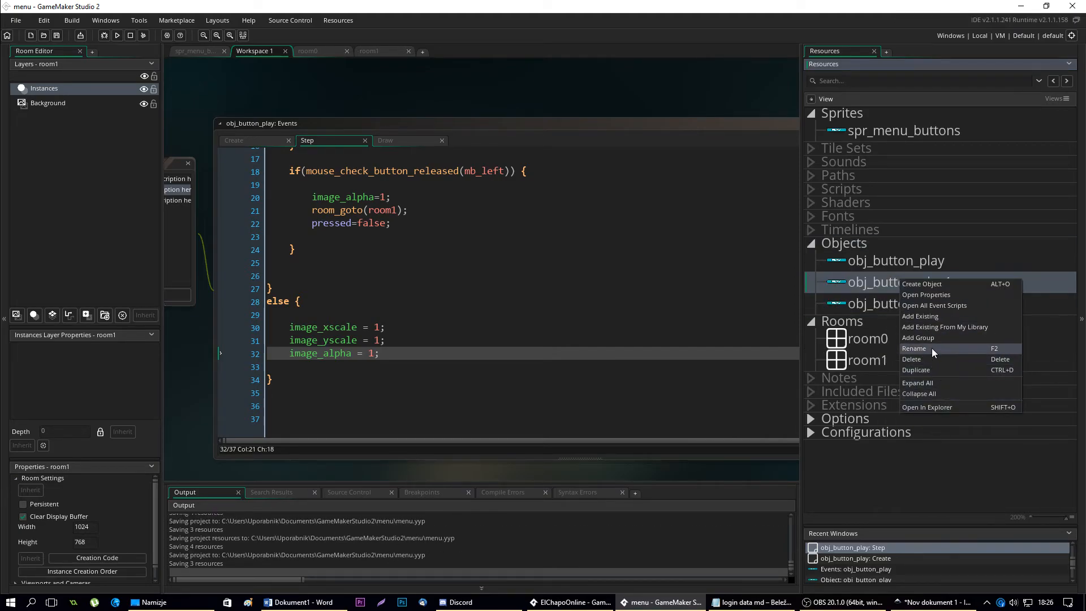
{"action": "left_click", "coordinate": [914, 348]}
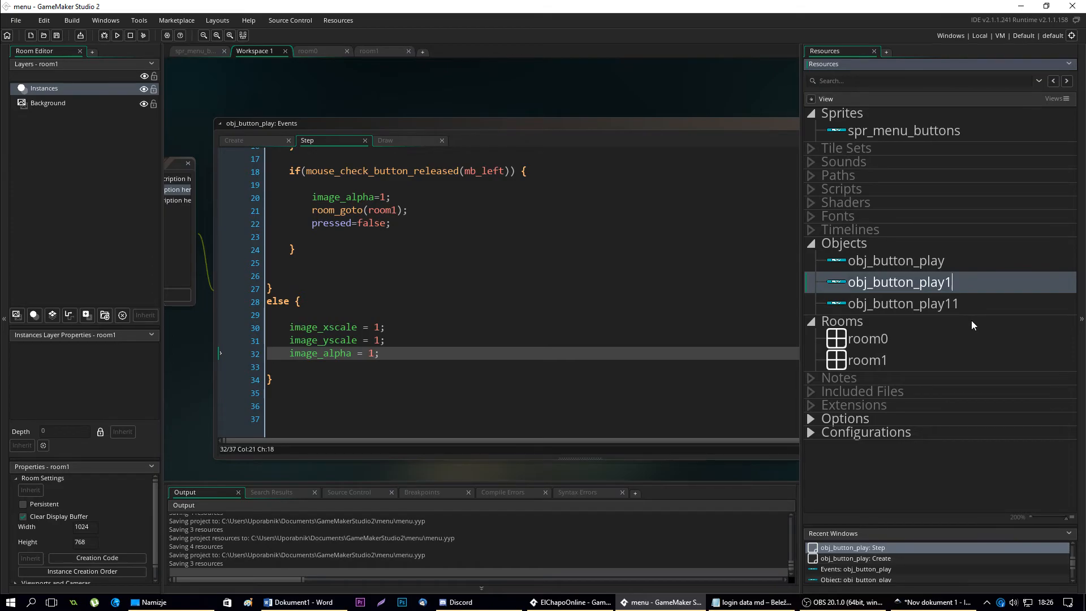
{"action": "key", "text": "Backspace"}
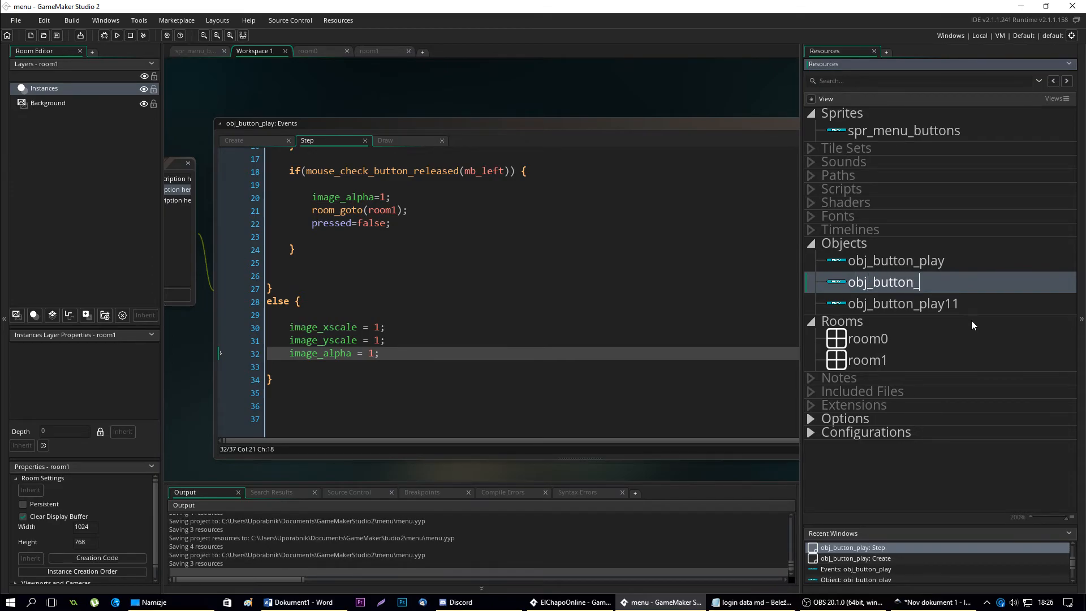
{"action": "type", "text": "settings"}
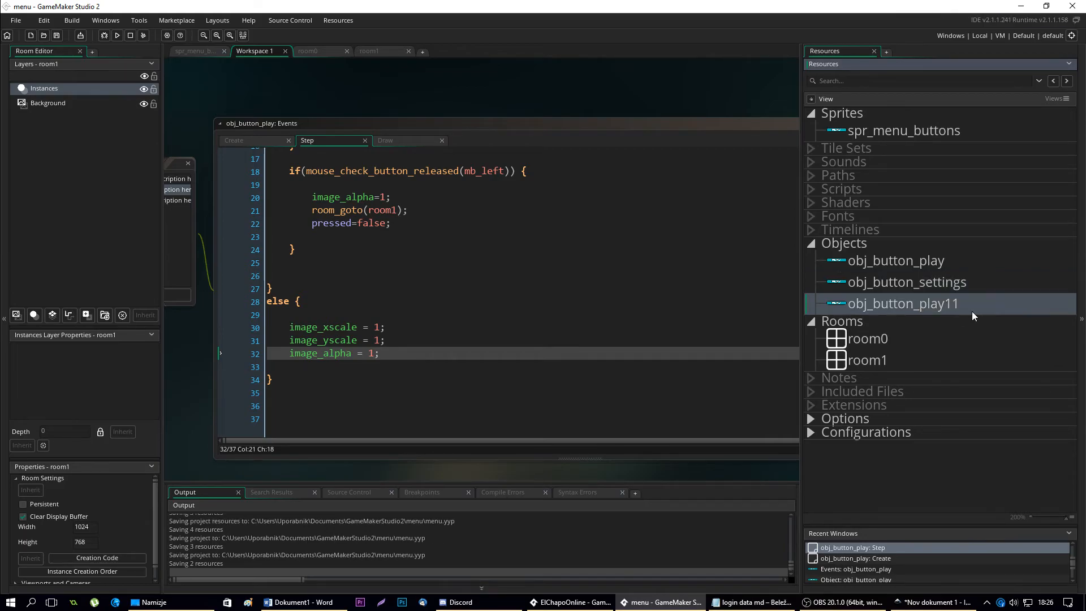
Rename the second duplicate to obj_button_quit and open obj_button_settings
{"action": "double_click", "coordinate": [903, 304]}
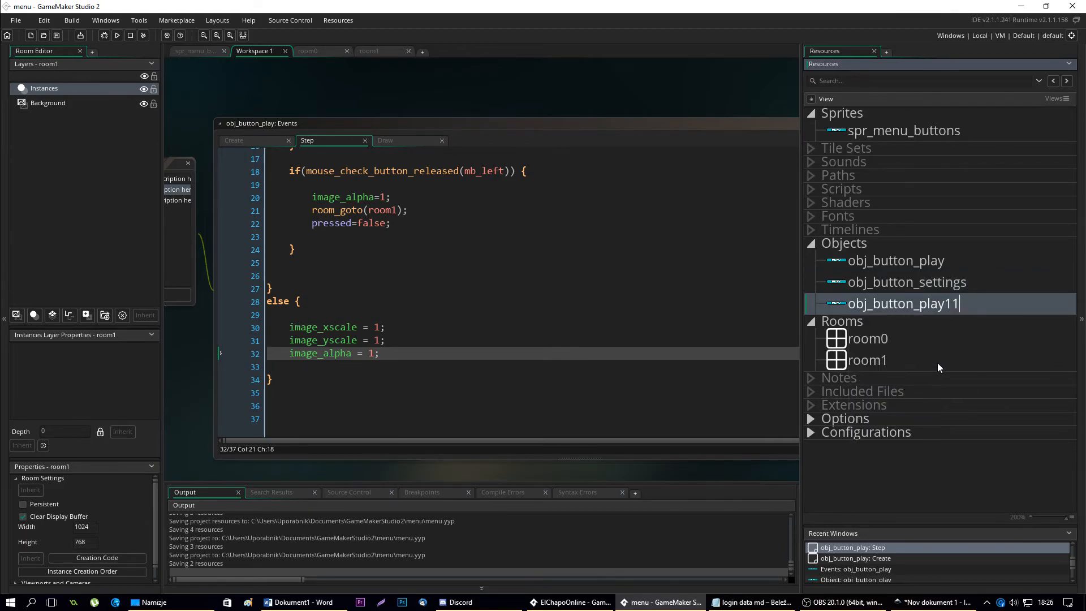
{"action": "key", "text": "backspace"}
{"action": "type", "text": "quit"}
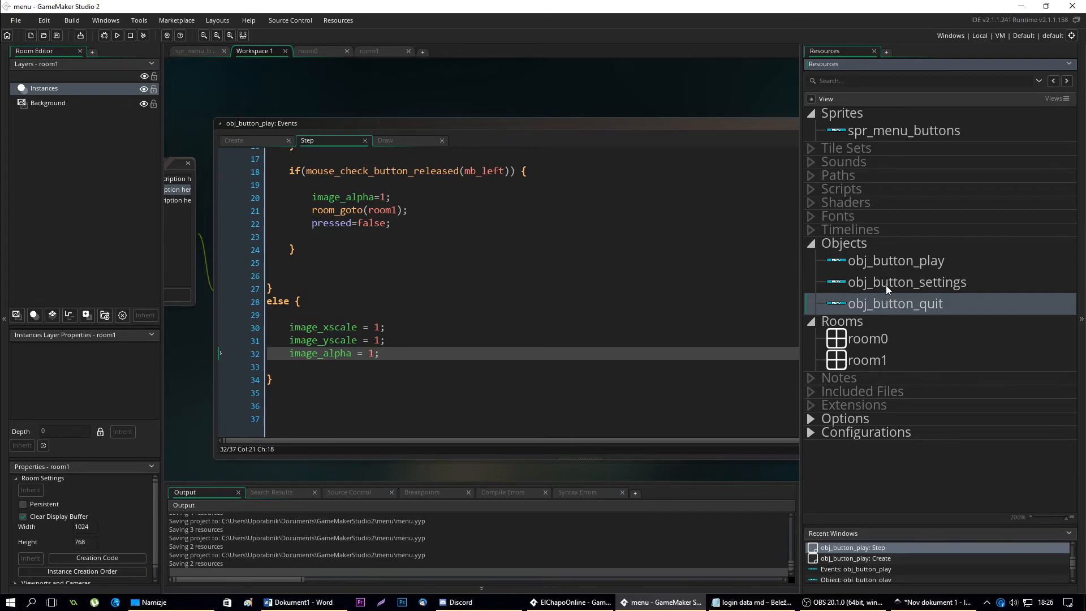
{"action": "double_click", "coordinate": [906, 281]}
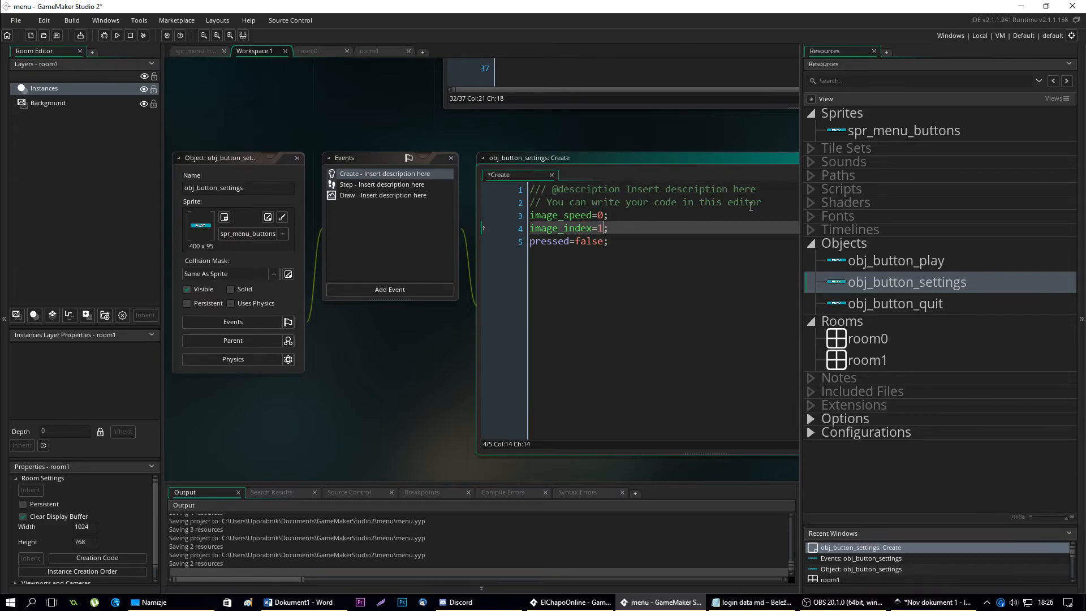
Check the SETTINGS frame of spr_menu_buttons, then open obj_button_settings' Step event
{"action": "double_click", "coordinate": [902, 130]}
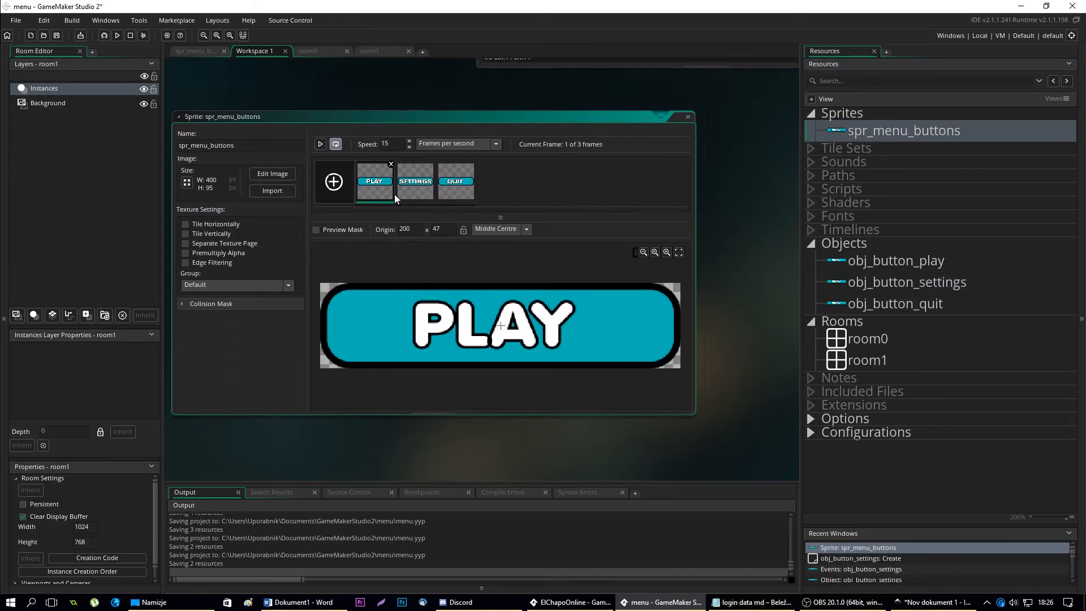
{"action": "left_click", "coordinate": [415, 181]}
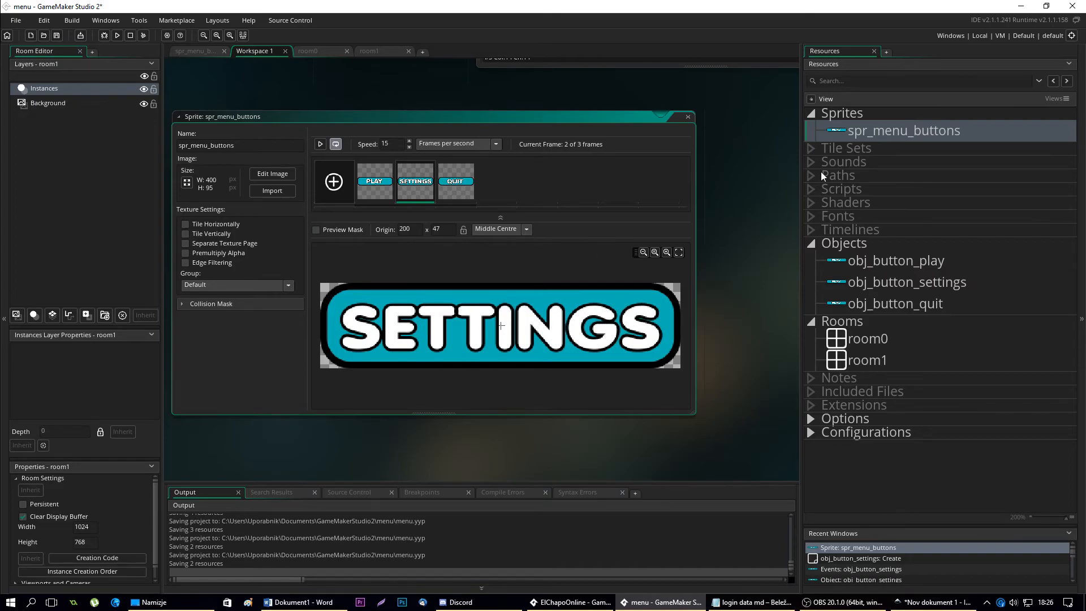
{"action": "double_click", "coordinate": [906, 282]}
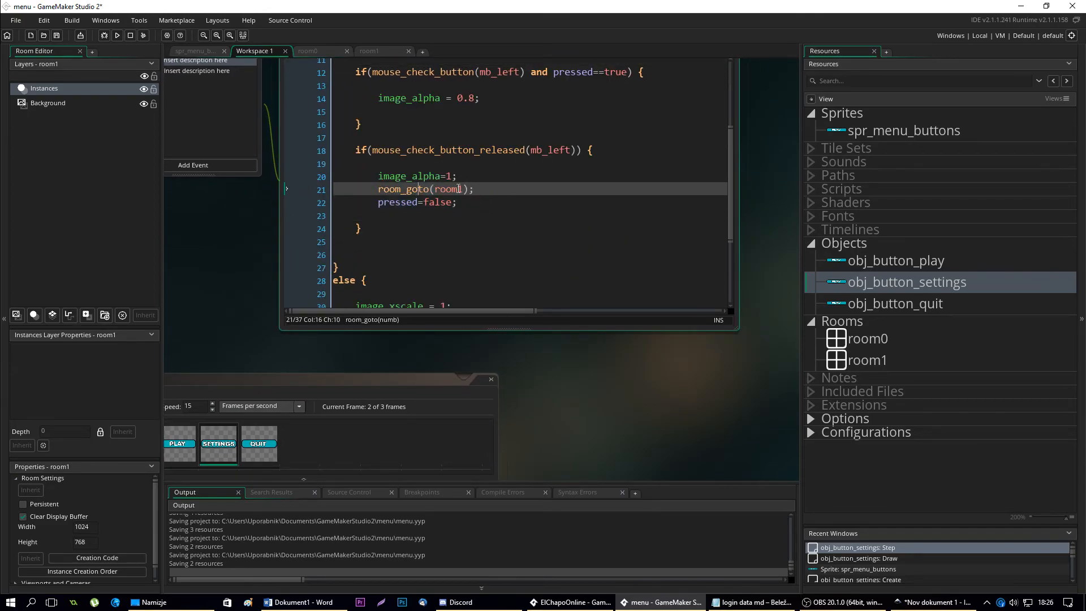
Replace room_goto(room1) with a settings-room comment and show_message("settings")
{"action": "type", "text": "//"}
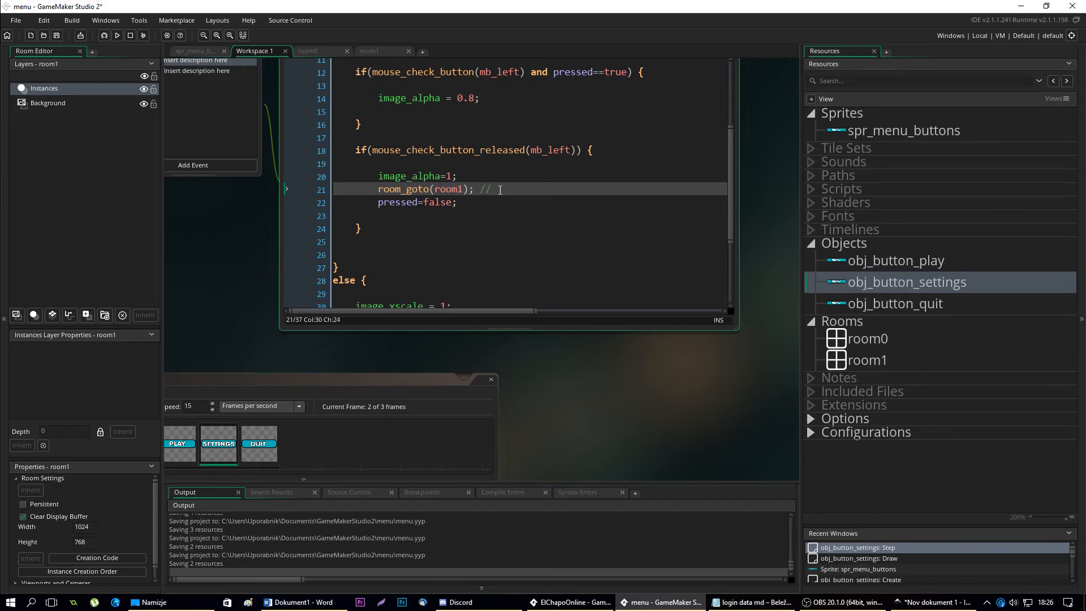
{"action": "type", "text": "go to a setting room"}
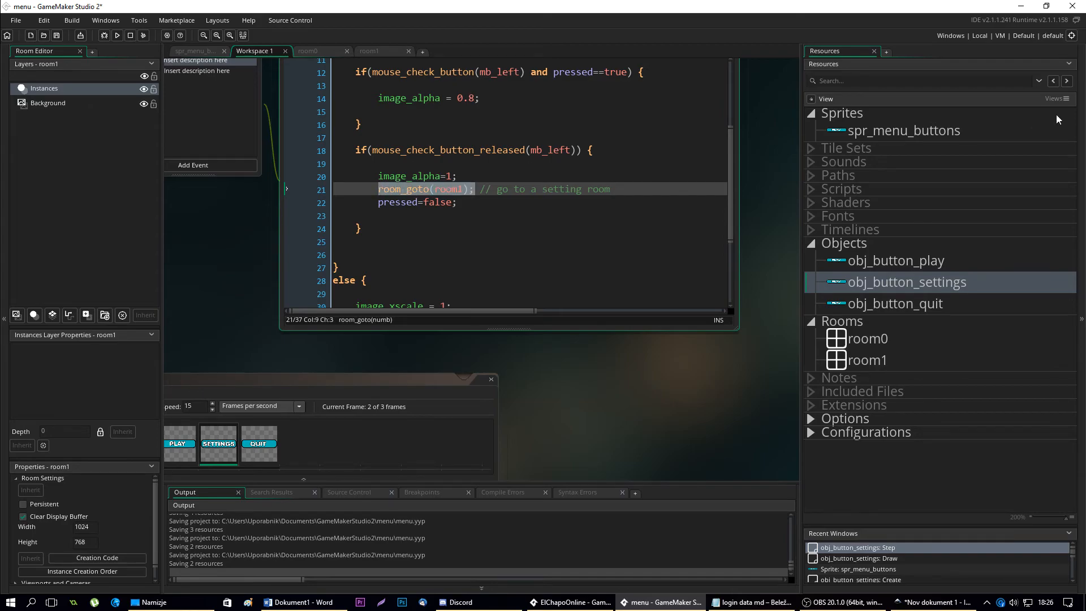
{"action": "type", "text": "show_"}
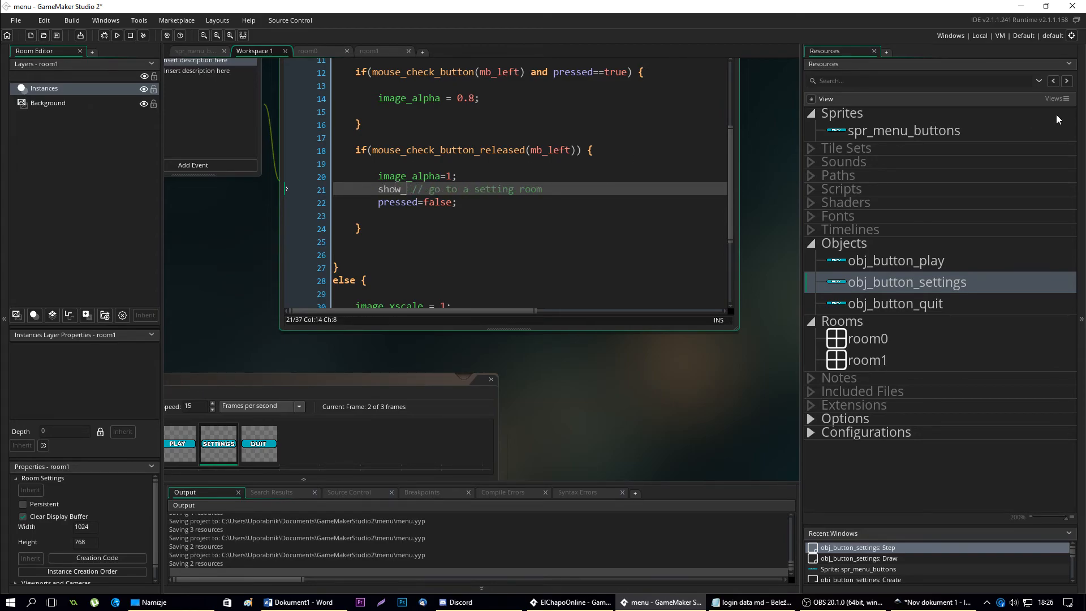
{"action": "type", "text": "message(\"settings\");"}
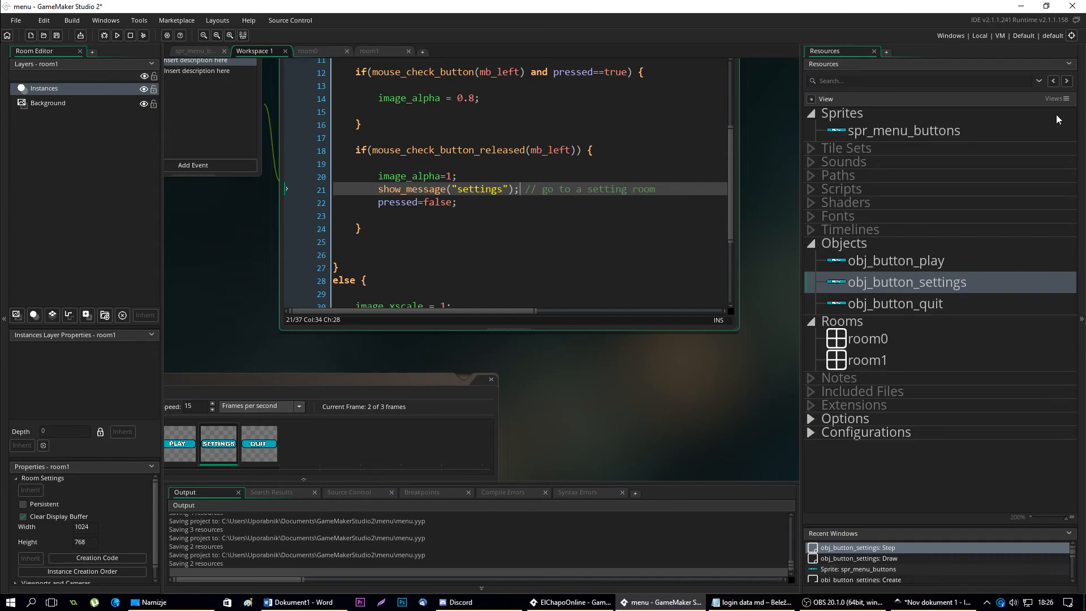
{"action": "left_click", "coordinate": [893, 304]}
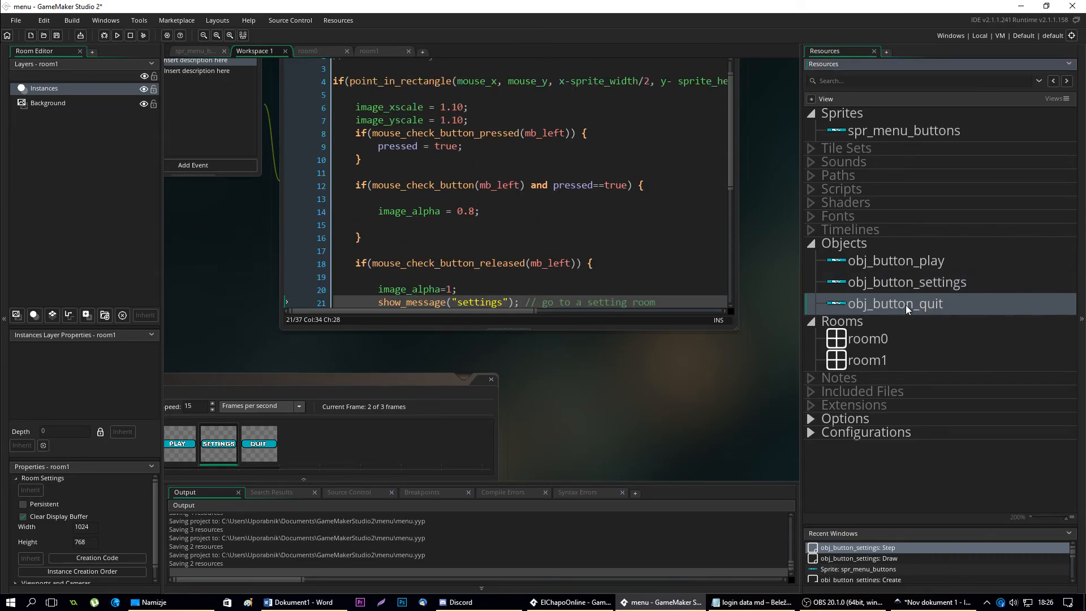
In obj_button_quit, keep image_index 2 and replace room_goto(room1) with game_end() in the Step event
{"action": "double_click", "coordinate": [896, 303]}
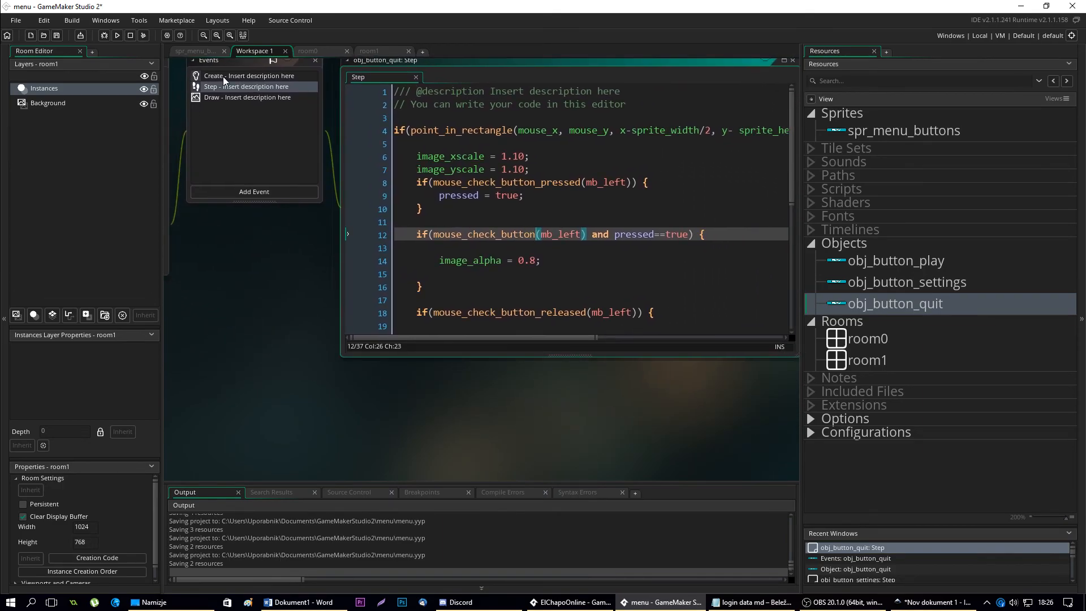
{"action": "left_click", "coordinate": [248, 75]}
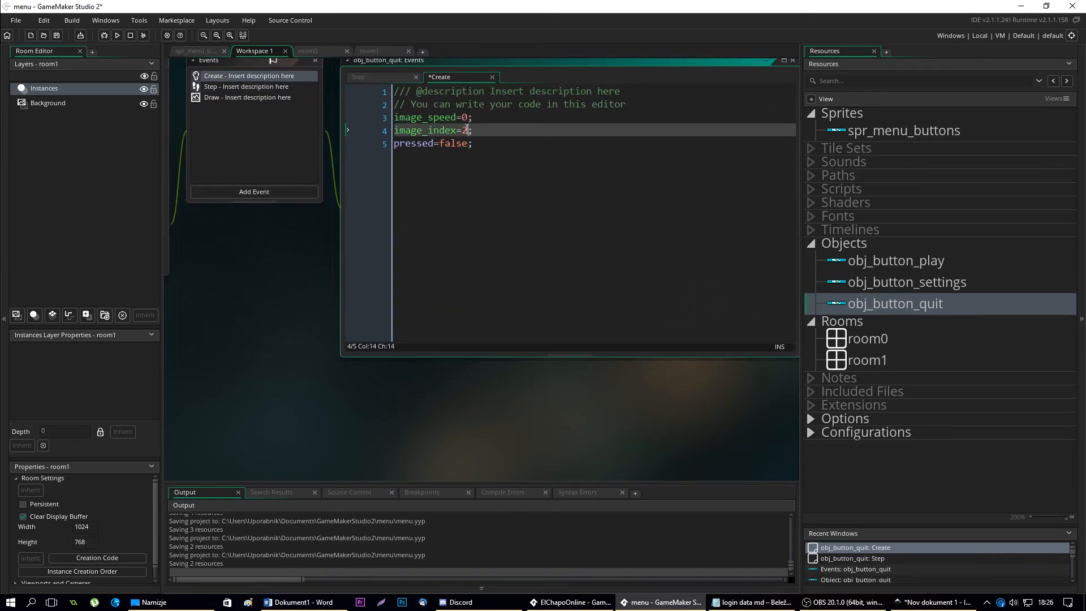
{"action": "left_click", "coordinate": [246, 86]}
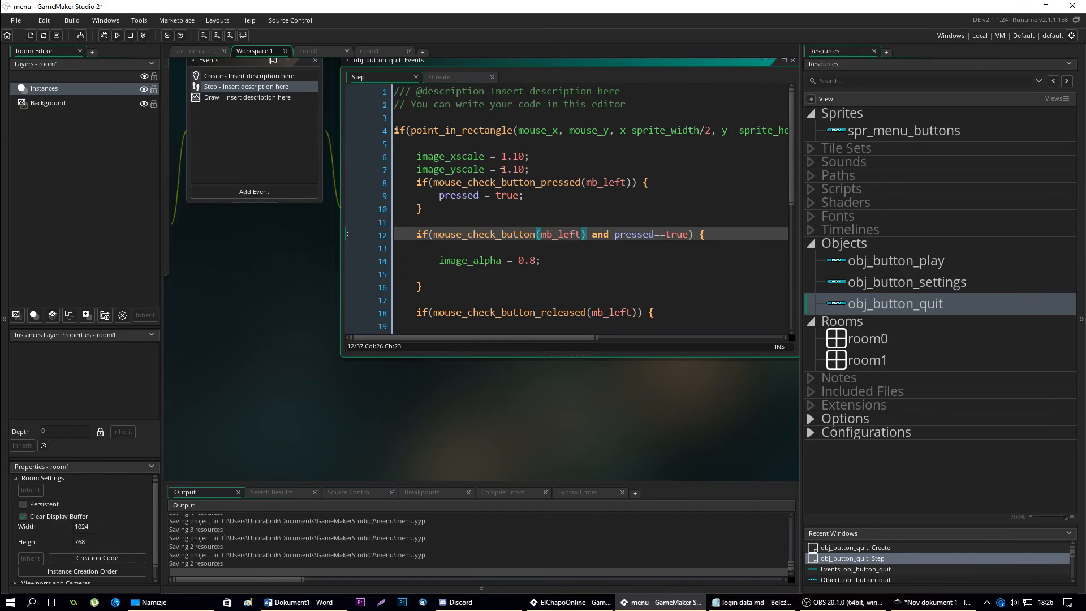
{"action": "scroll", "scroll_direction": "down", "scroll_amount": 3}
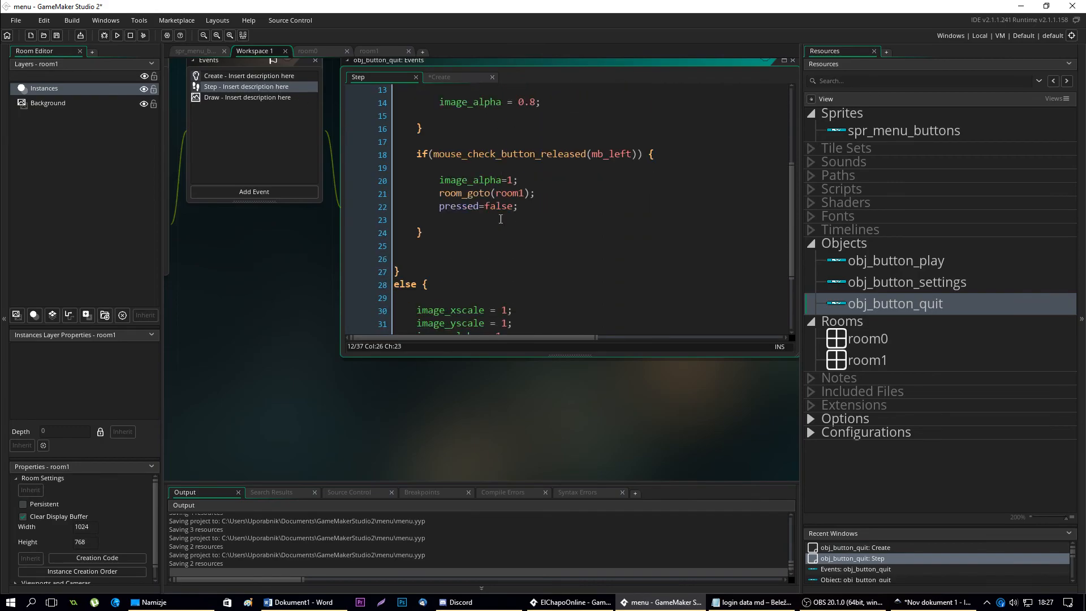
{"action": "mouse_move", "coordinate": [623, 175]}
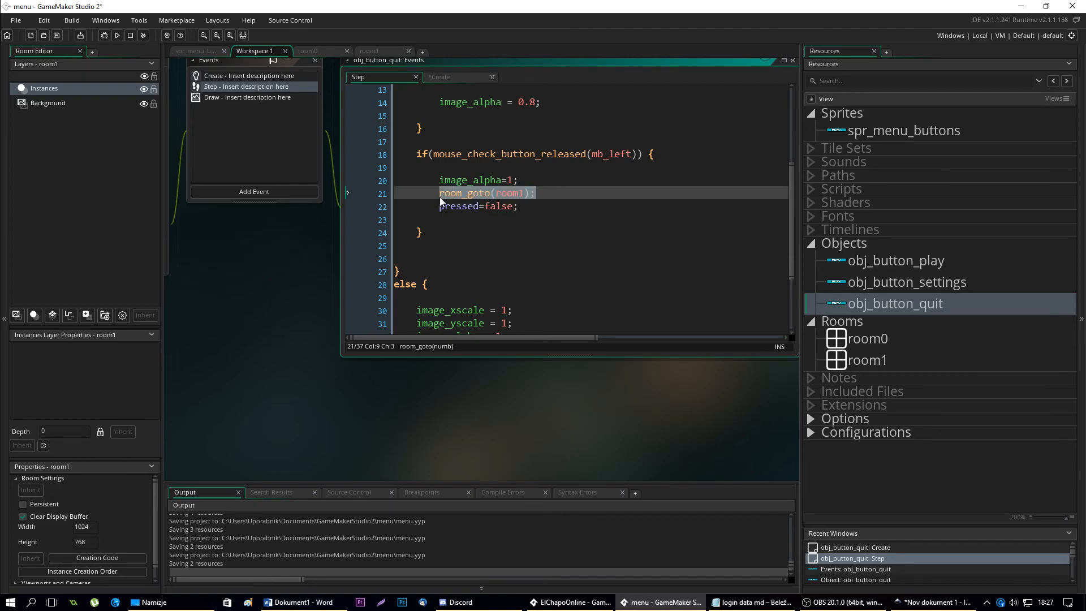
{"action": "type", "text": "game_"}
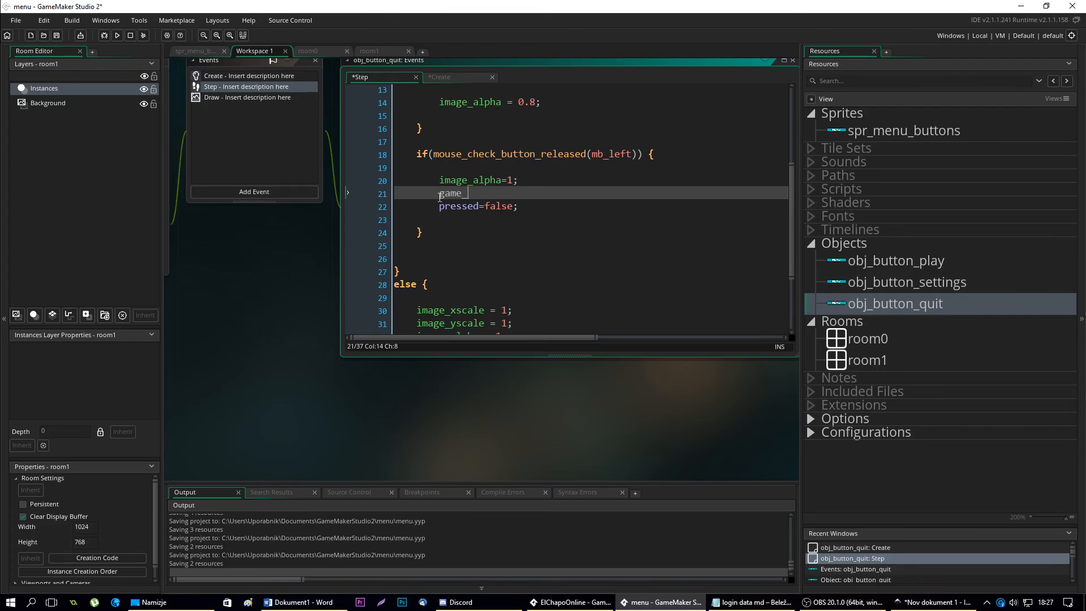
{"action": "type", "text": "end();"}
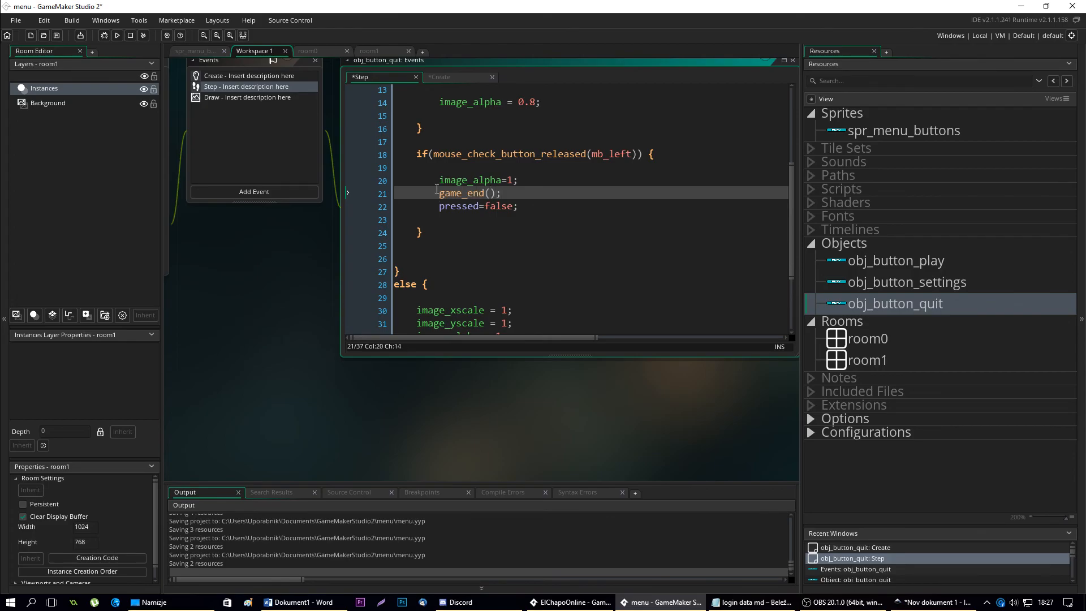
{"action": "left_click", "coordinate": [308, 51]}
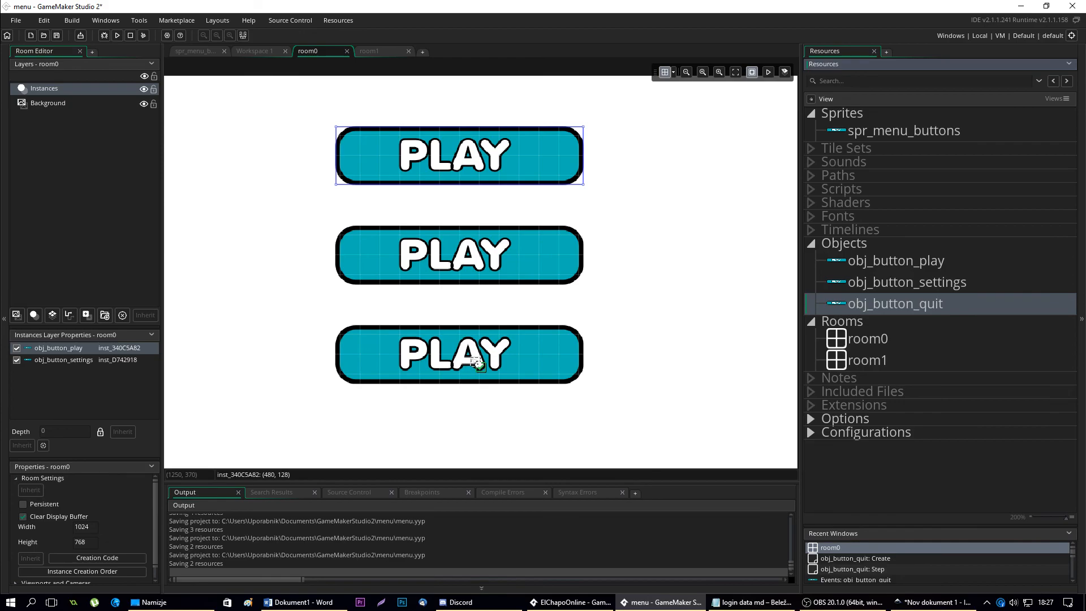
Run the game to test the room0 menu with its three buttons
{"action": "left_click", "coordinate": [118, 35]}
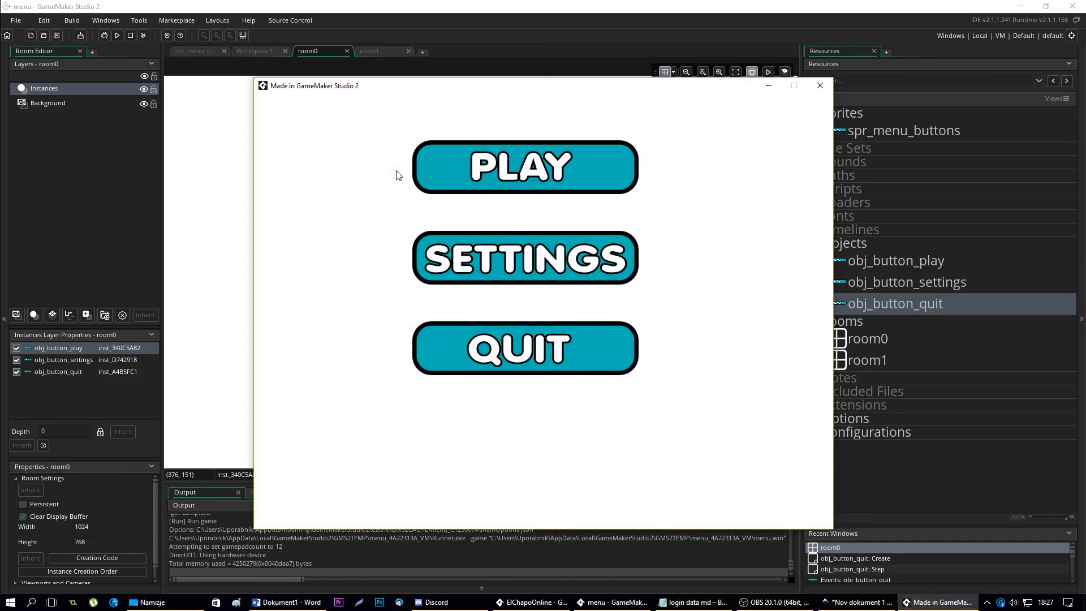
{"action": "mouse_move", "coordinate": [524, 166]}
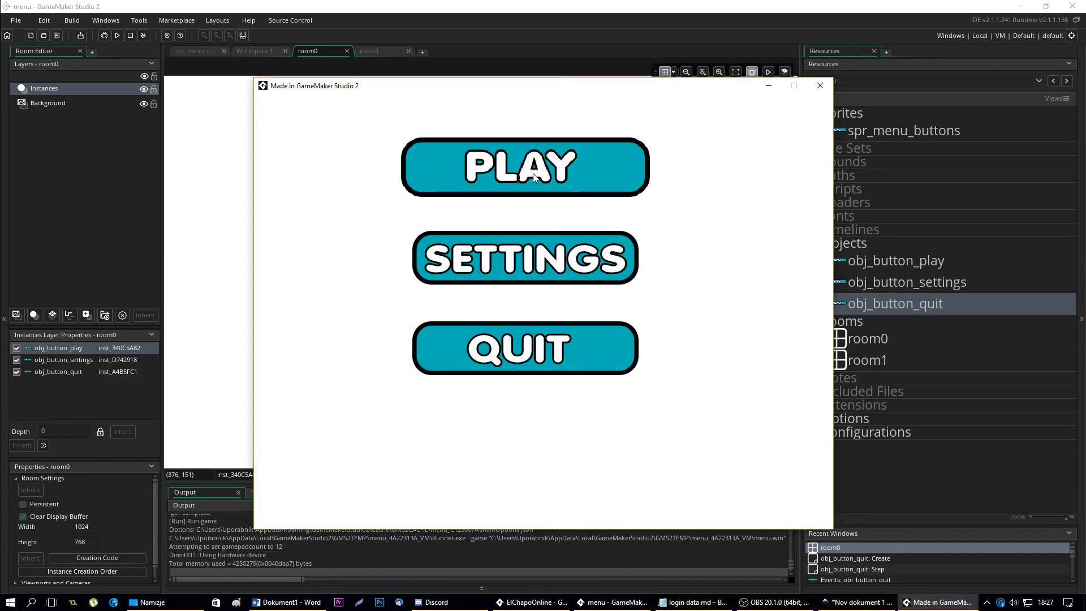
{"action": "mouse_move", "coordinate": [524, 282]}
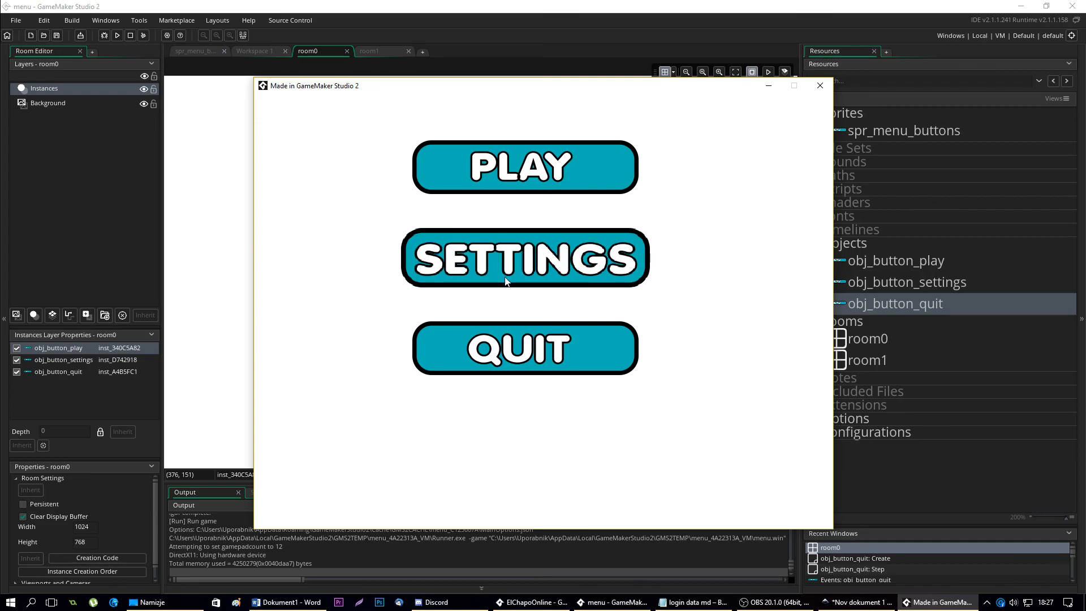
{"action": "mouse_move", "coordinate": [344, 273]}
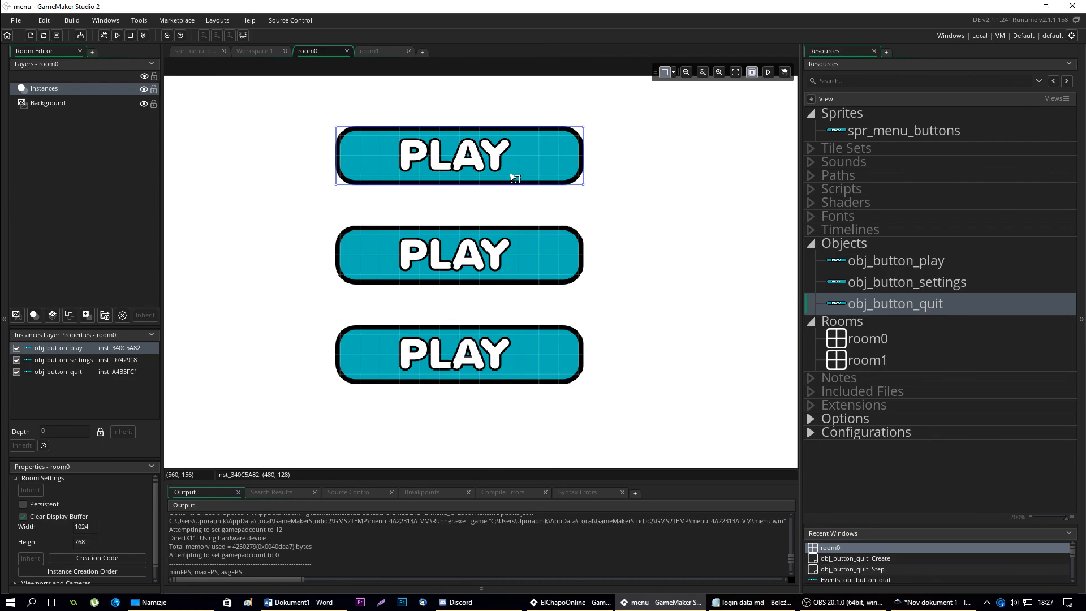
{"action": "mouse_move", "coordinate": [538, 178]}
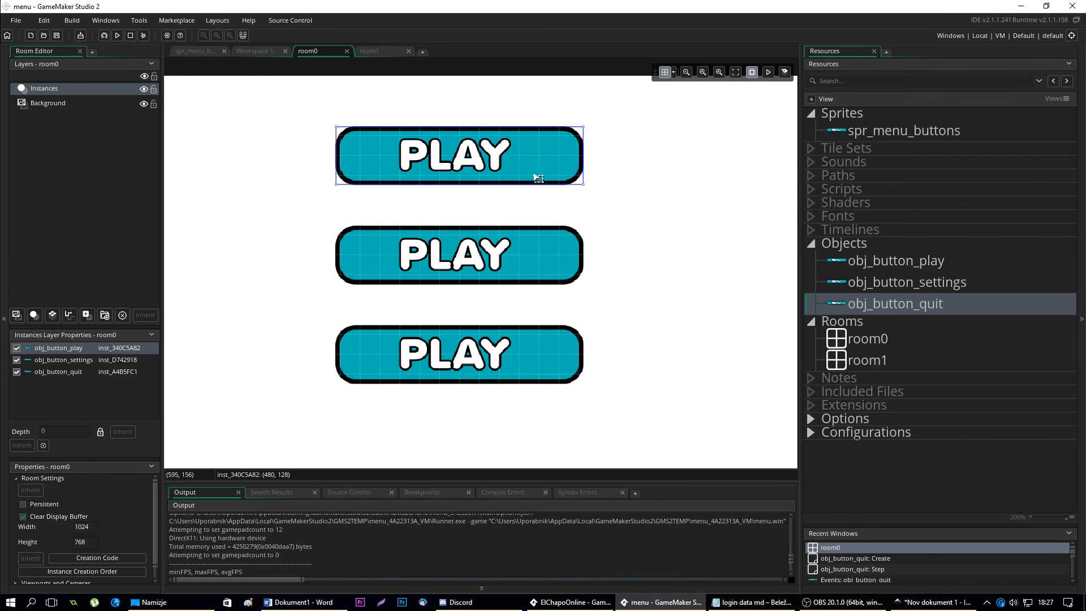